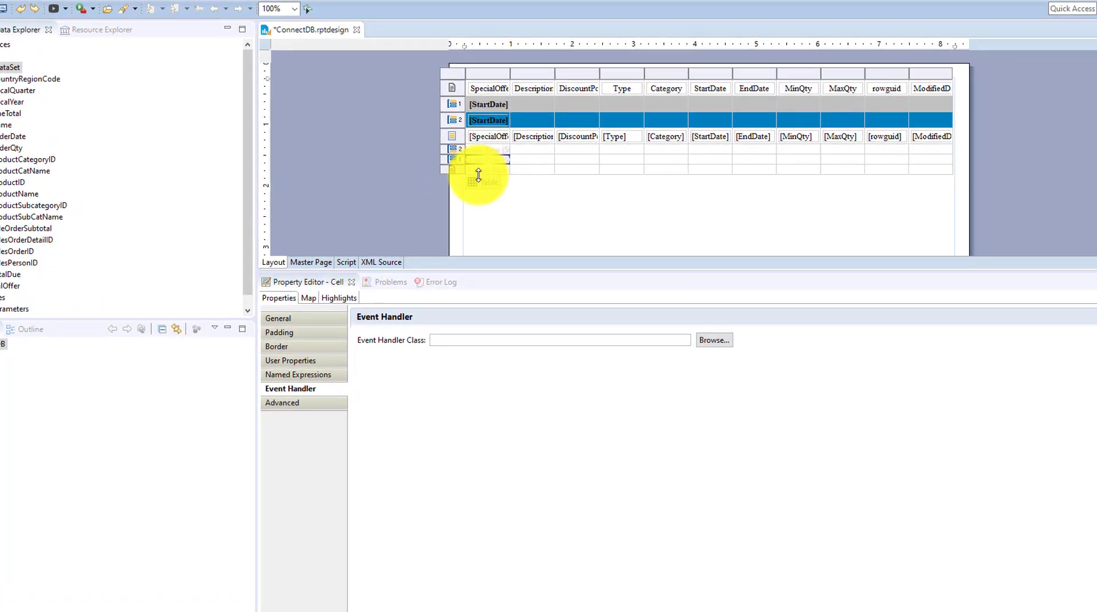
Select the table footer cell, start a new aggregation from the bindings and dismiss the builder unchanged
click(467, 178)
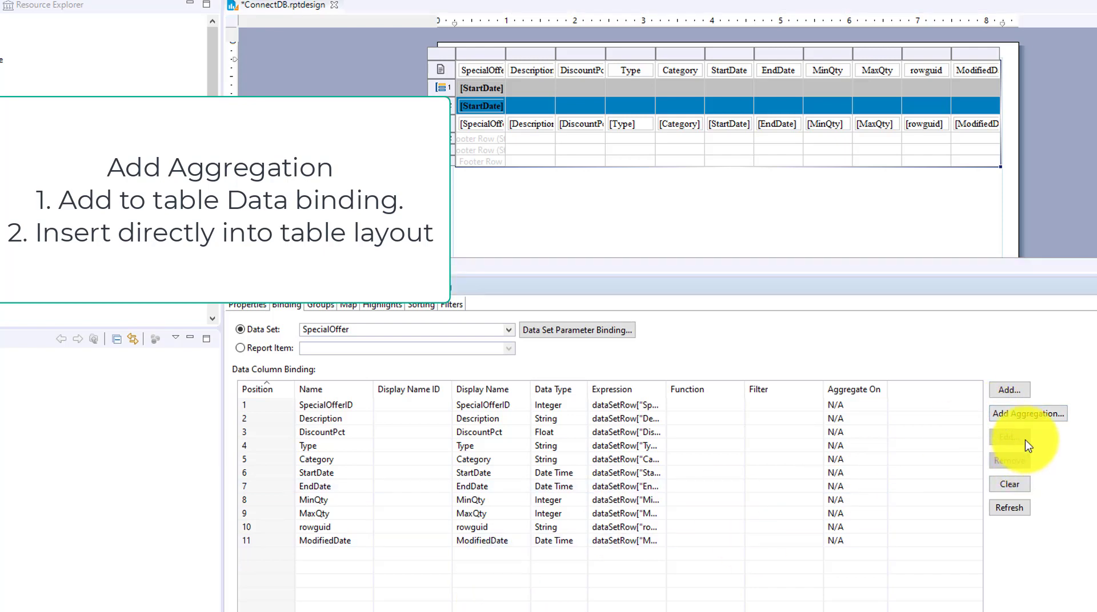
click(1027, 413)
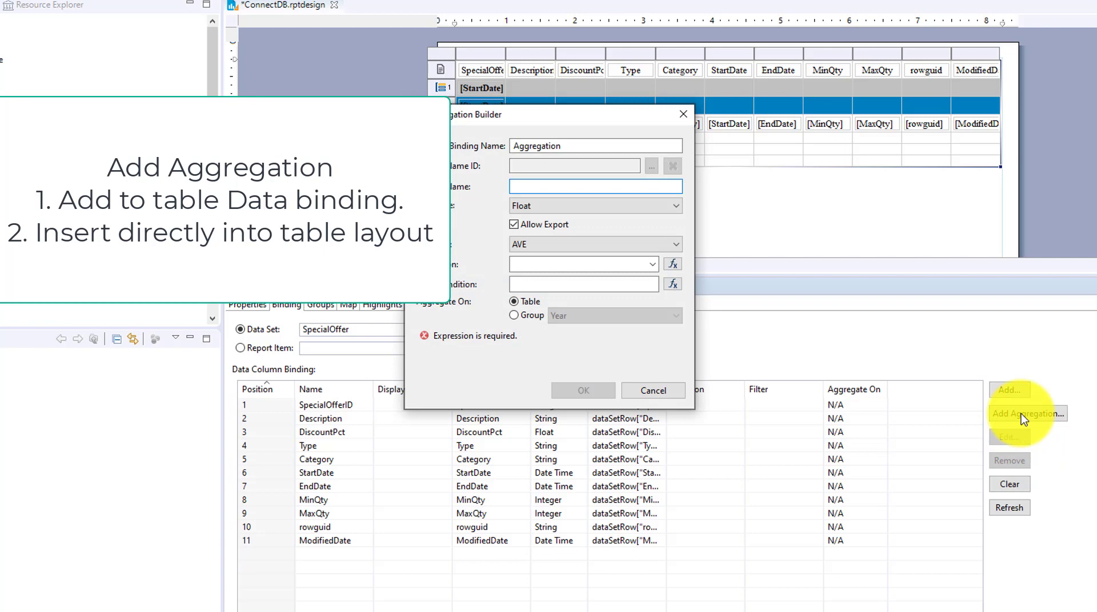
mouse_move(677, 132)
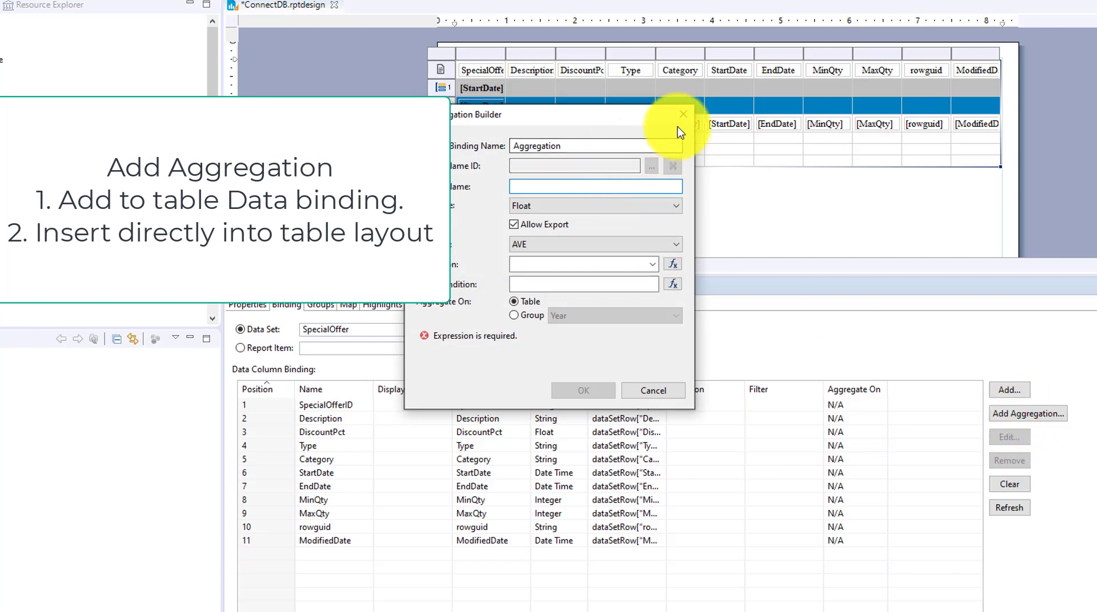
click(652, 390)
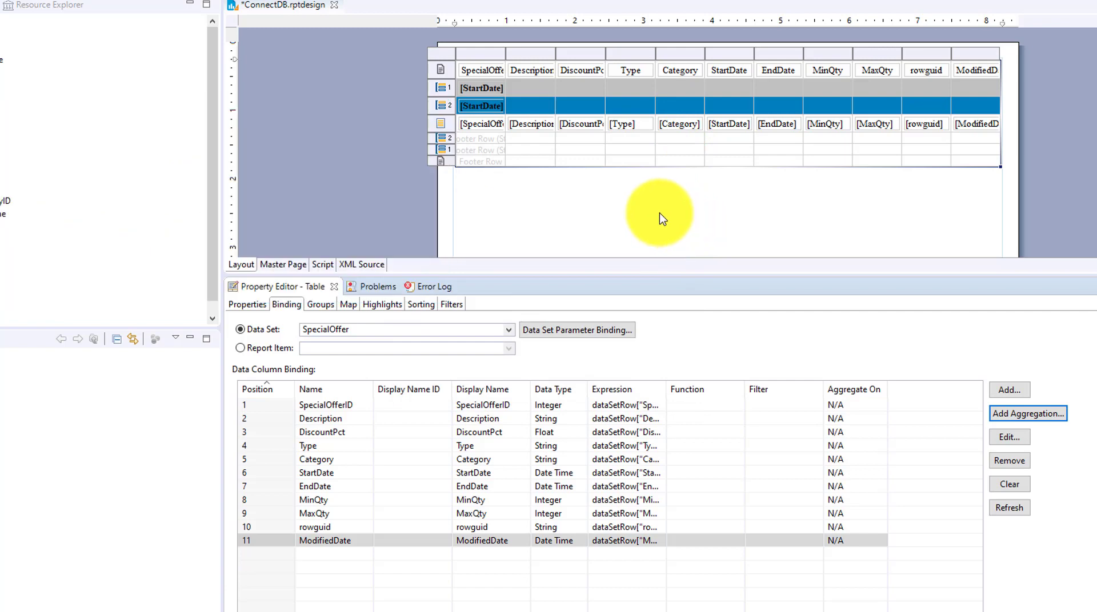
mouse_move(478, 60)
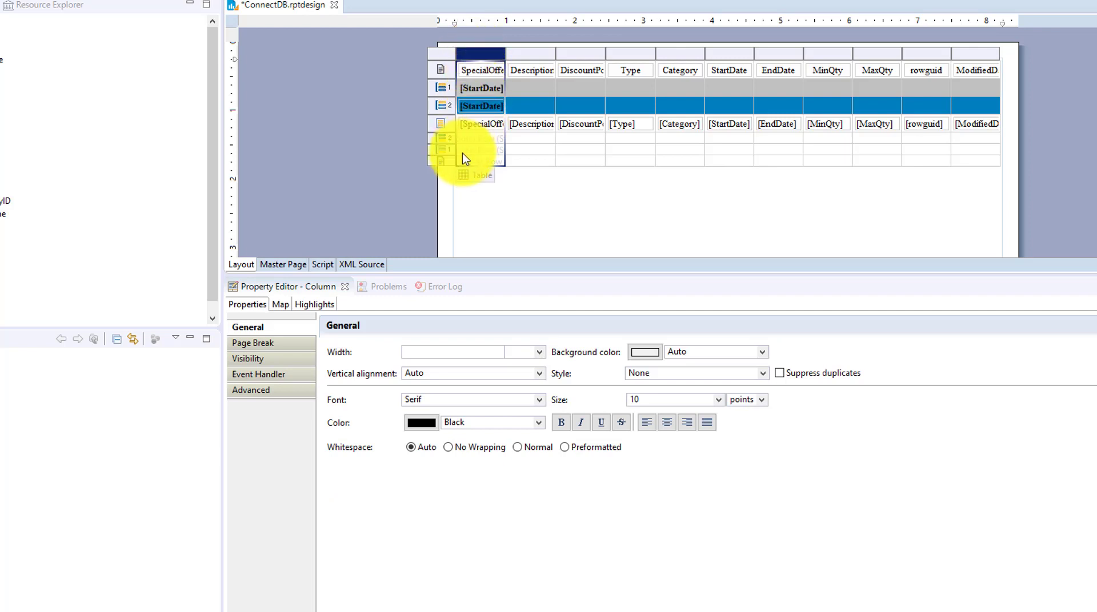
click(466, 157)
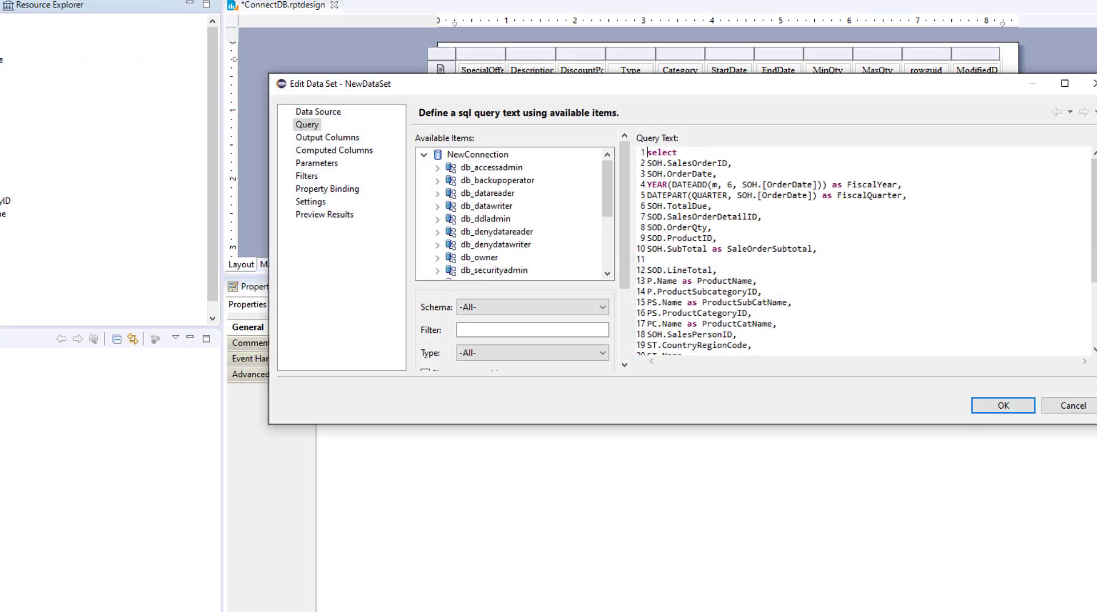
click(325, 215)
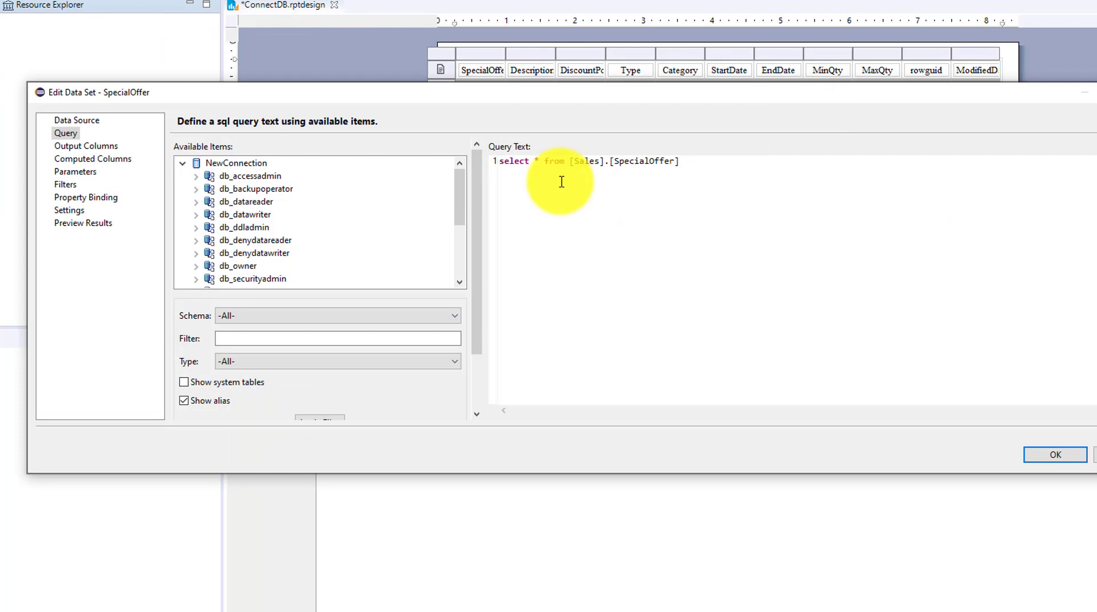
click(82, 223)
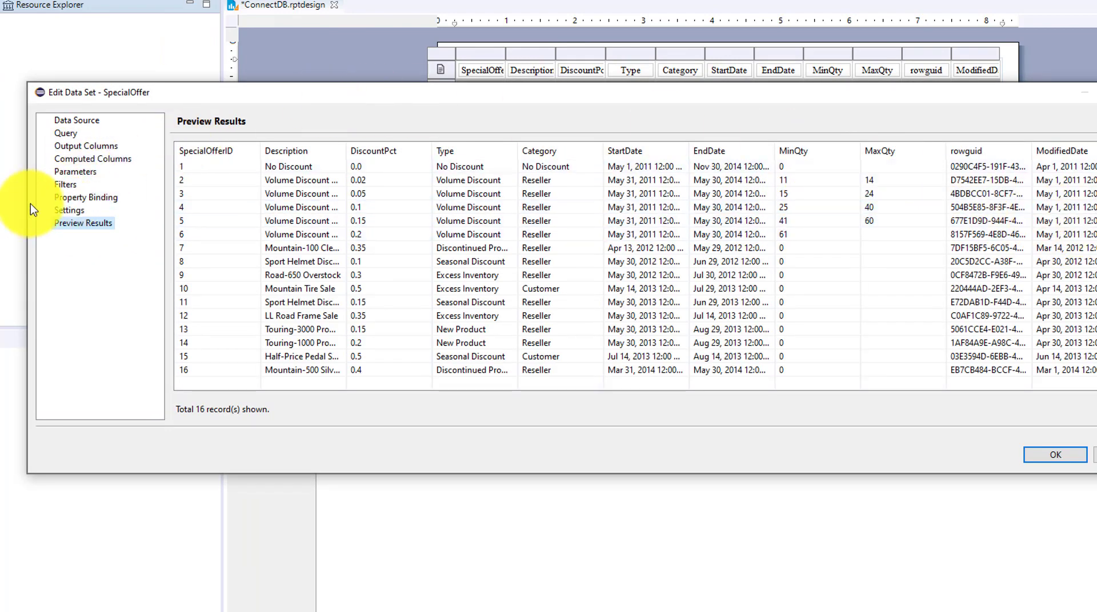
drag(92, 91, 345, 92)
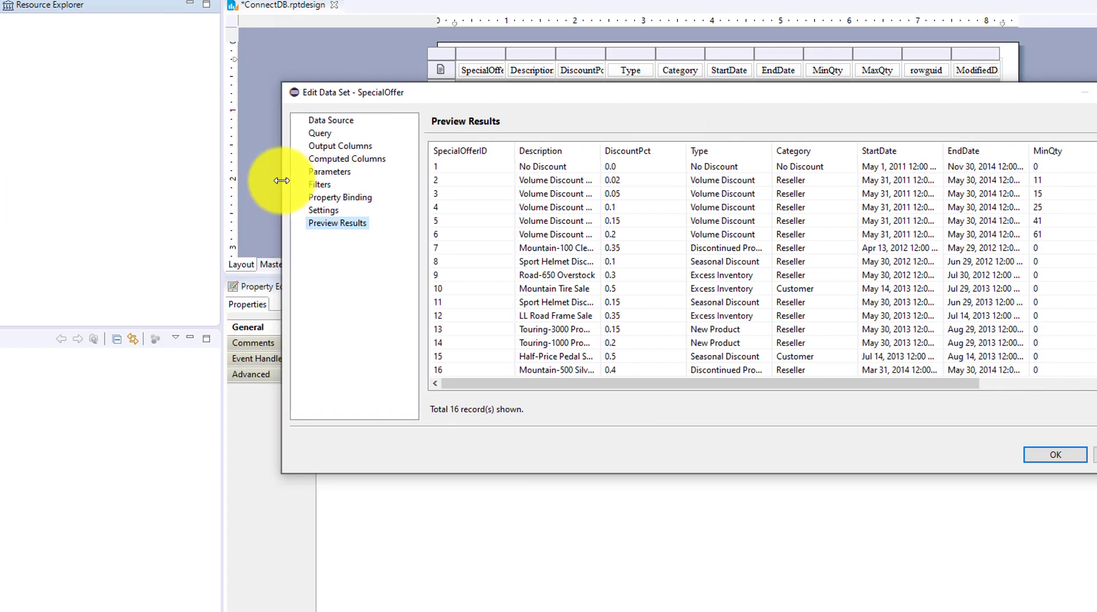
click(1054, 455)
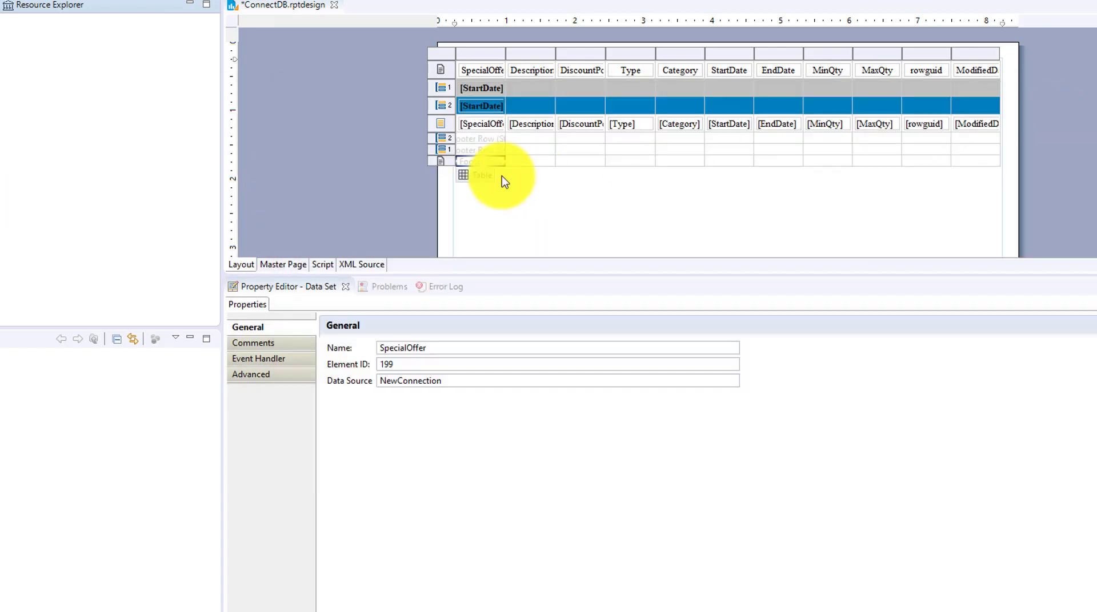
Insert an aggregation in the footer cell named RowCountTable for both binding and display name
right_click(481, 161)
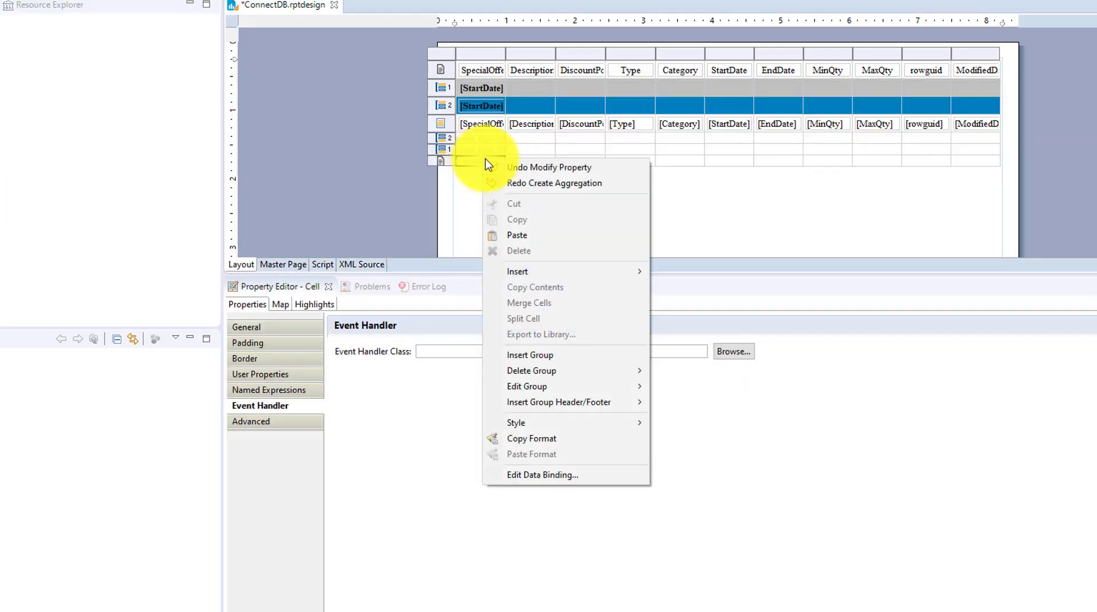
mouse_move(529, 355)
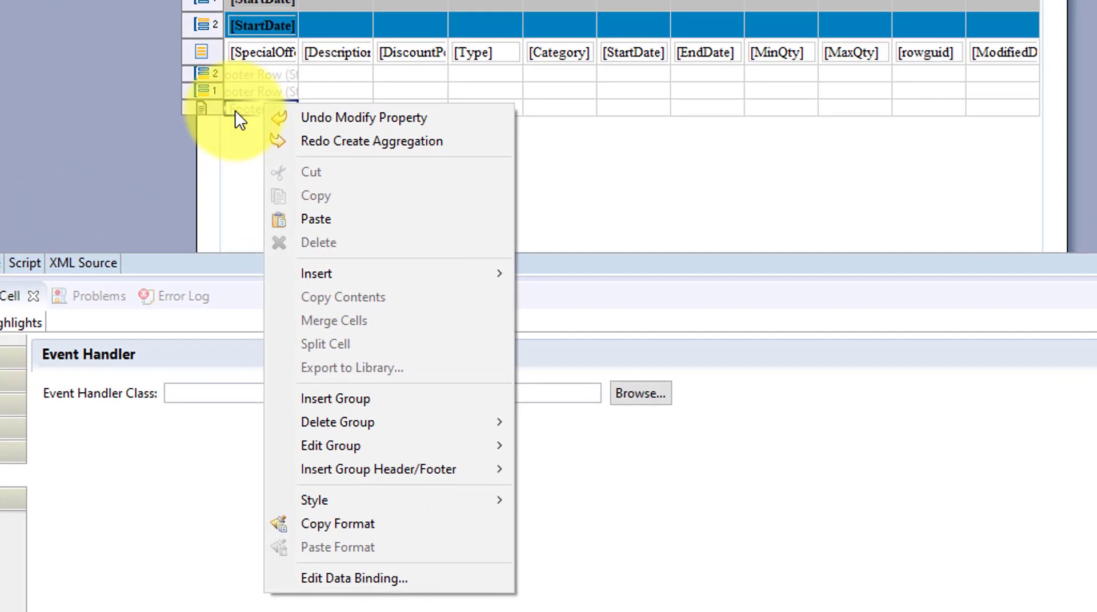
mouse_move(316, 273)
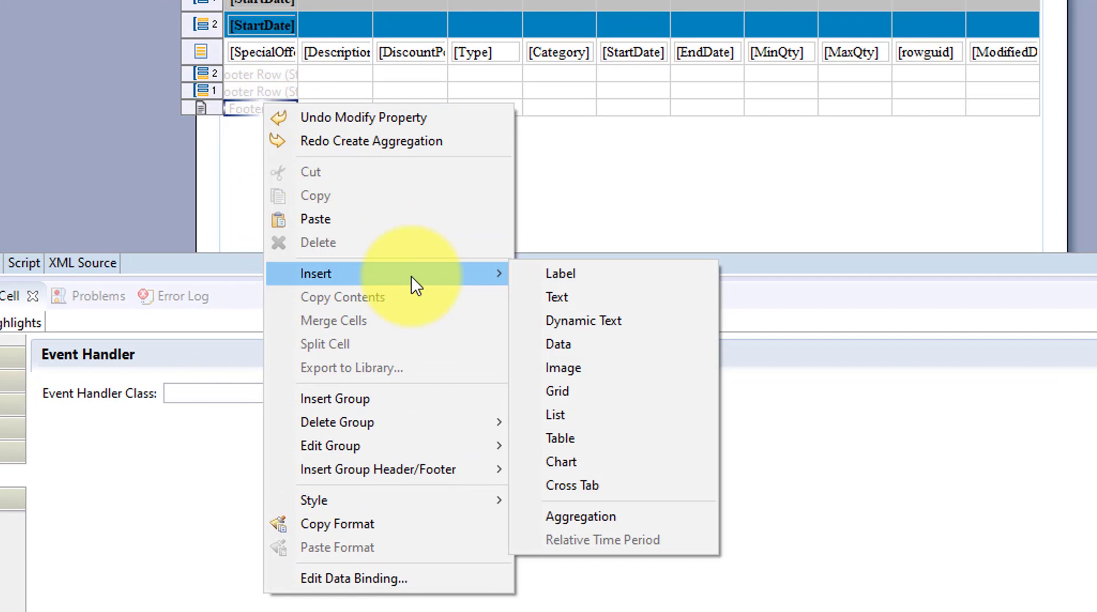
mouse_move(567, 399)
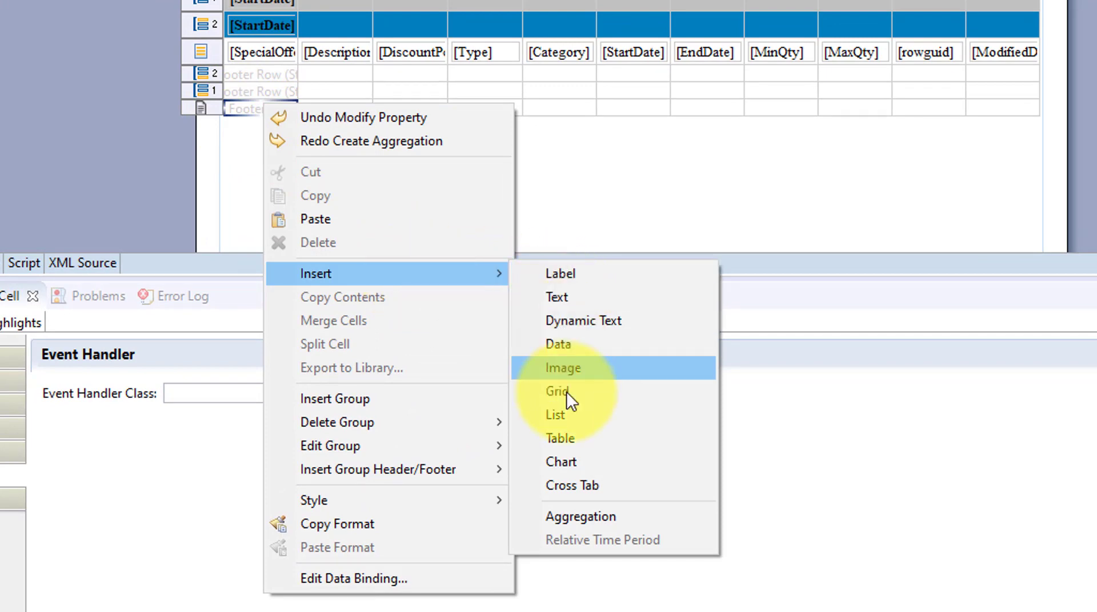
mouse_move(579, 527)
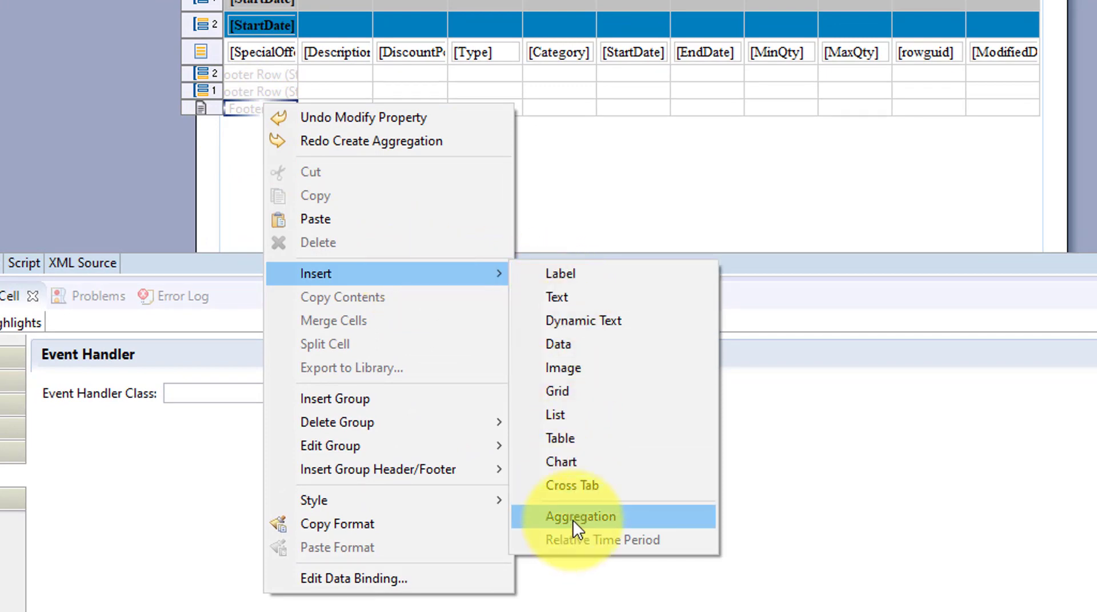
click(578, 517)
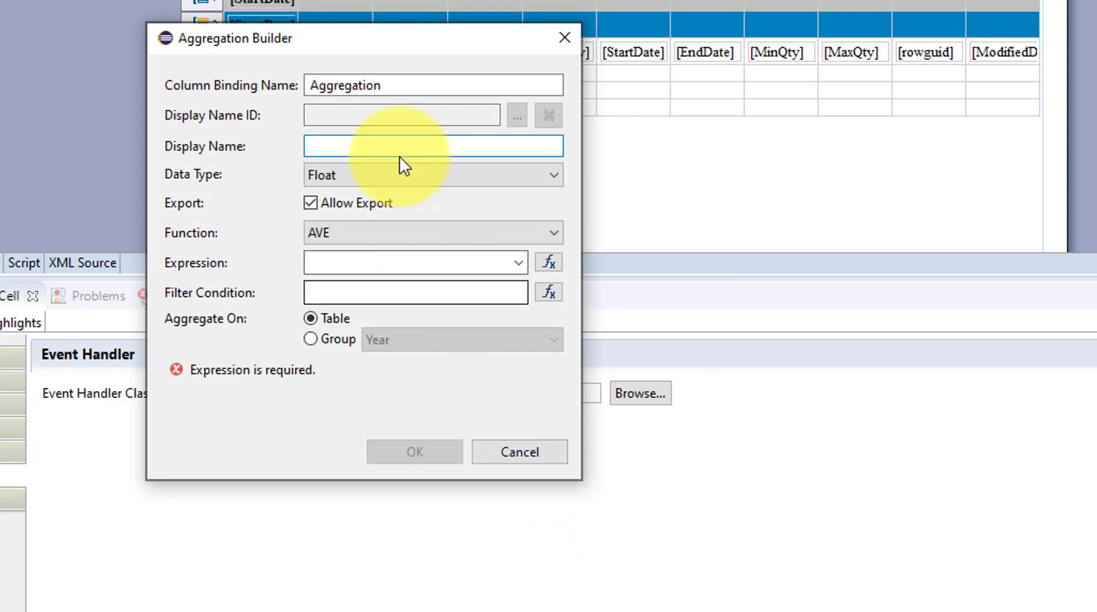
click(432, 85)
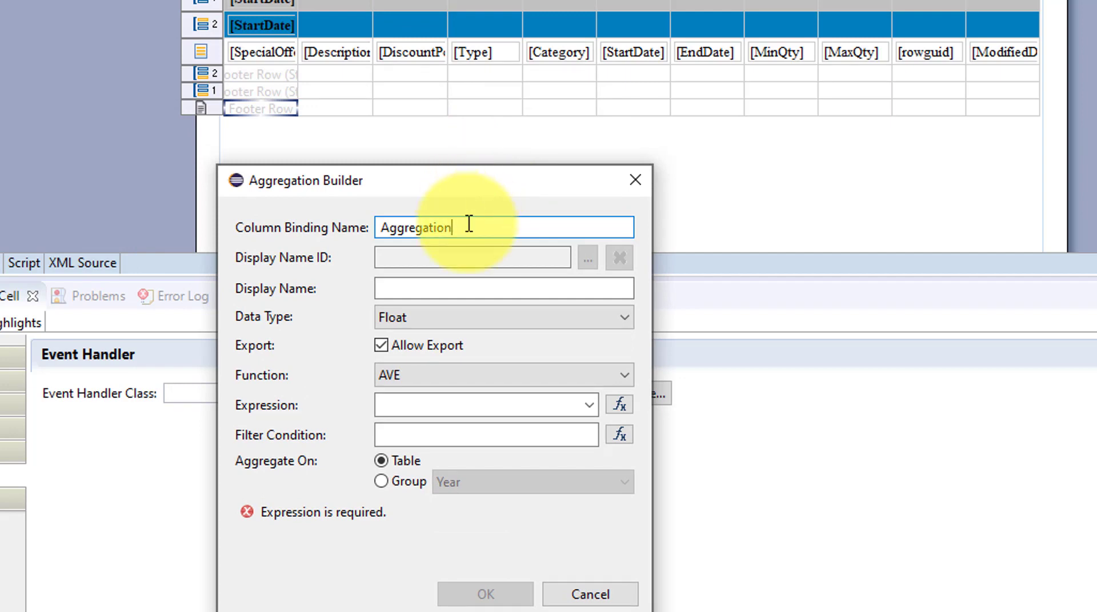
triple_click(502, 226)
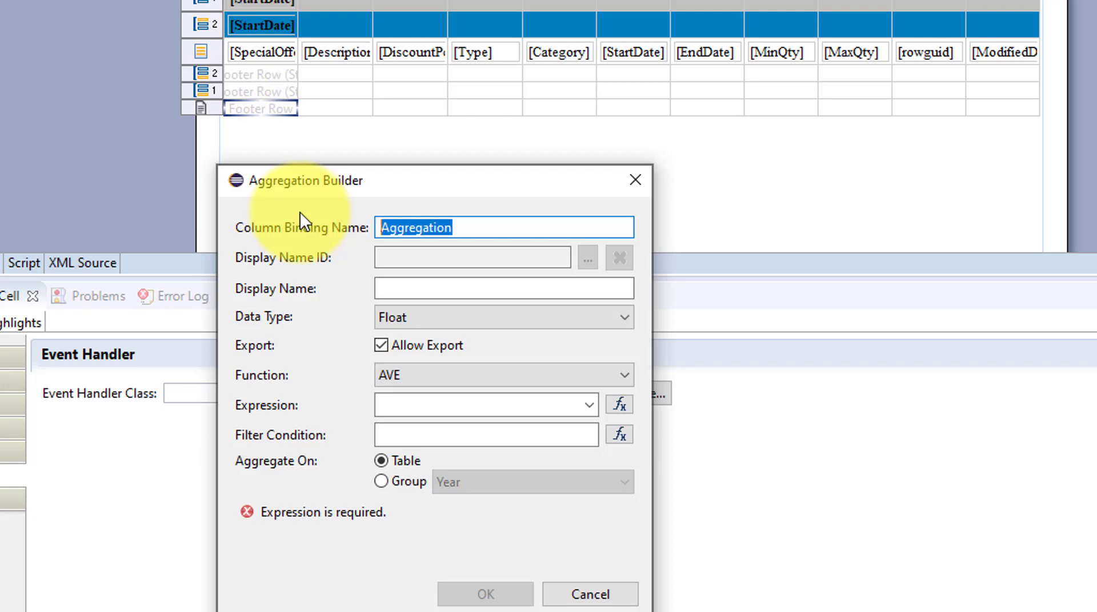
text(RowCountTable)
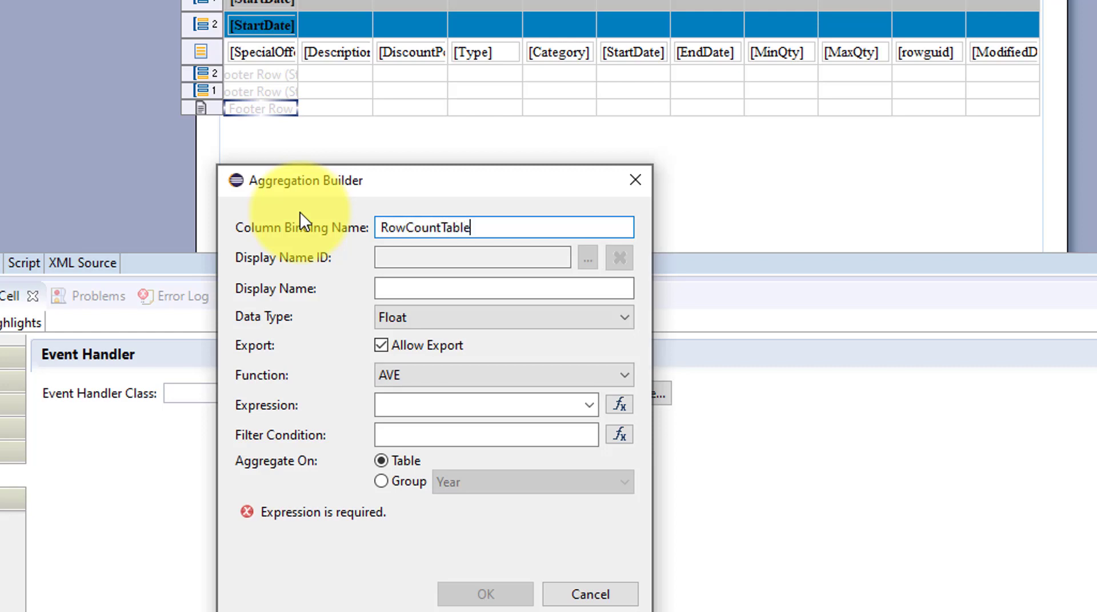
triple_click(503, 226)
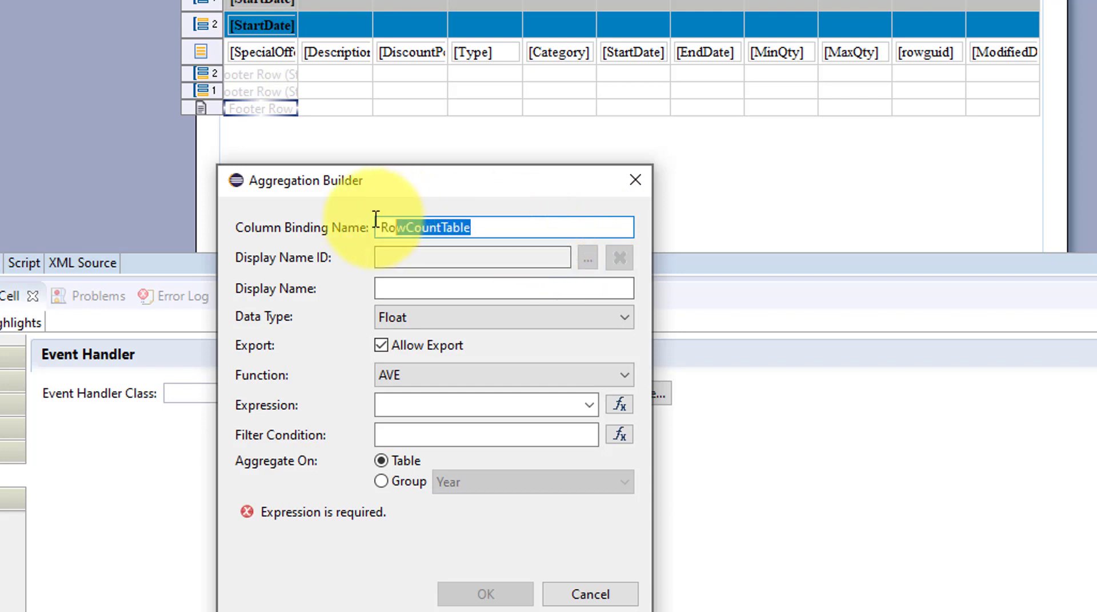
click(503, 288)
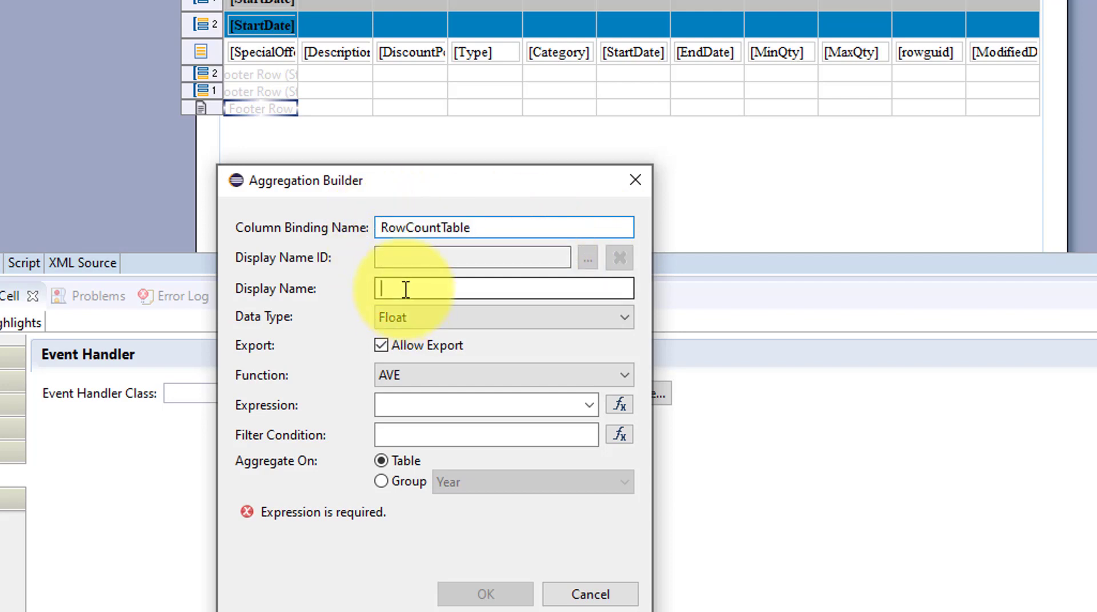
text(RowCountTable)
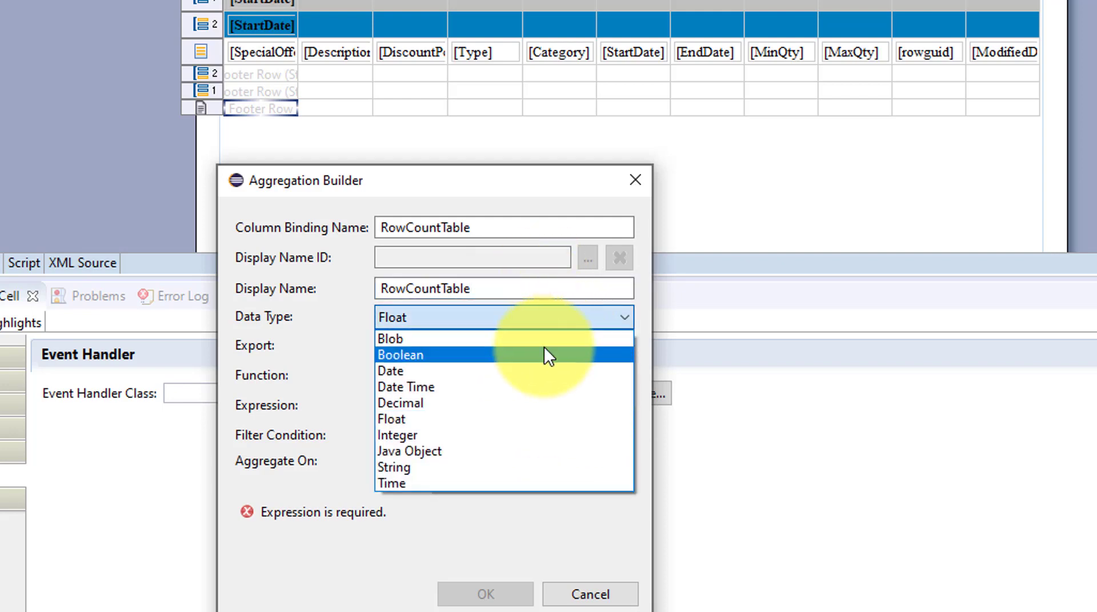
mouse_move(546, 419)
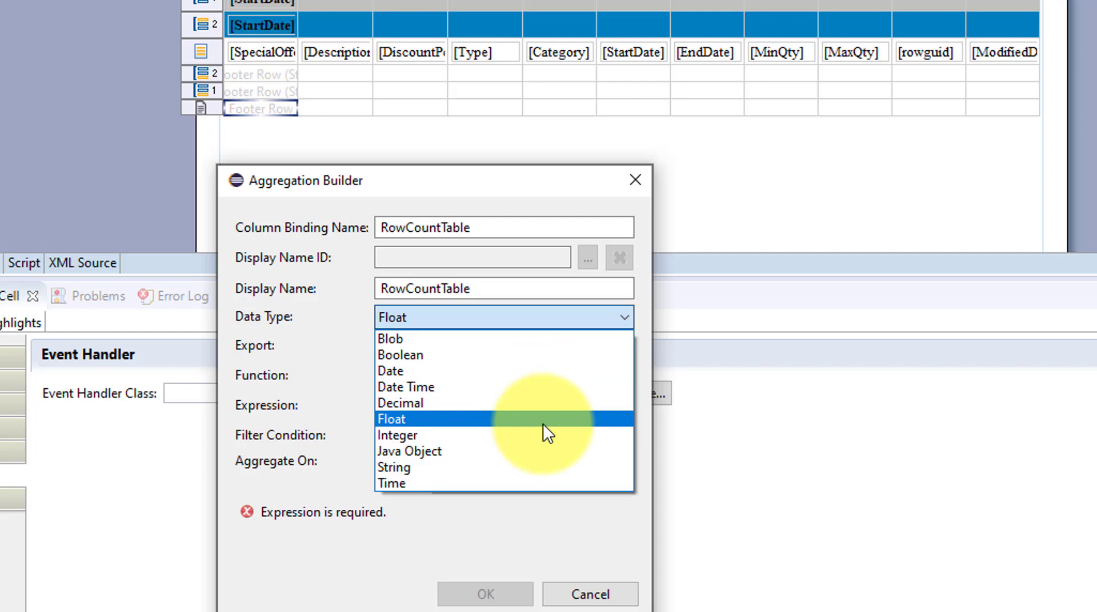
Make it an Integer COUNT over row["SpecialOfferID"] for the whole table and confirm
click(396, 434)
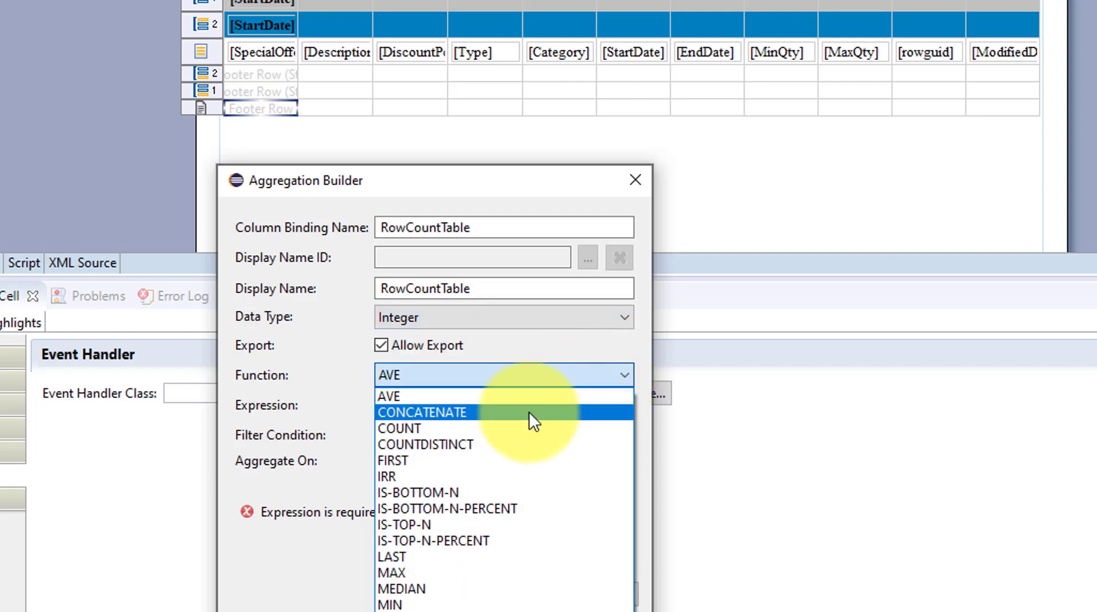
click(399, 429)
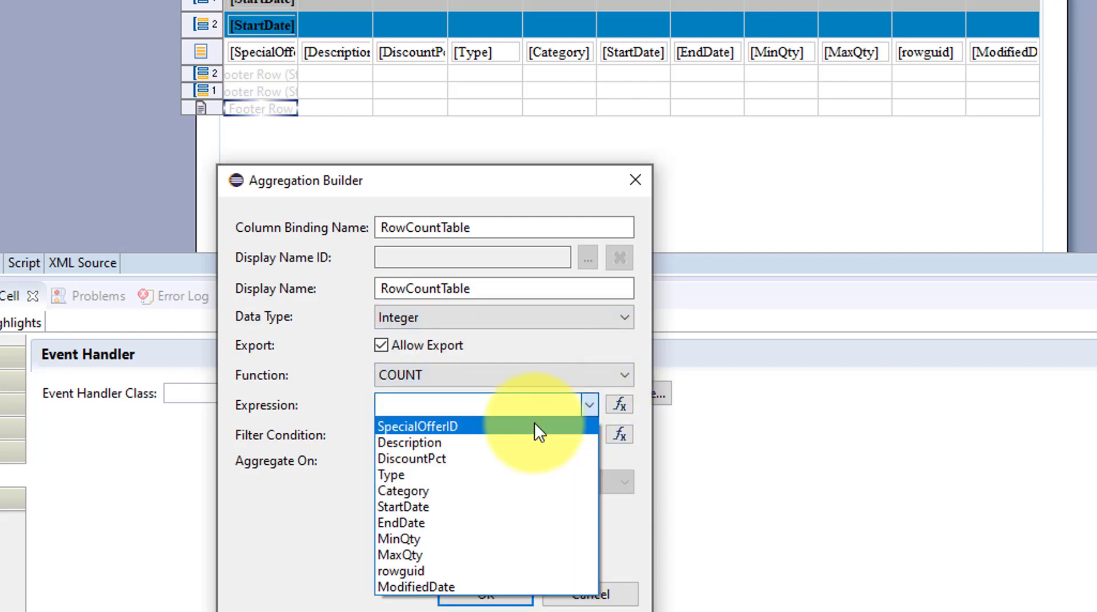
click(418, 426)
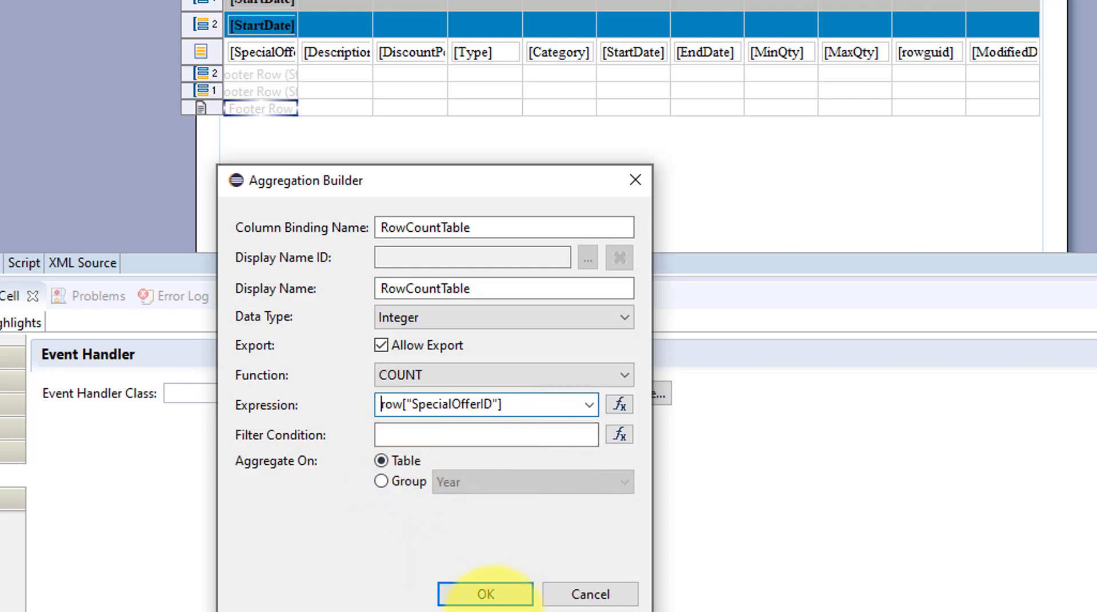
click(484, 594)
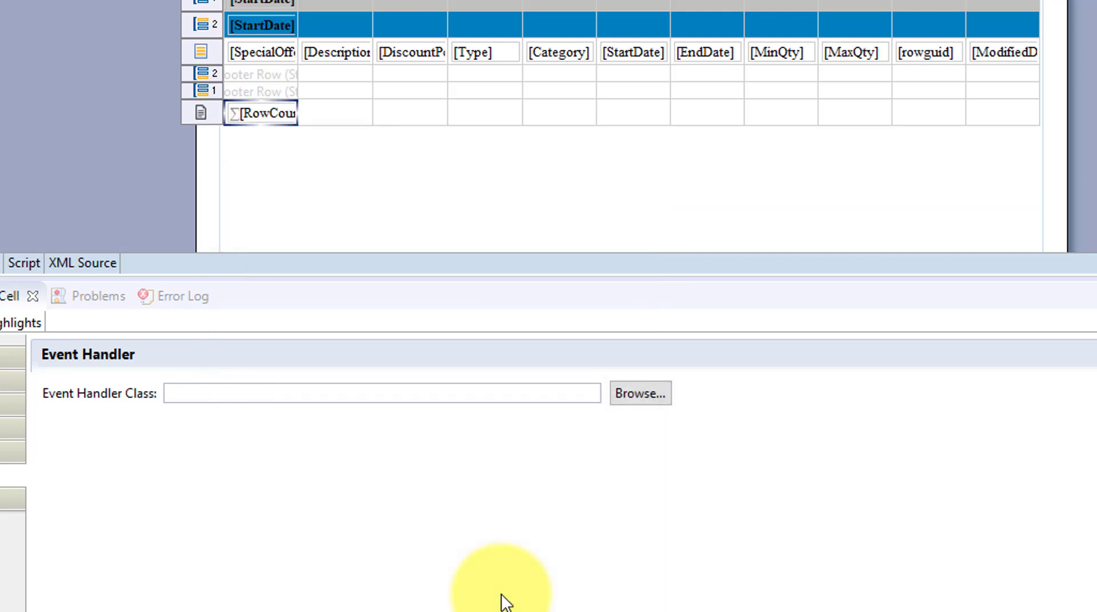
Give the table footer row a black background with white, bold text
click(201, 113)
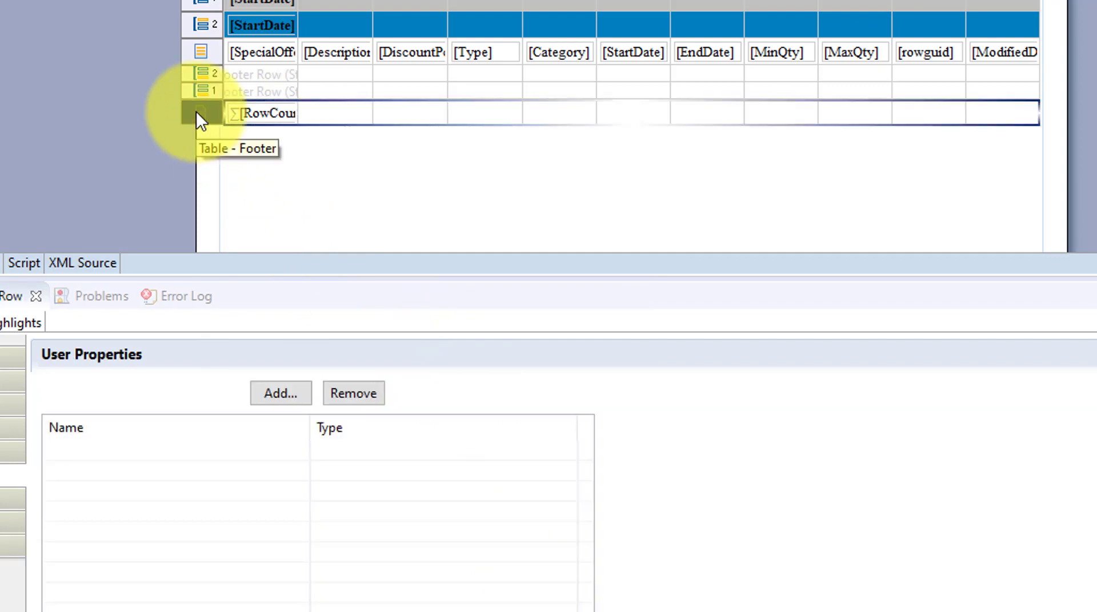
click(203, 113)
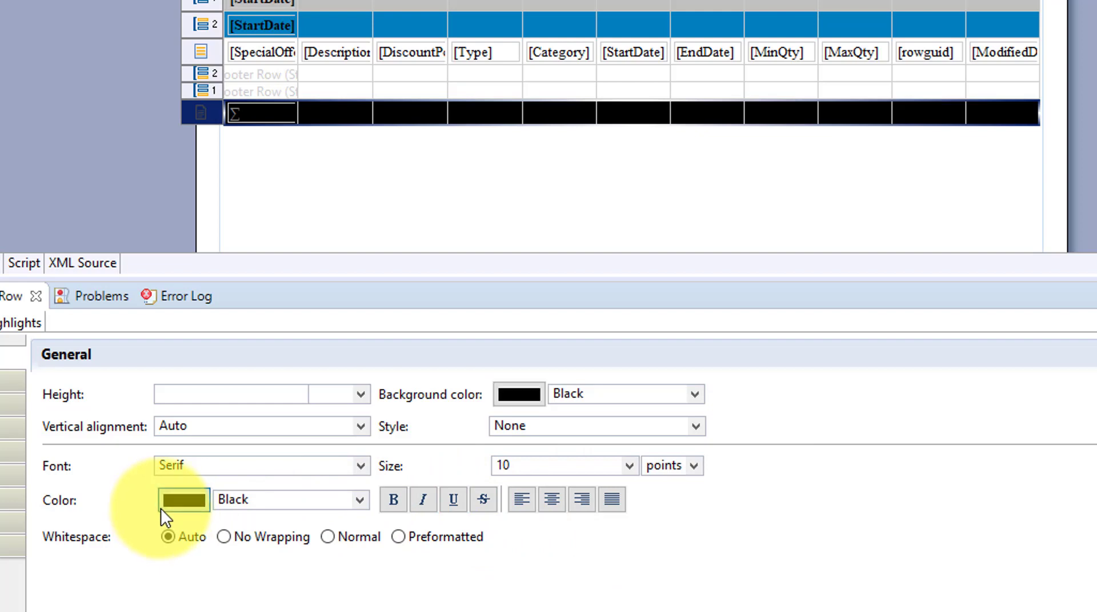
click(183, 499)
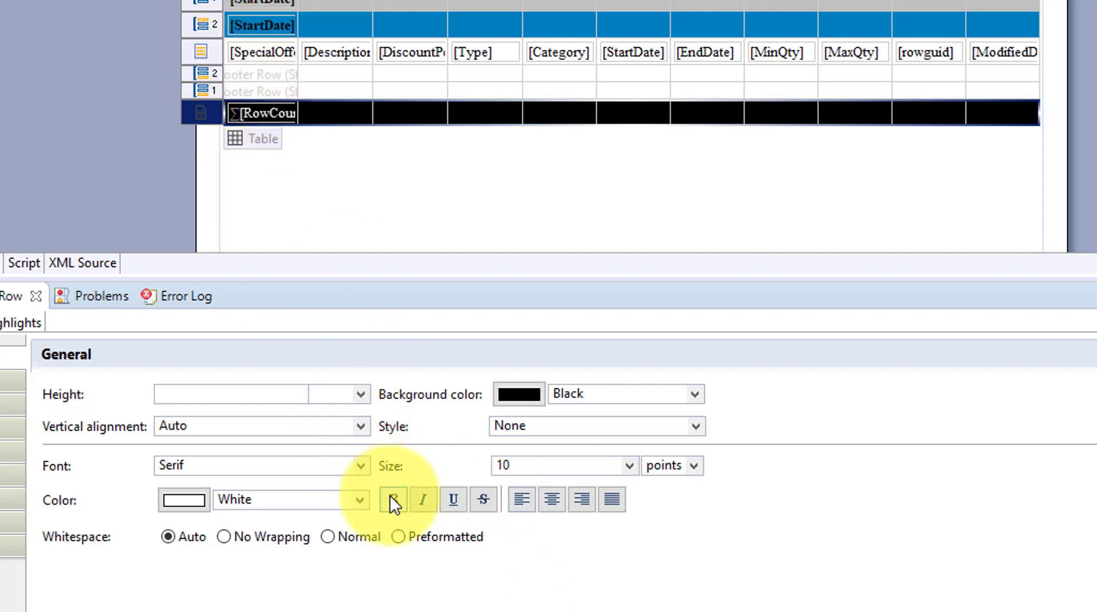
click(393, 499)
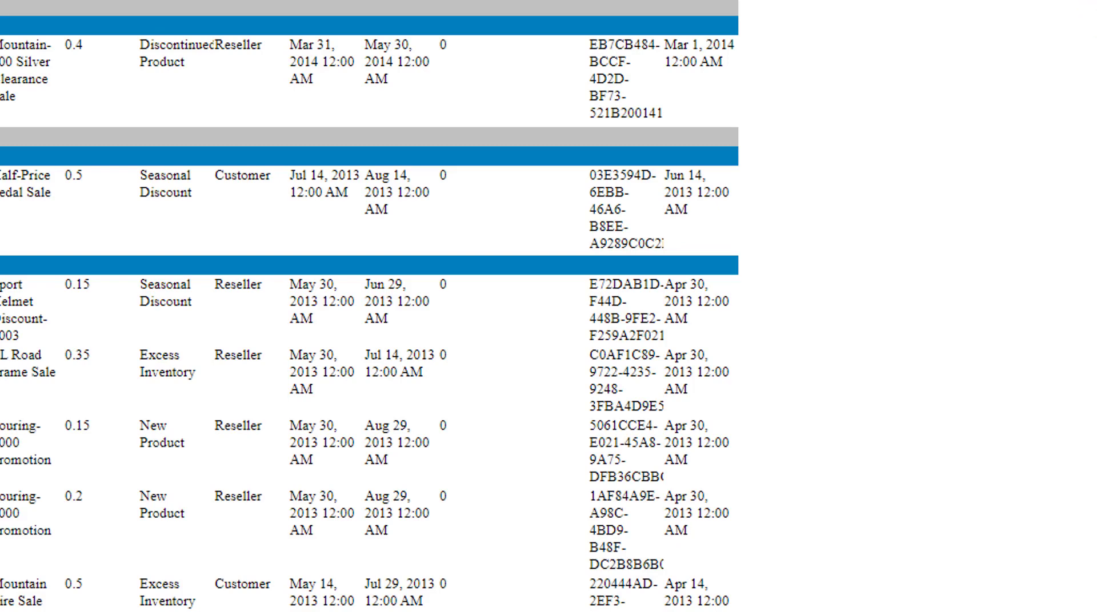
Scroll through the previewed rows to check the grouped offer output
scroll(down, 3)
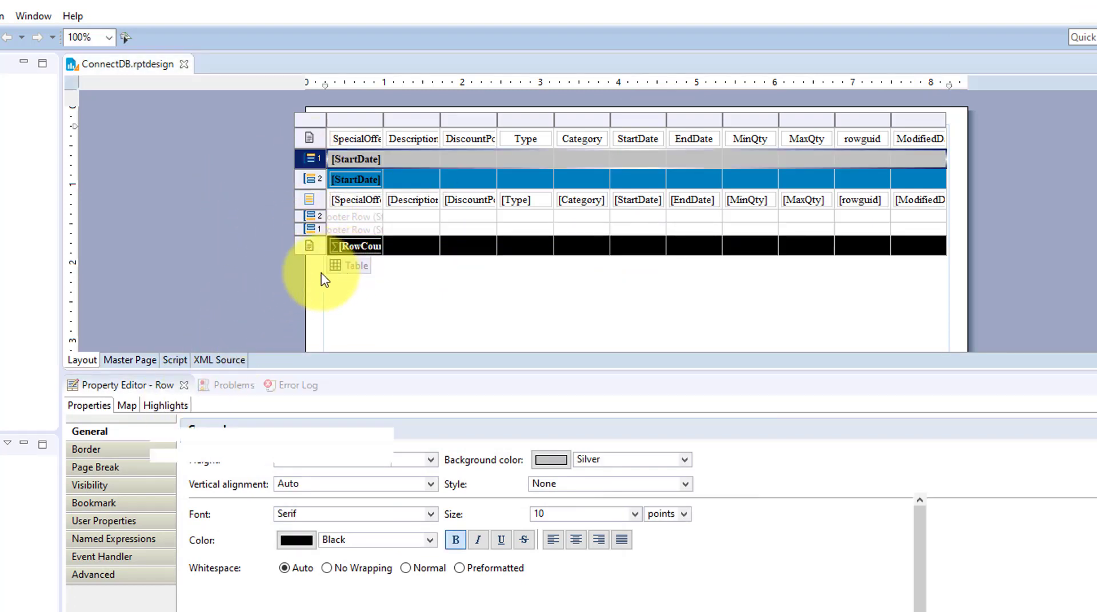
Select the Year group footer row and insert an aggregation into its first cell
click(357, 265)
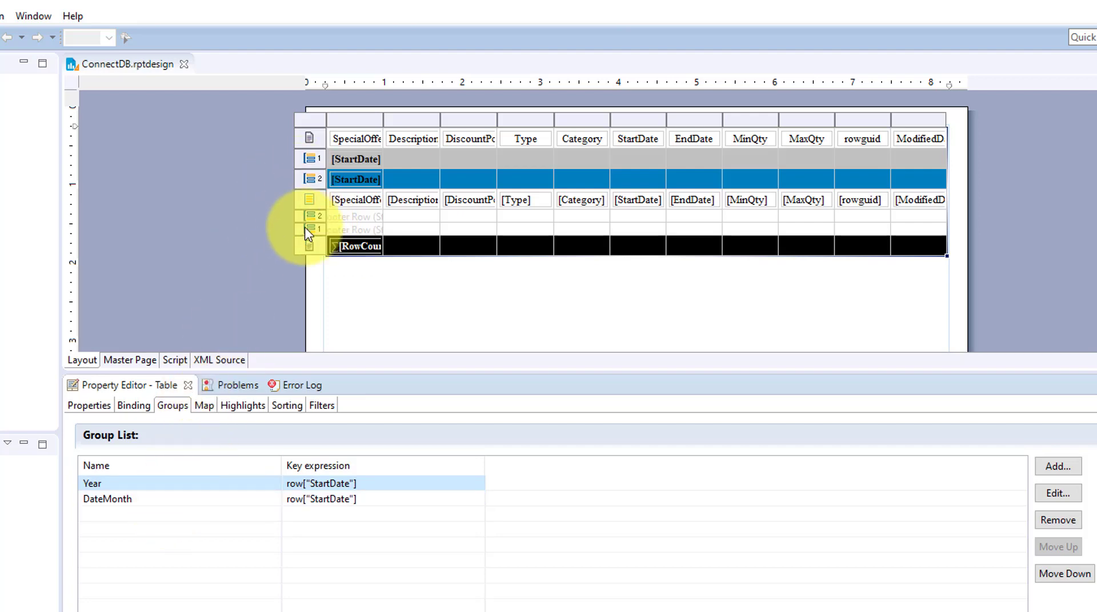
click(313, 230)
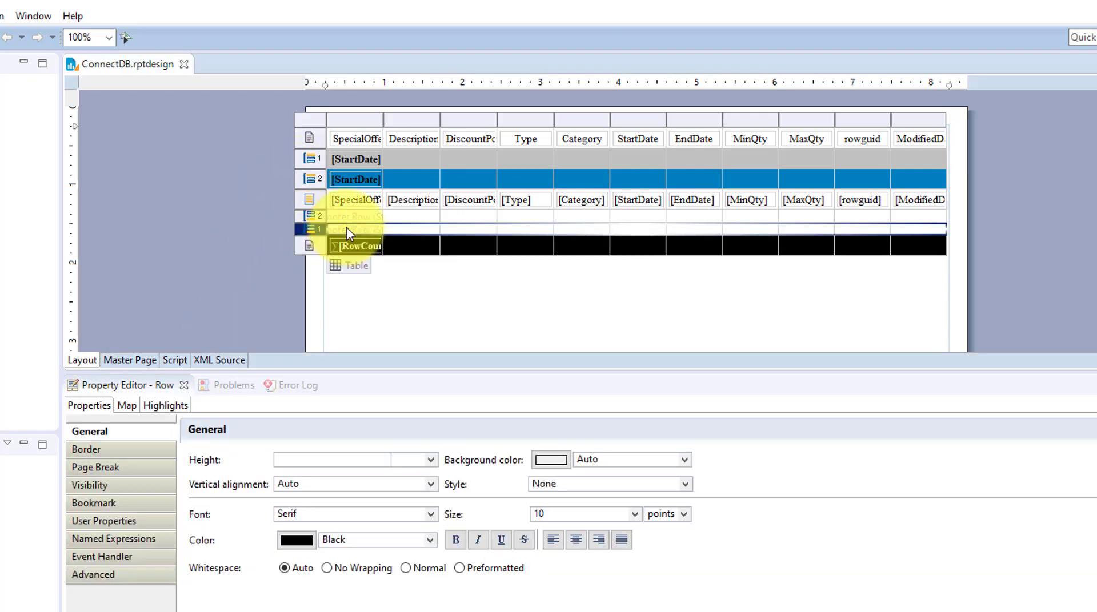
right_click(349, 244)
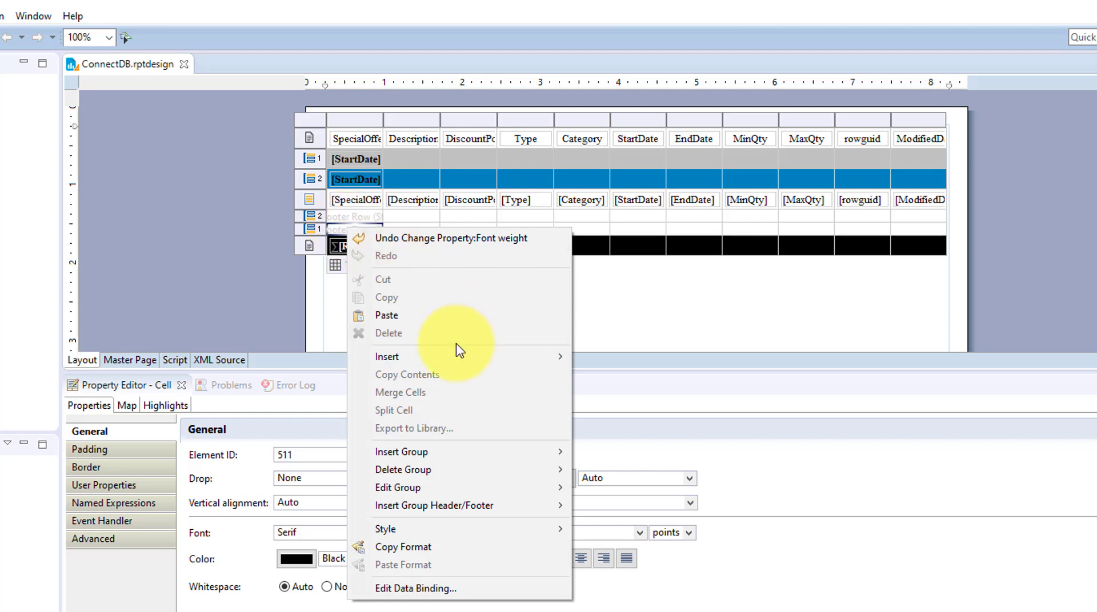
mouse_move(387, 357)
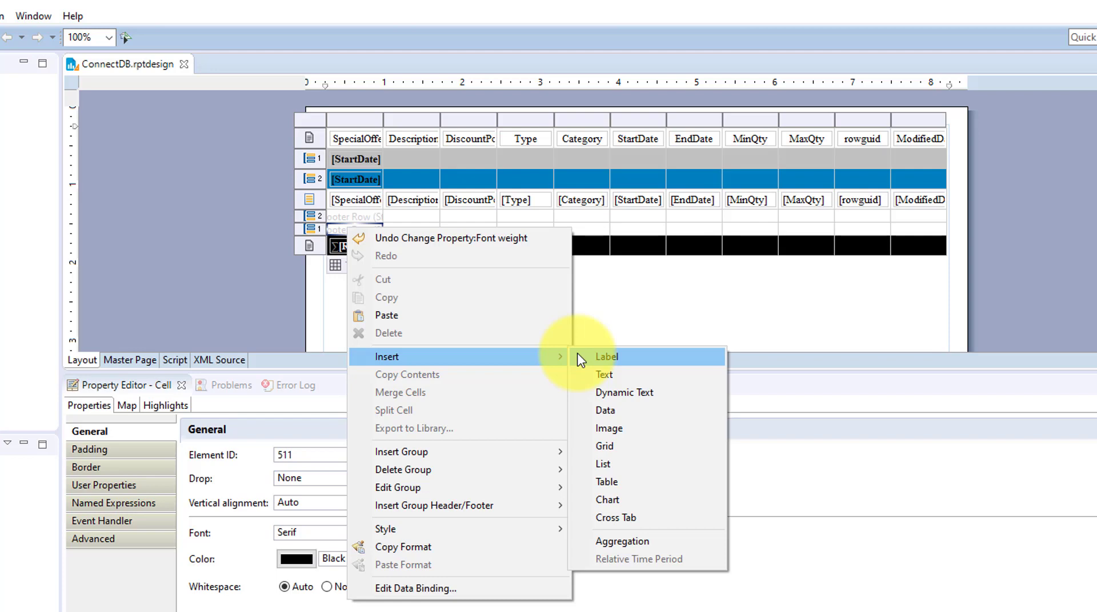
click(621, 541)
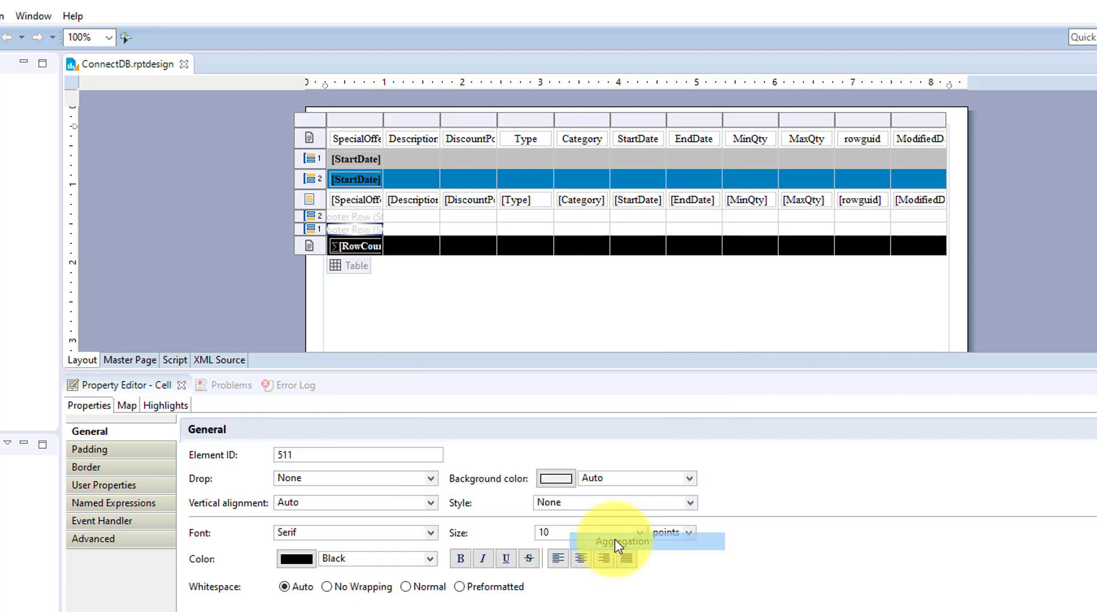
Name the aggregation YearCount for both the binding and display name
click(618, 542)
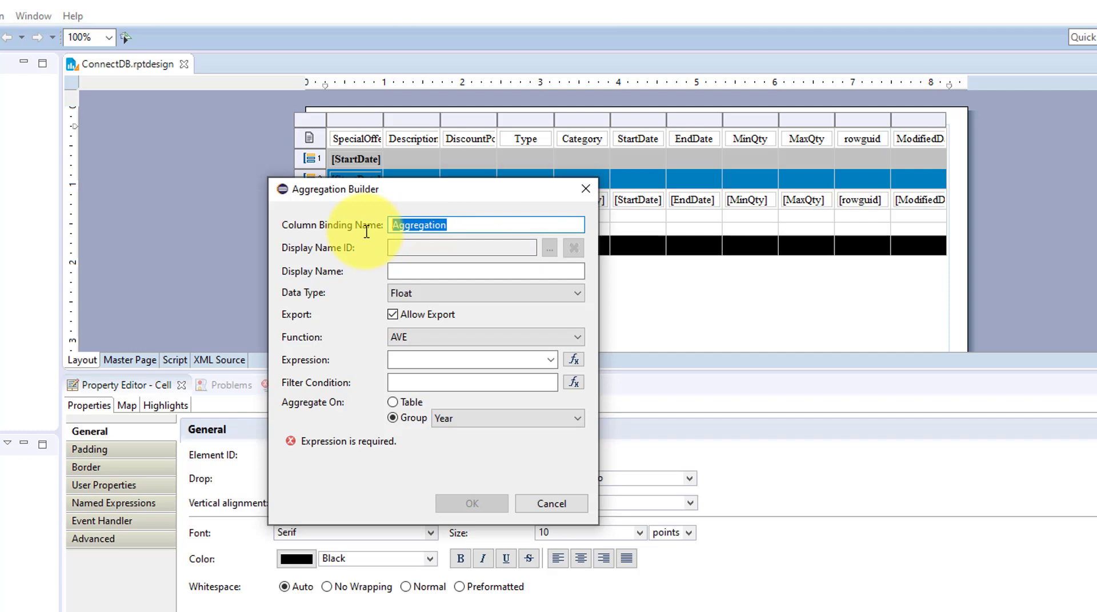
text(Yea)
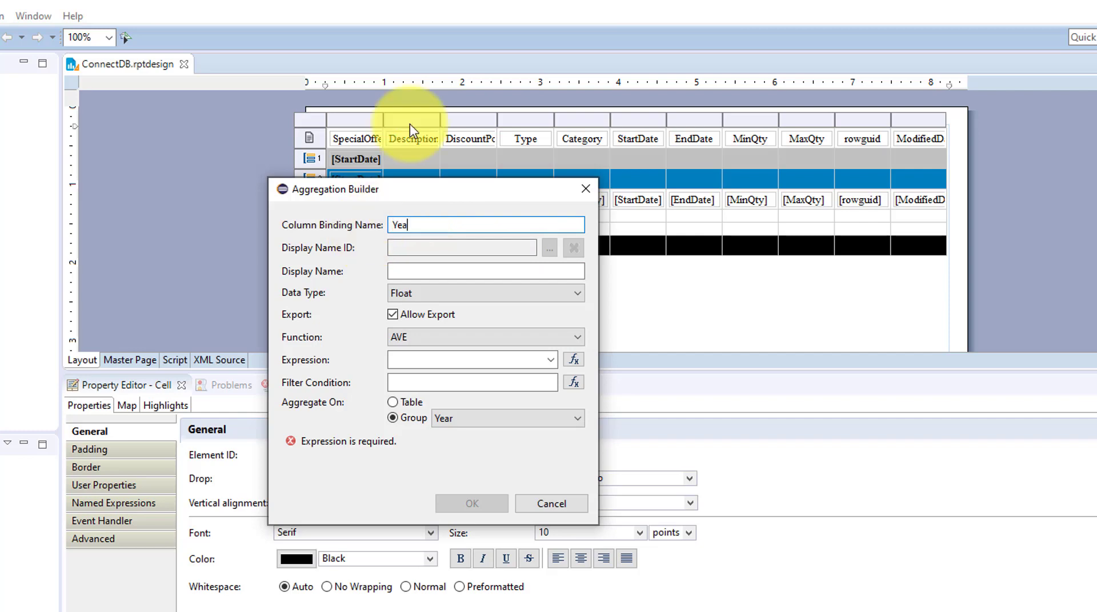
text(Count)
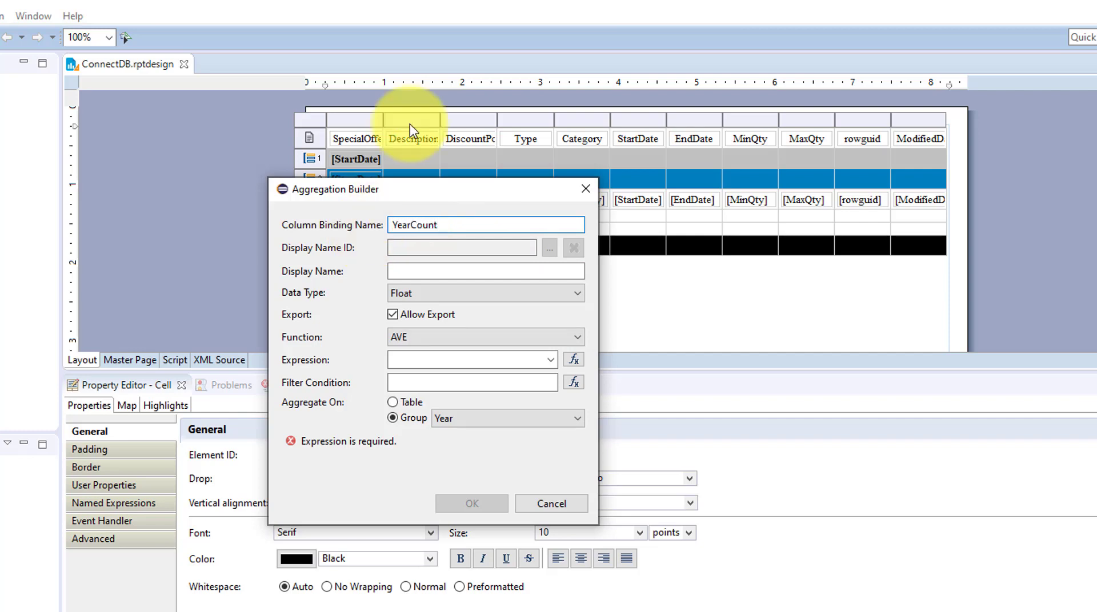
triple_click(485, 225)
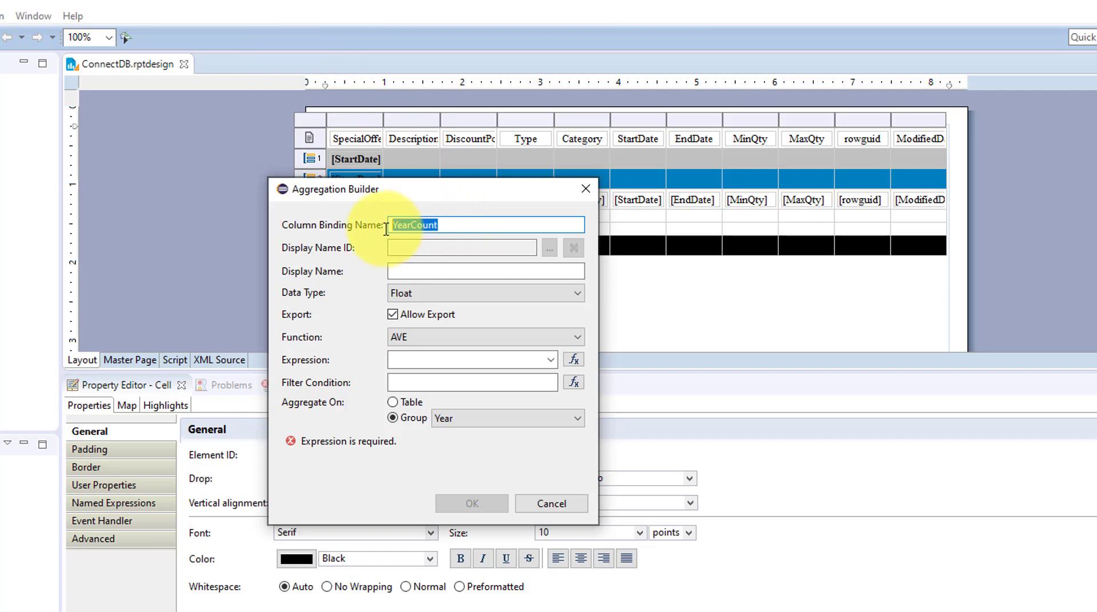
click(484, 271)
text(YearCount)
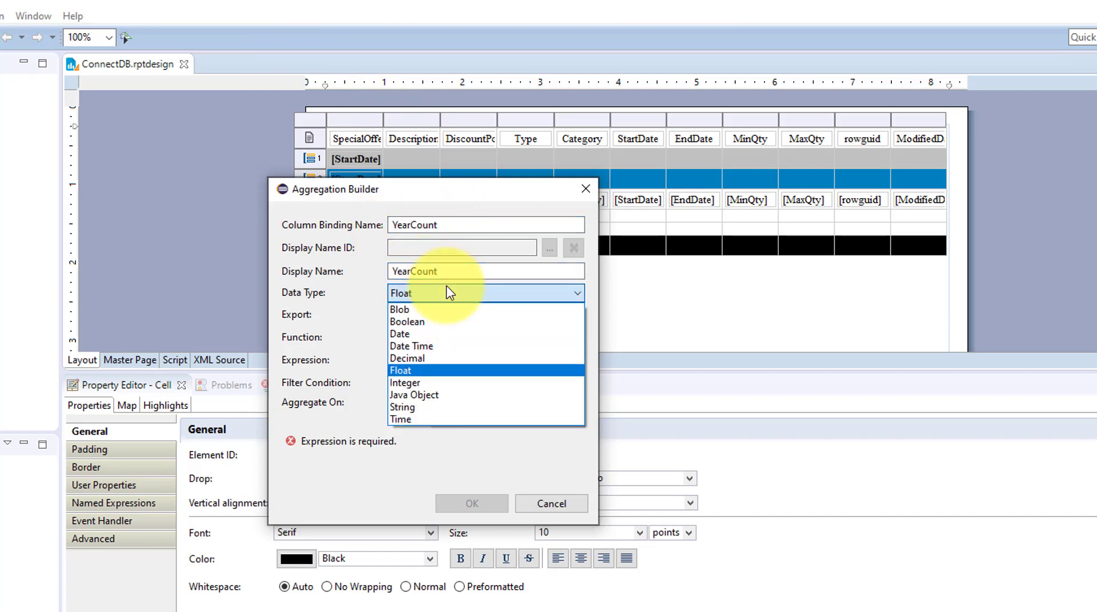
Make it an Integer COUNT of row["SpecialOfferID"] aggregated on the Year group and confirm
click(405, 383)
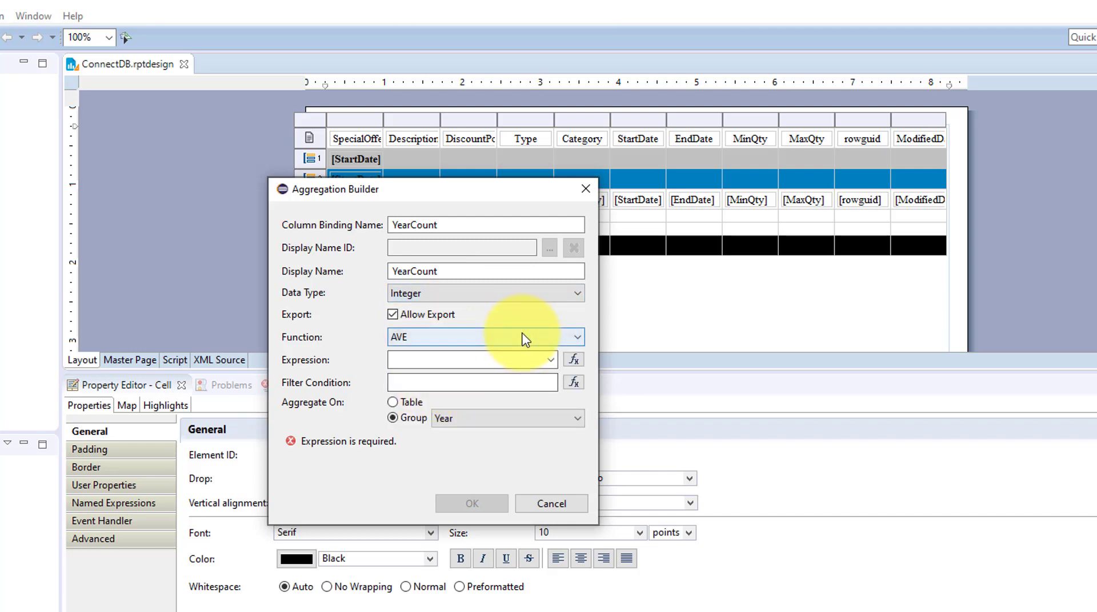
click(575, 337)
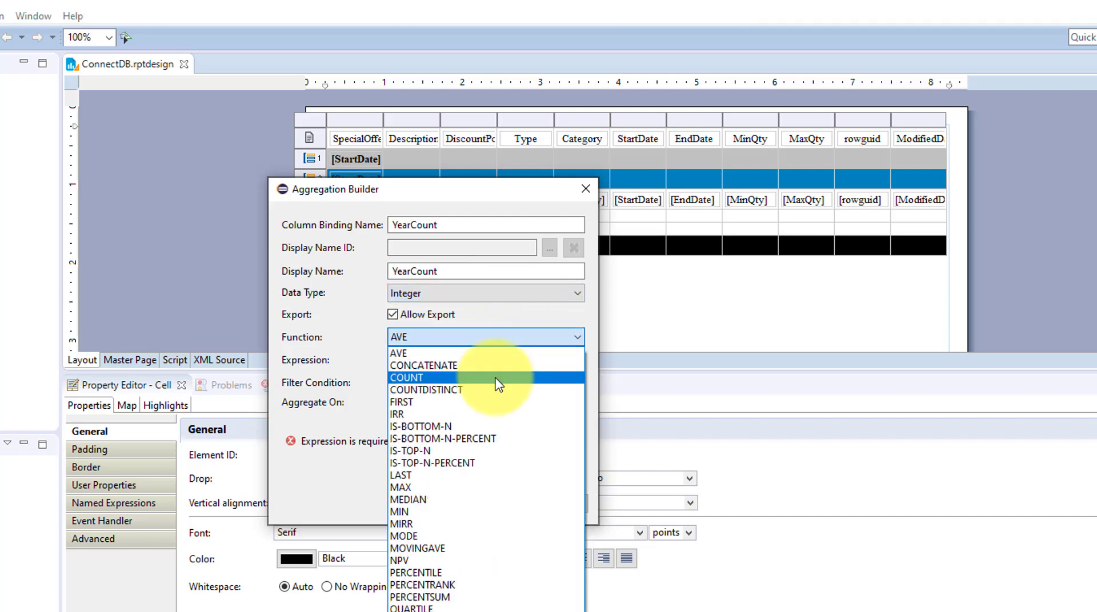
click(406, 378)
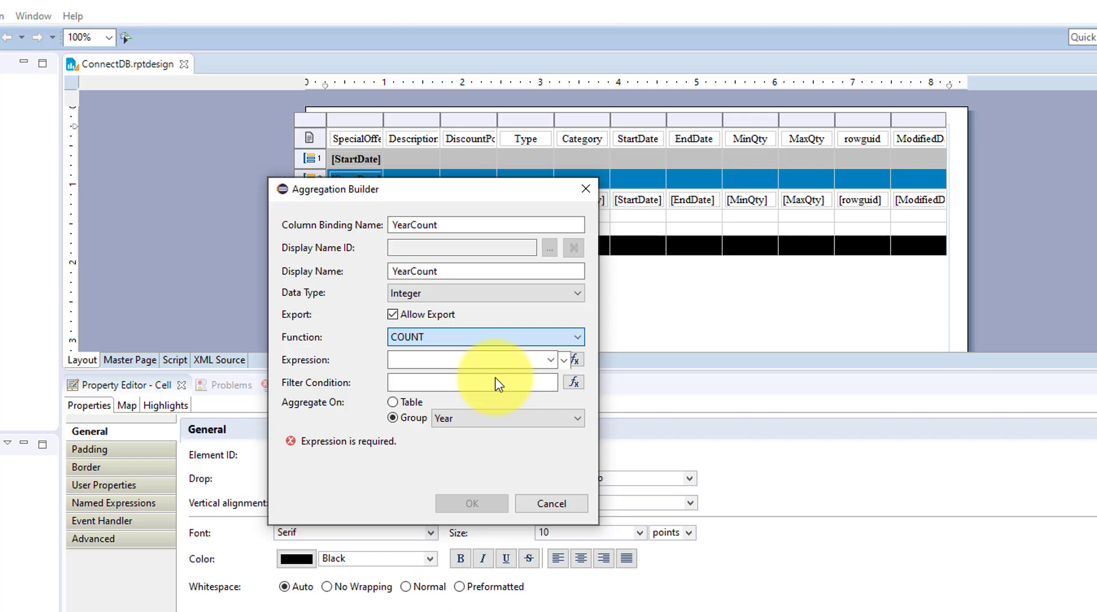
click(562, 360)
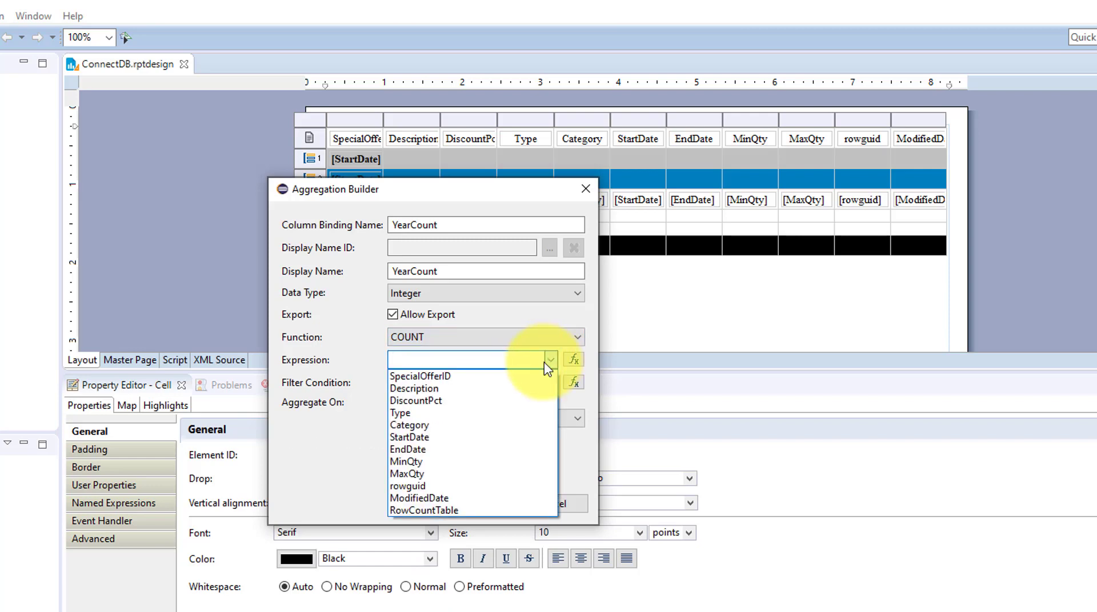
click(420, 376)
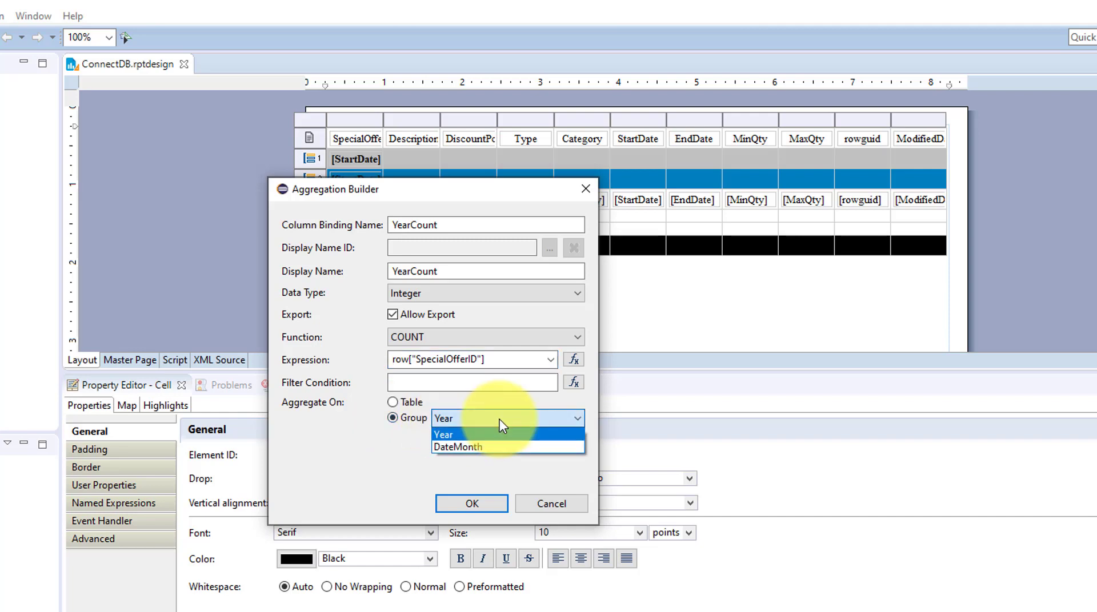
click(444, 434)
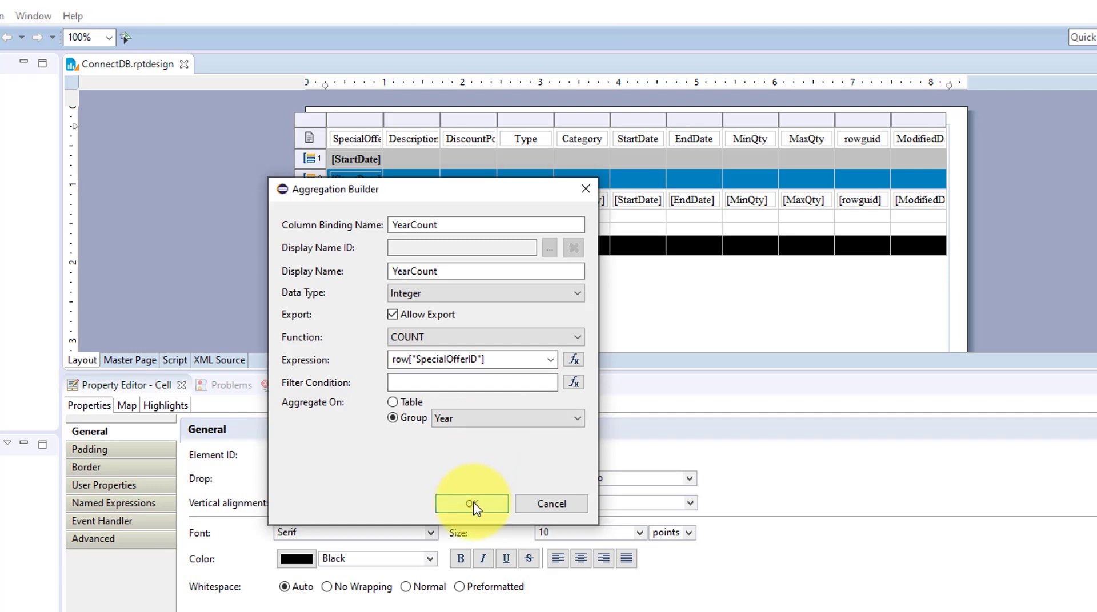
click(472, 503)
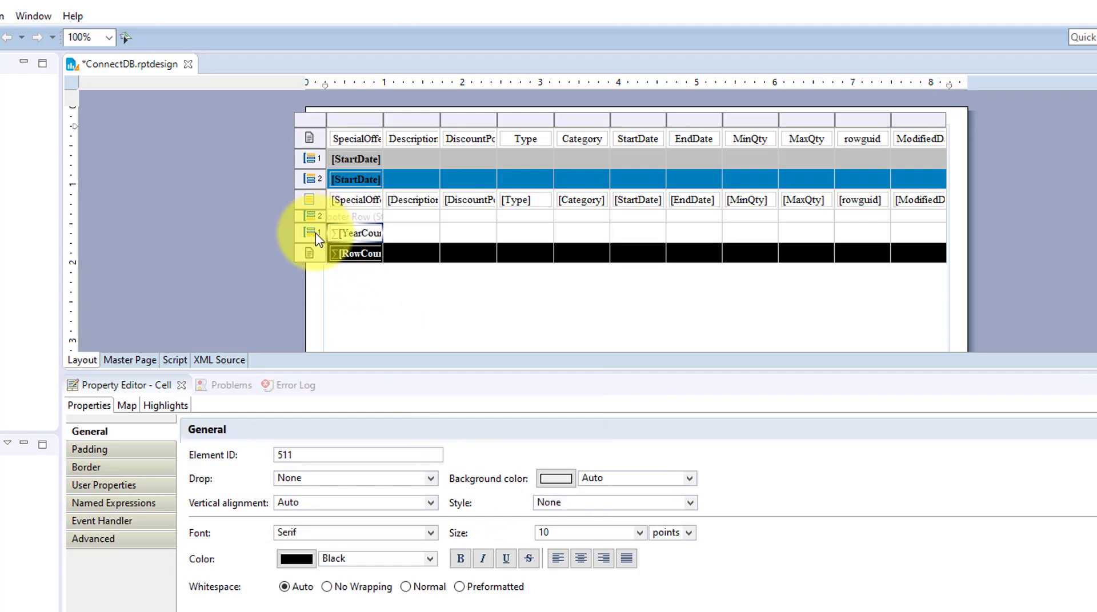
Give the Year footer row a gray background and bold text
click(555, 479)
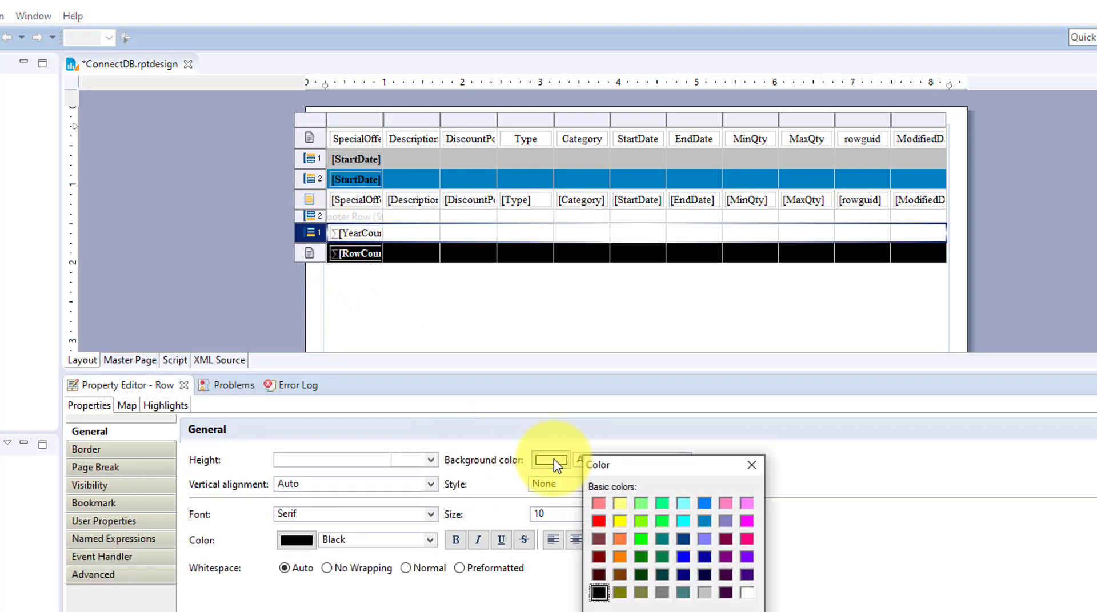
mouse_move(665, 595)
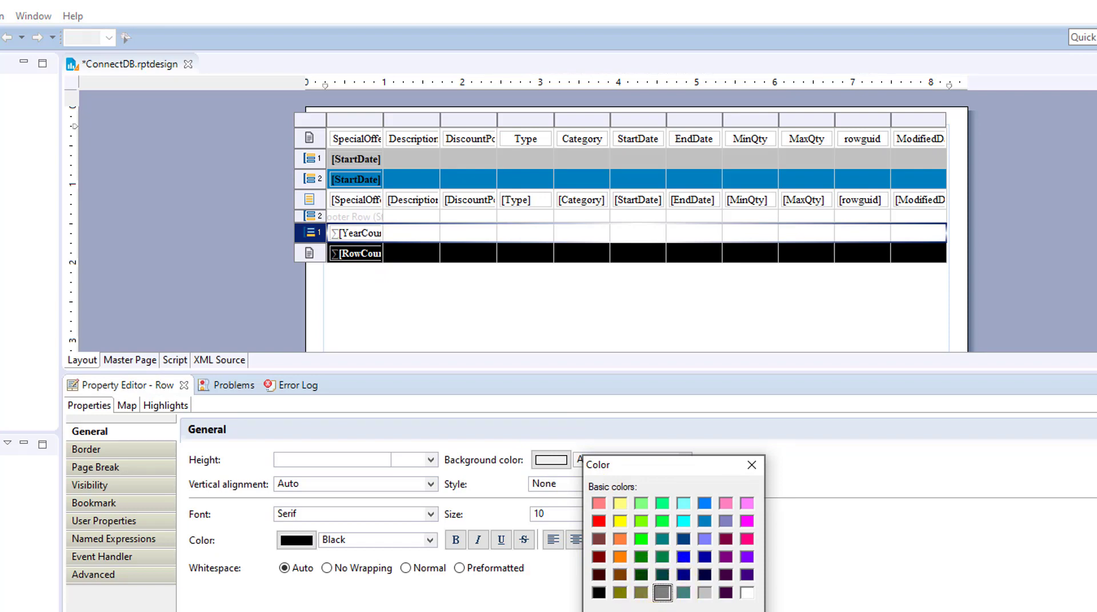
click(661, 592)
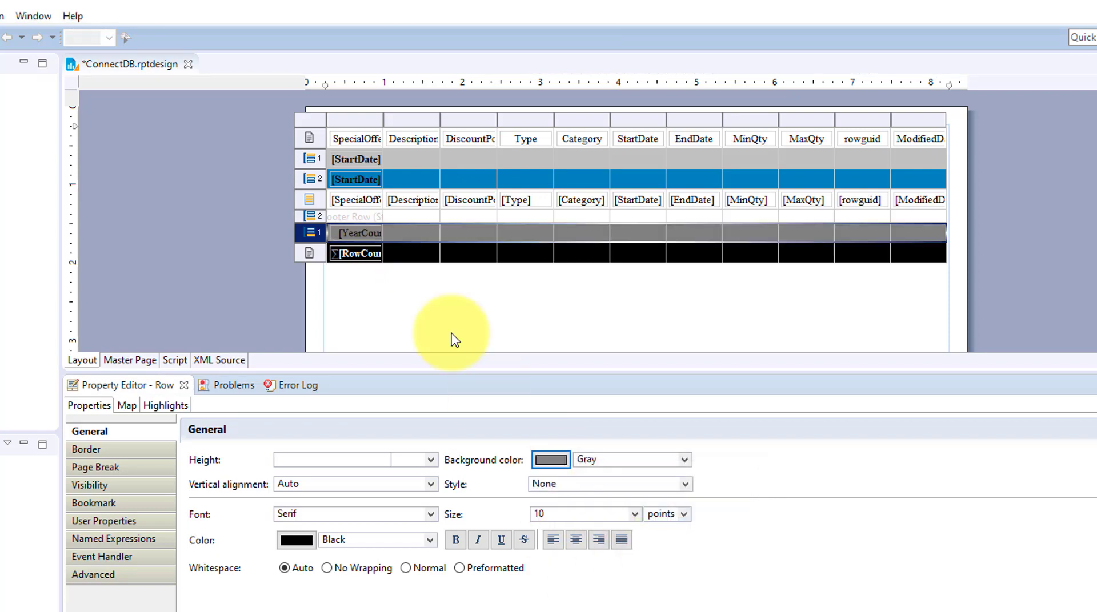
mouse_move(457, 485)
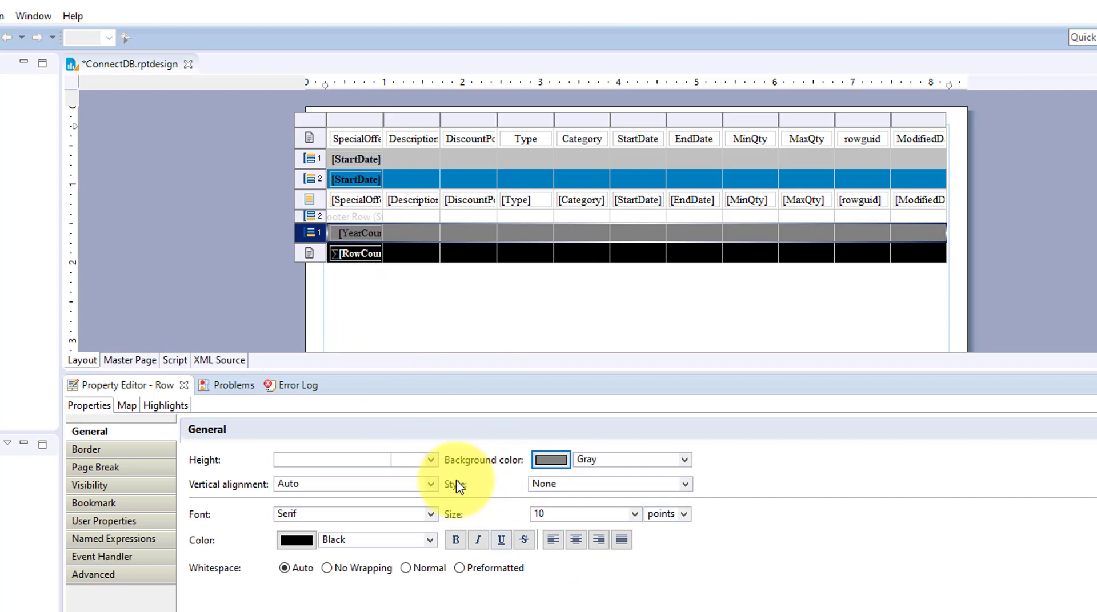
mouse_move(456, 539)
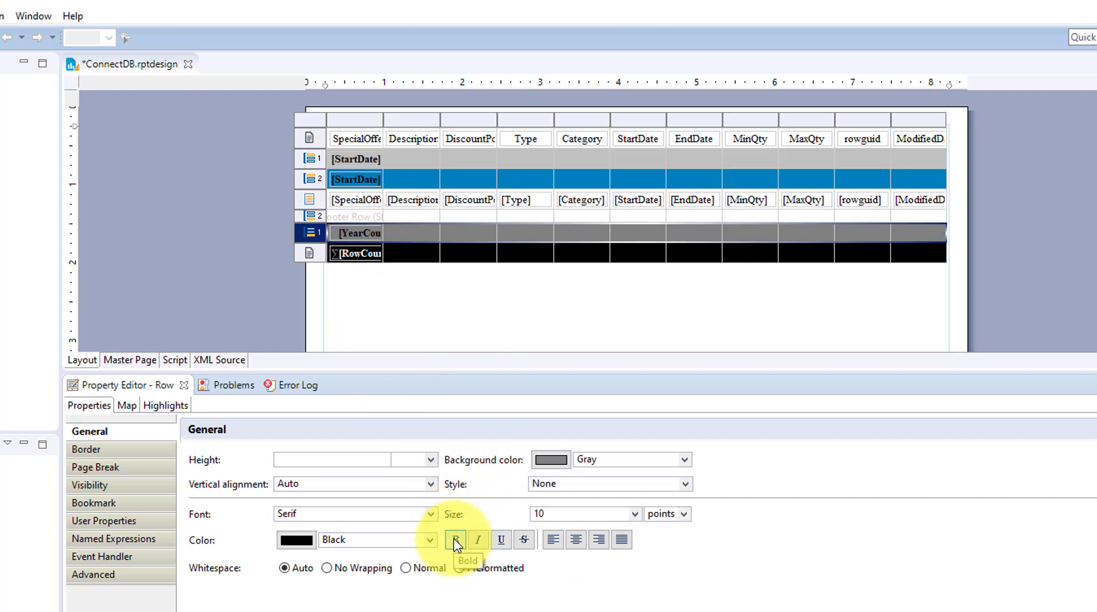
click(455, 539)
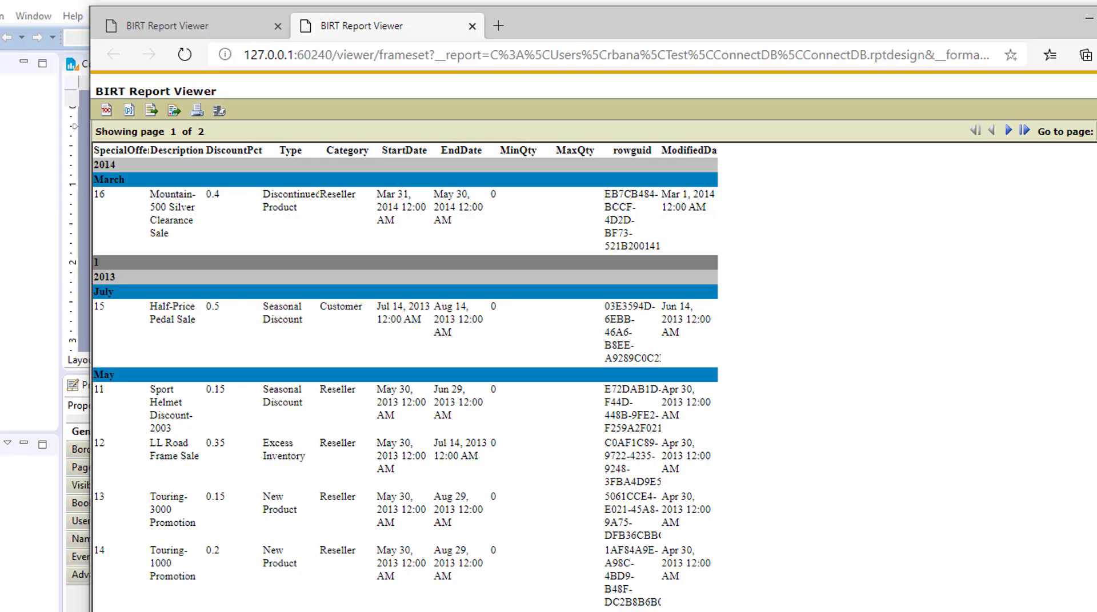
Scroll through the Report Viewer output to check the per-year count footers
scroll(down, 3)
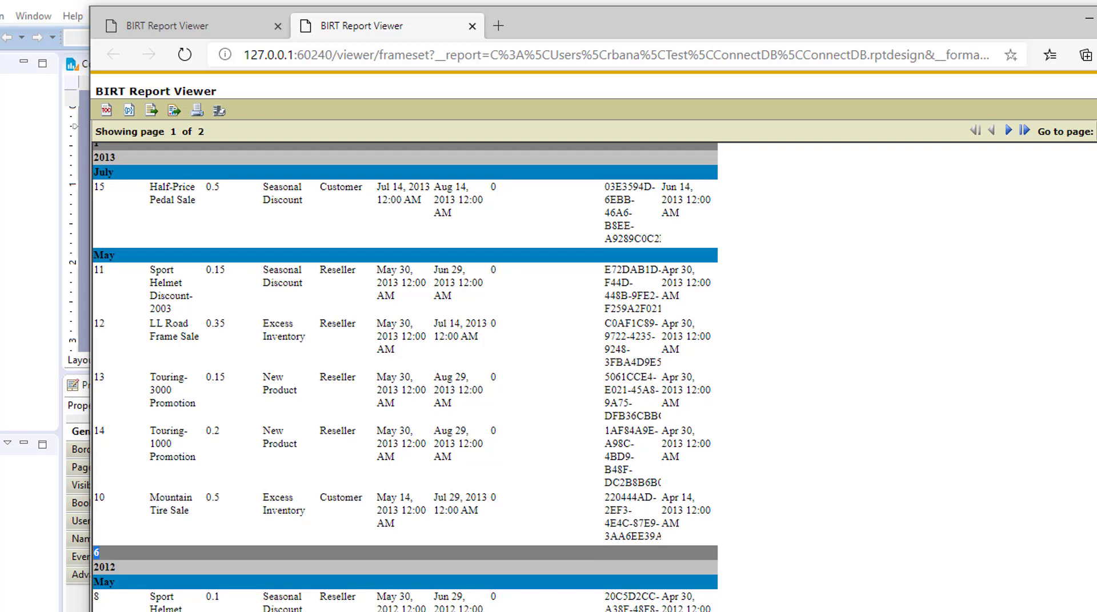
scroll(down, 3)
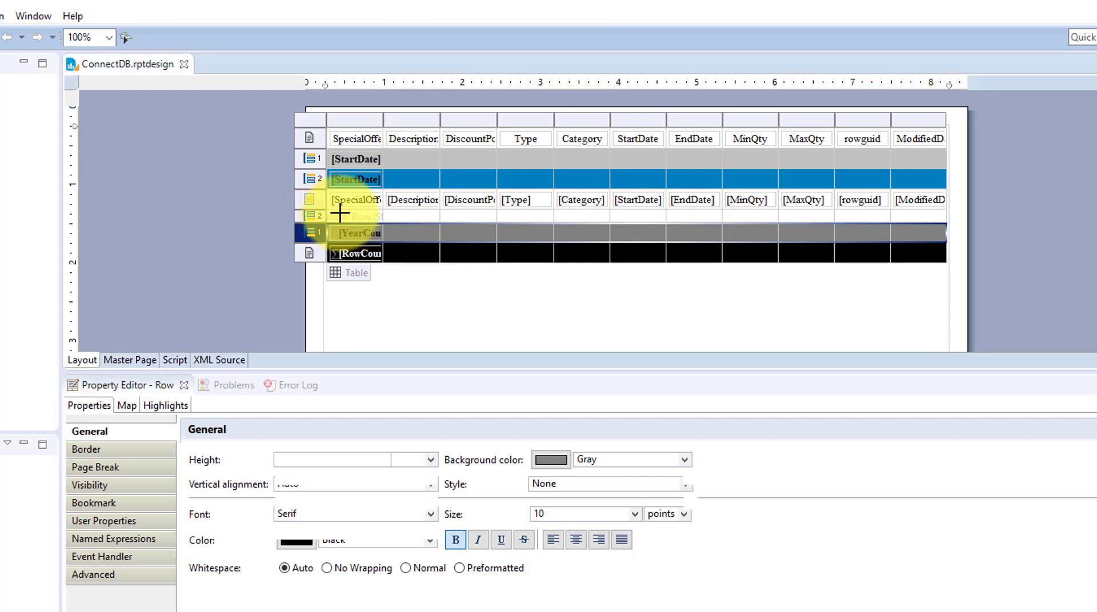
Insert a Monthcount COUNT aggregation of SpecialOfferID per DateMonth group into the month footer cell
right_click(355, 216)
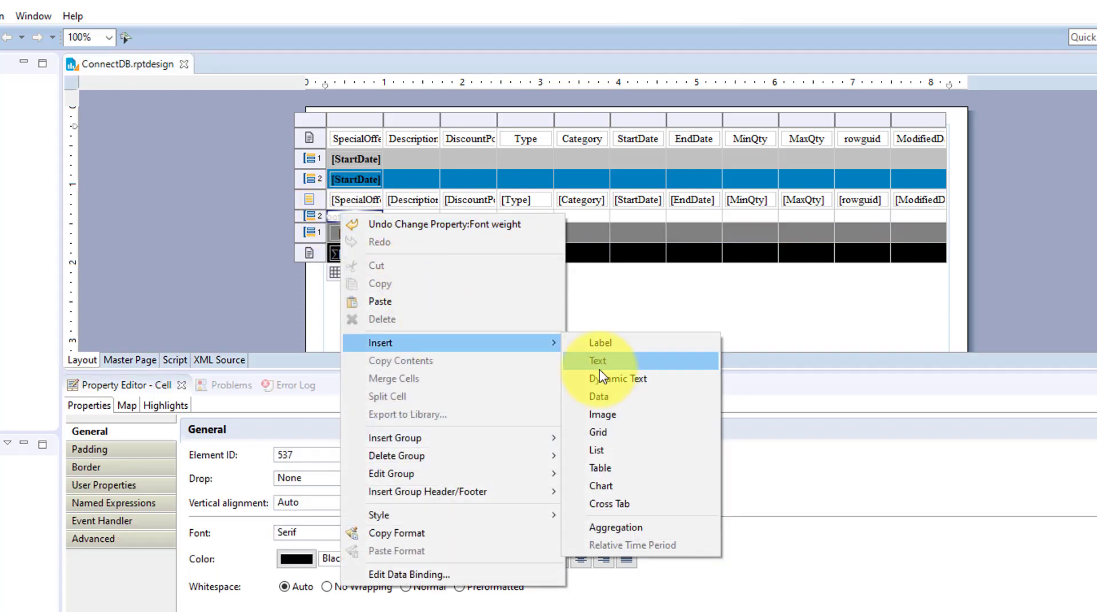
click(614, 527)
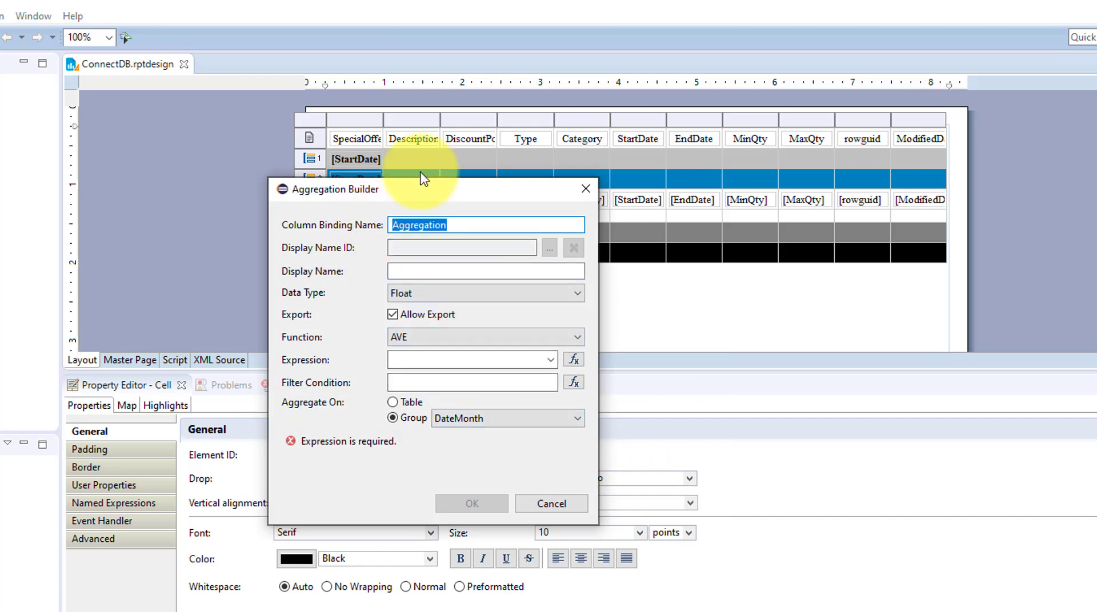
text(MonthC)
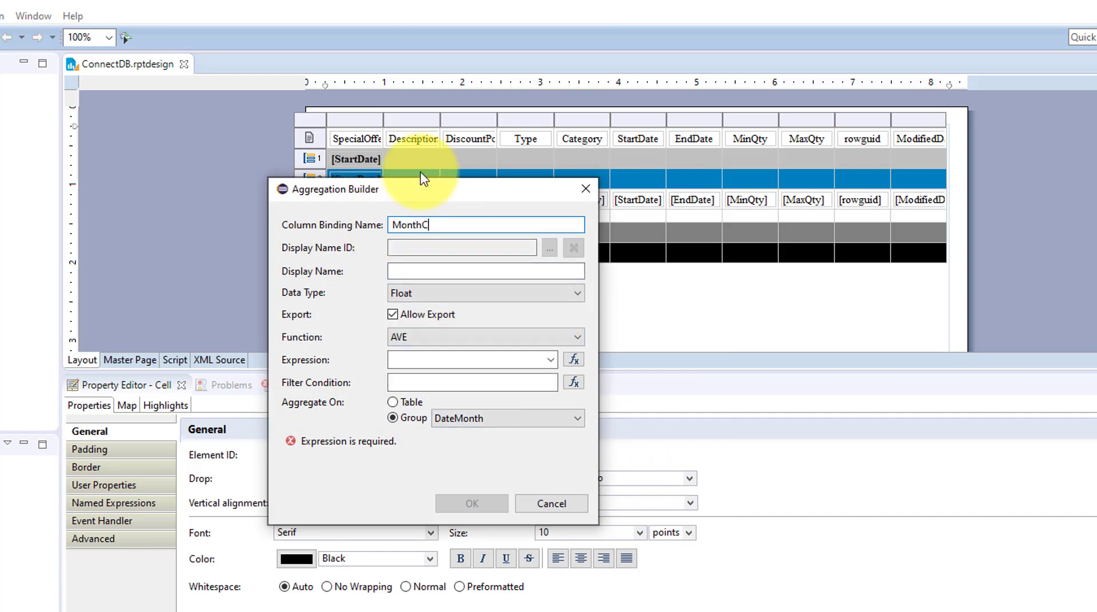
text(o)
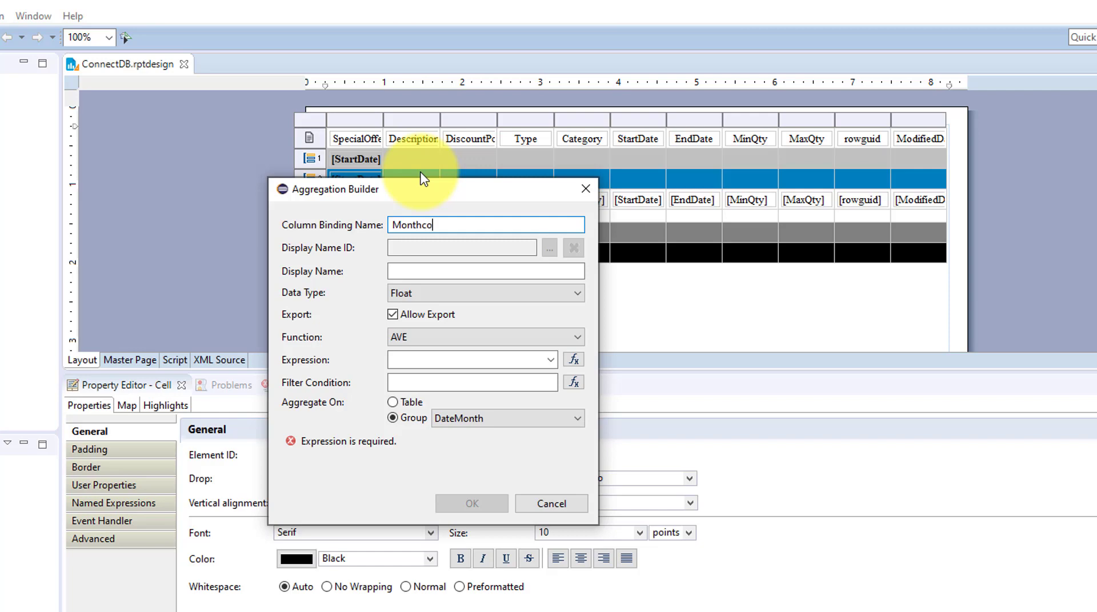
text(unt)
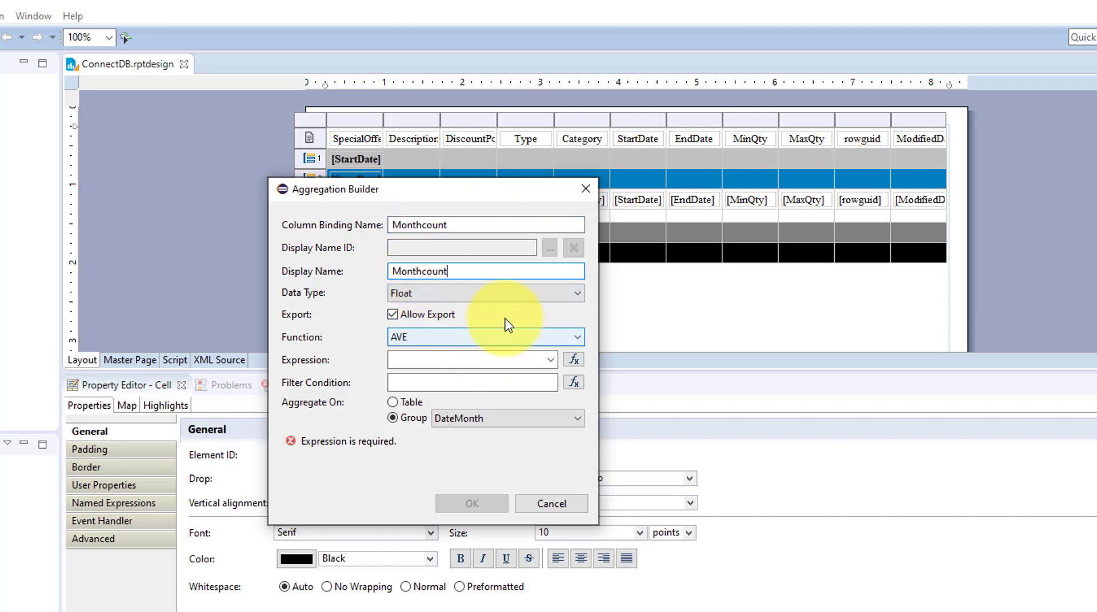
click(485, 294)
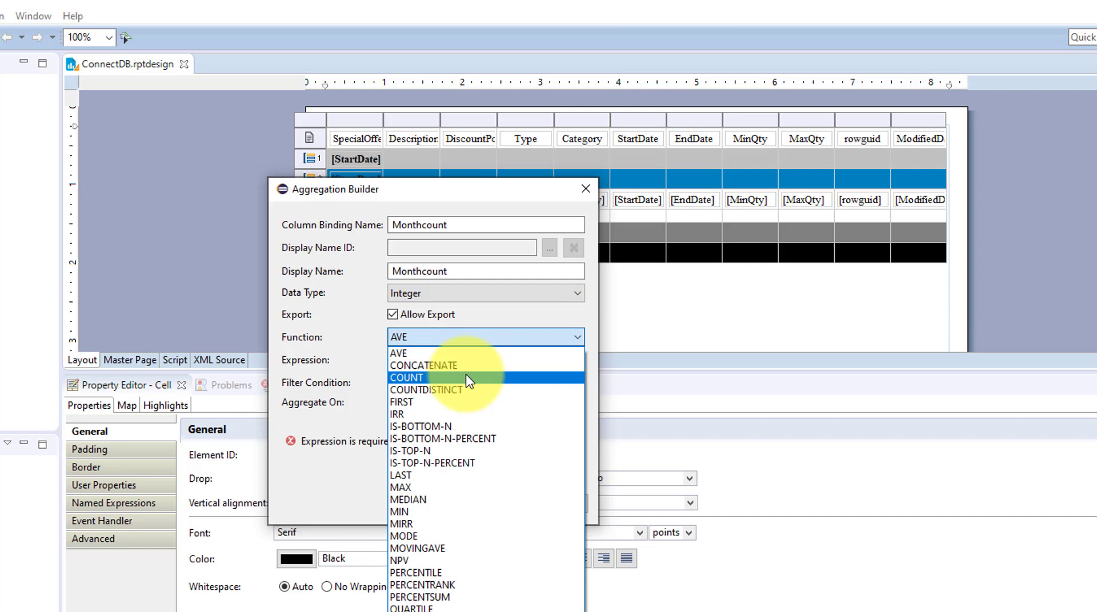
click(406, 378)
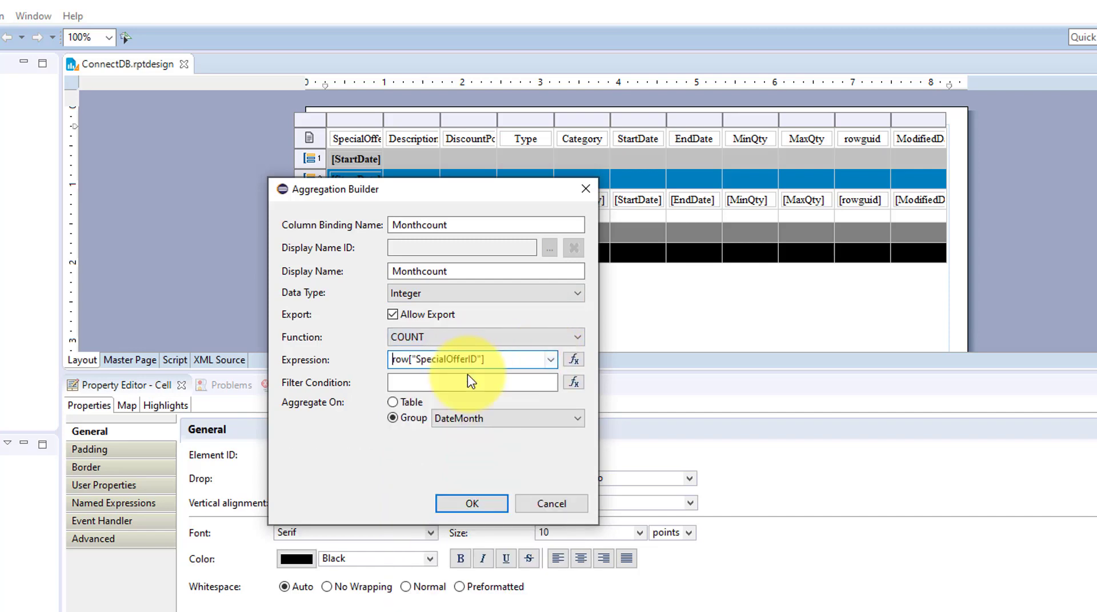
mouse_move(487, 435)
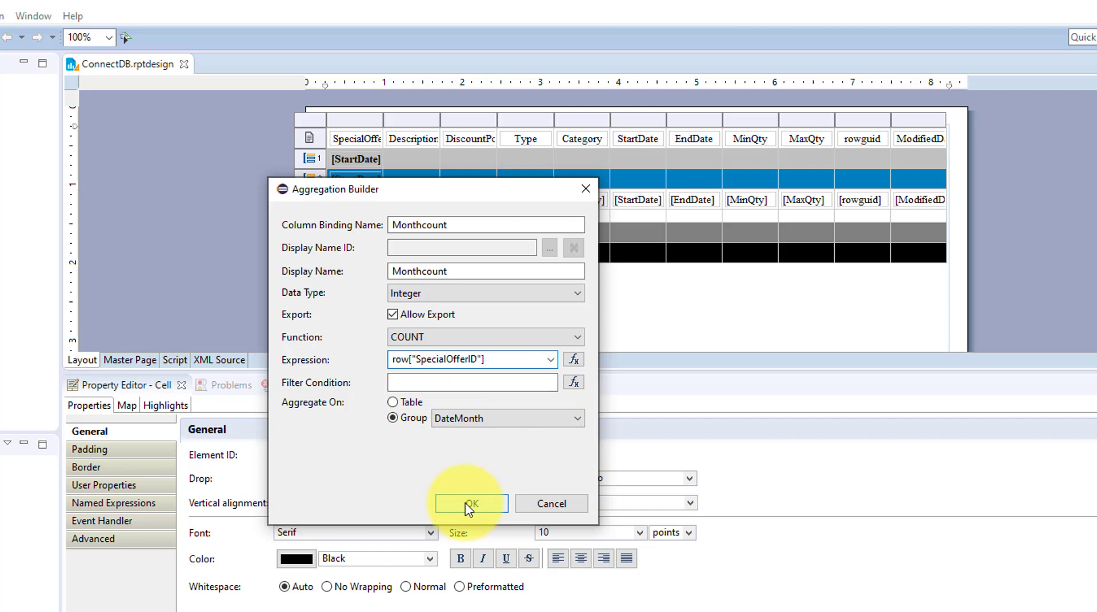
click(471, 504)
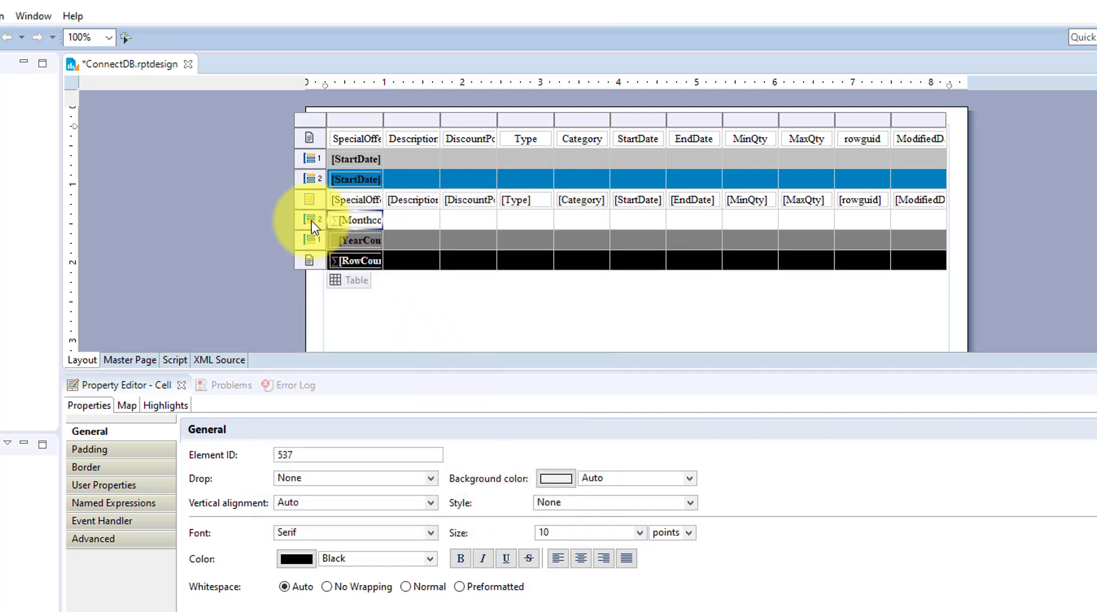
Give the month footer row a #0080FF blue background and bold text
click(556, 463)
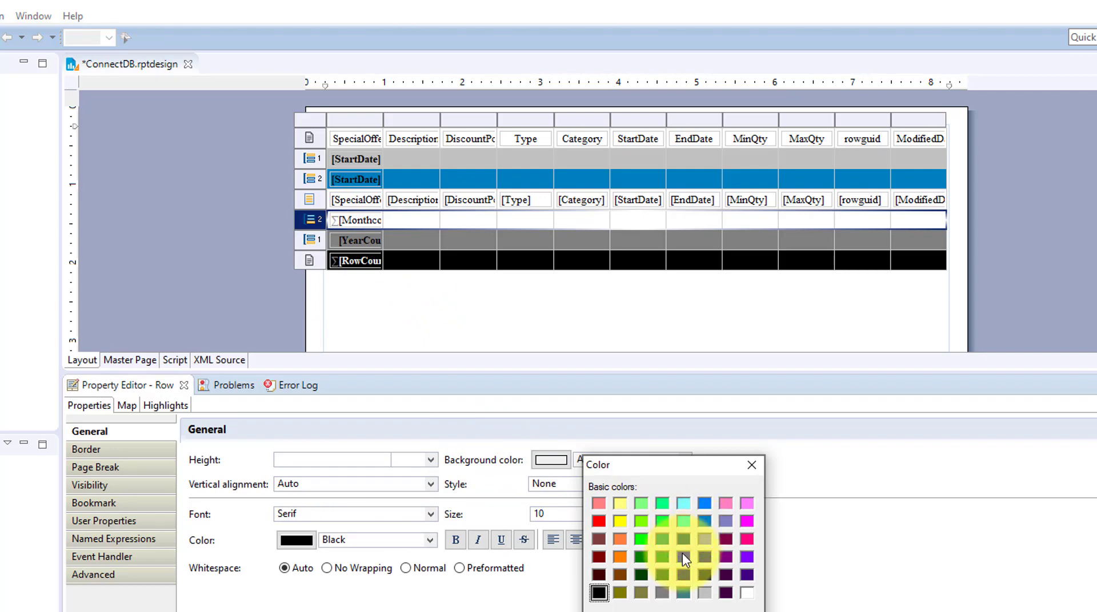
mouse_move(711, 530)
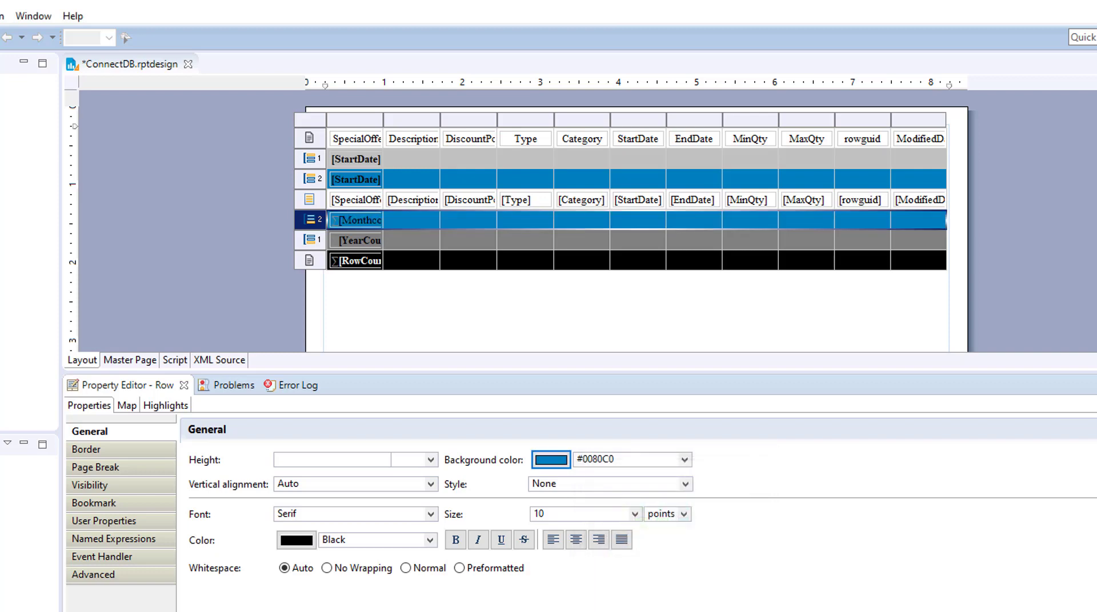
click(550, 459)
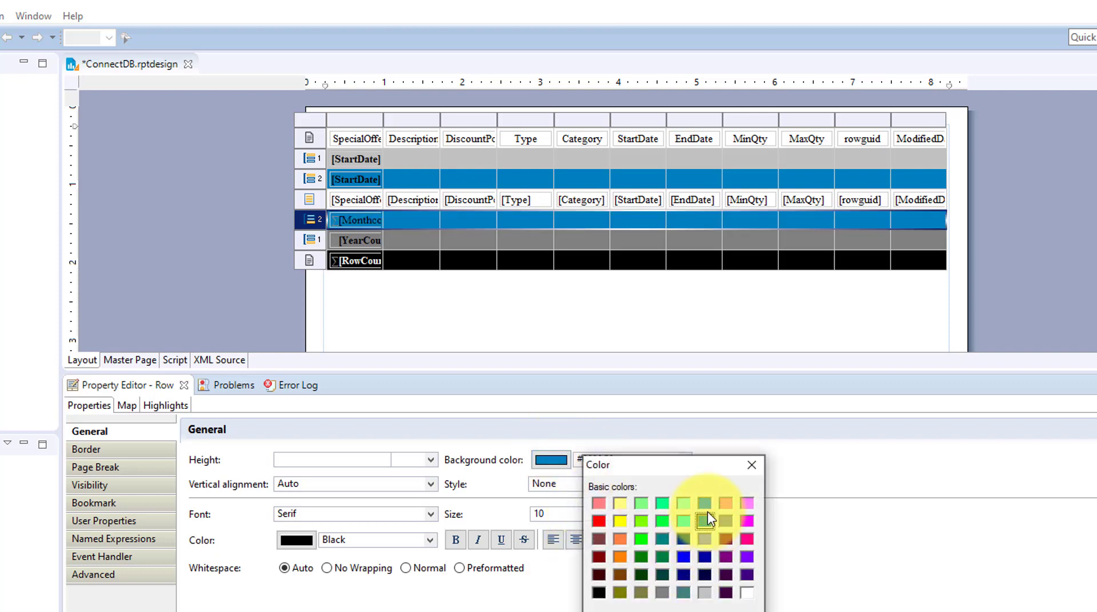
click(702, 517)
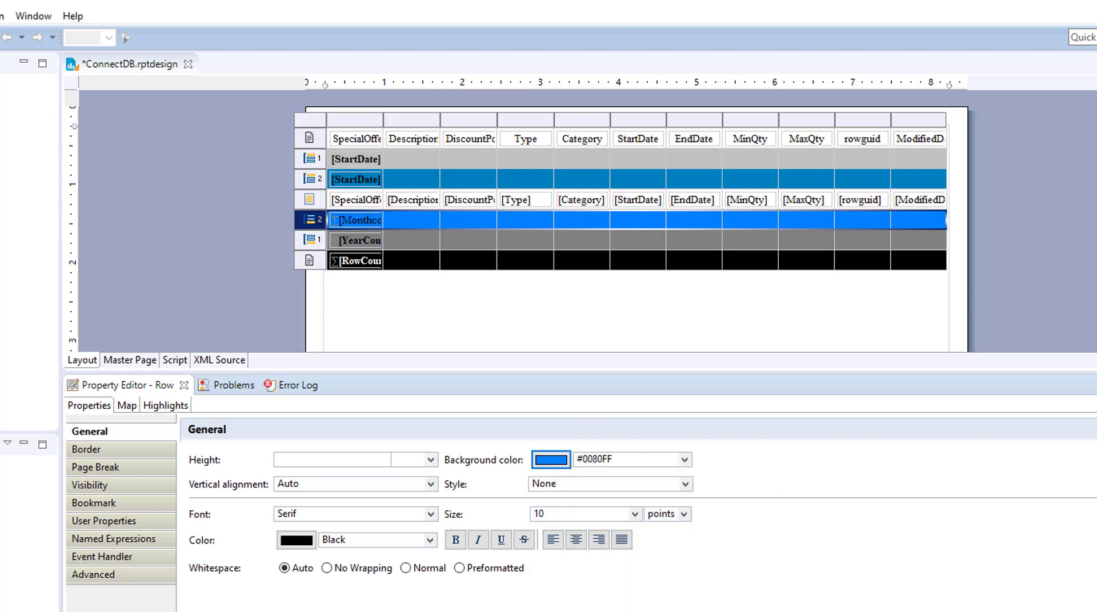
mouse_move(526, 521)
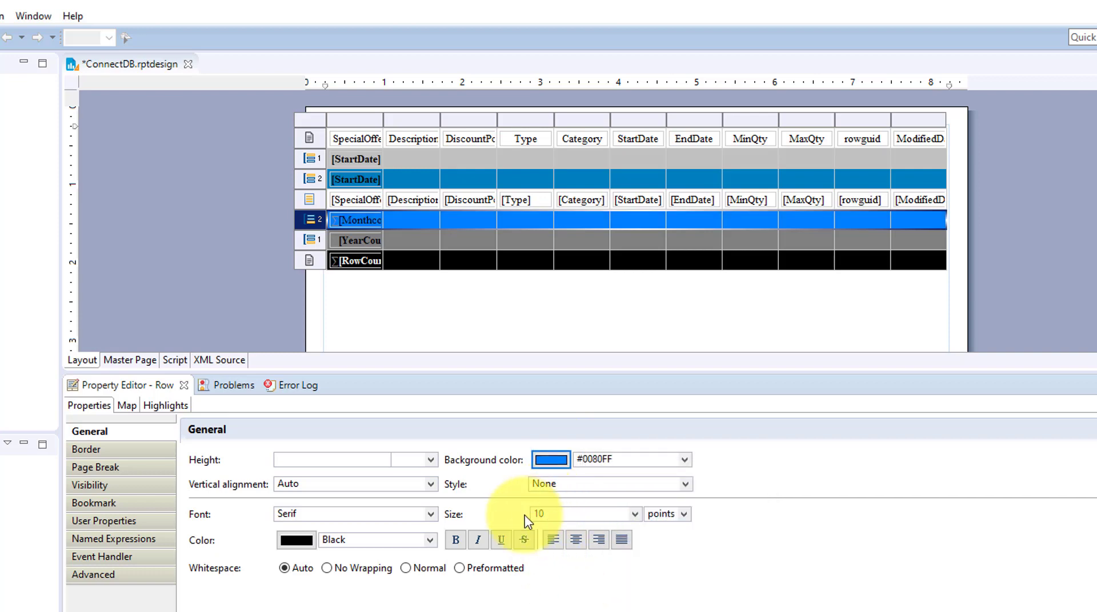
mouse_move(456, 541)
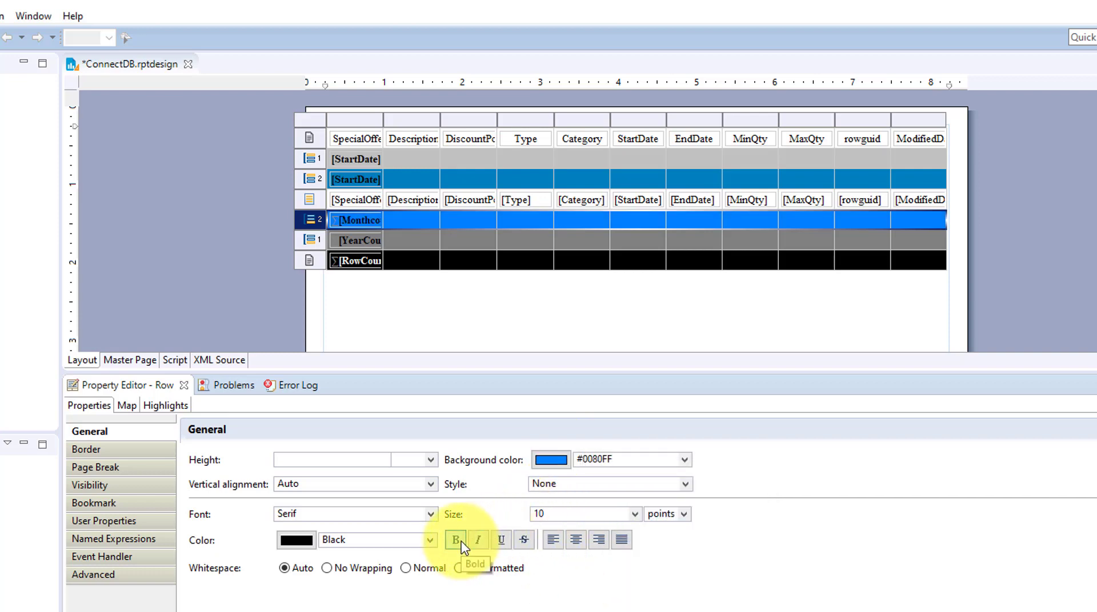
click(456, 540)
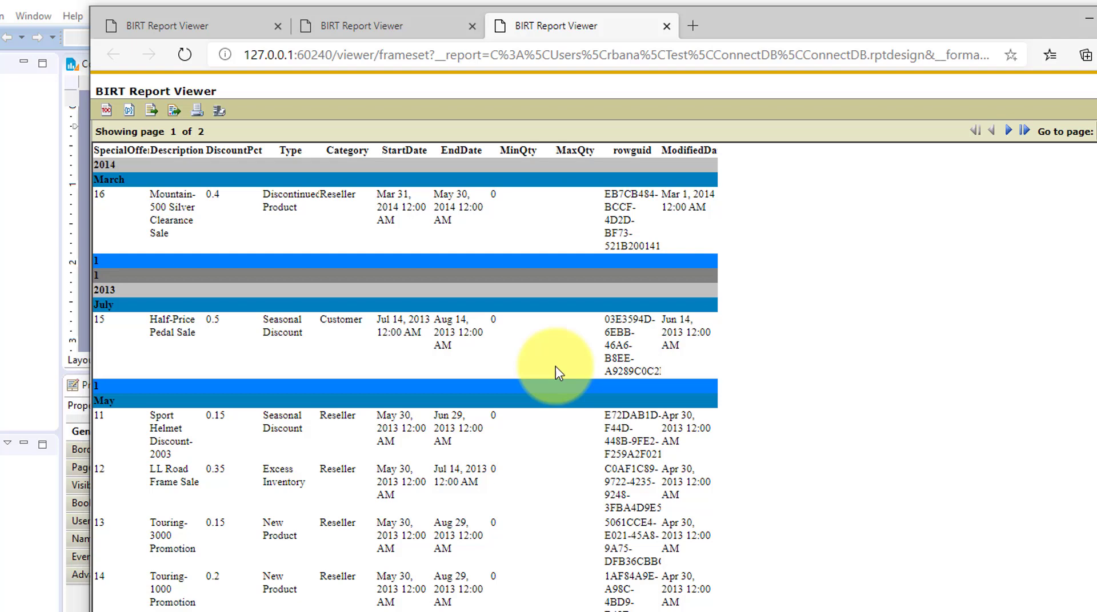
mouse_move(132, 294)
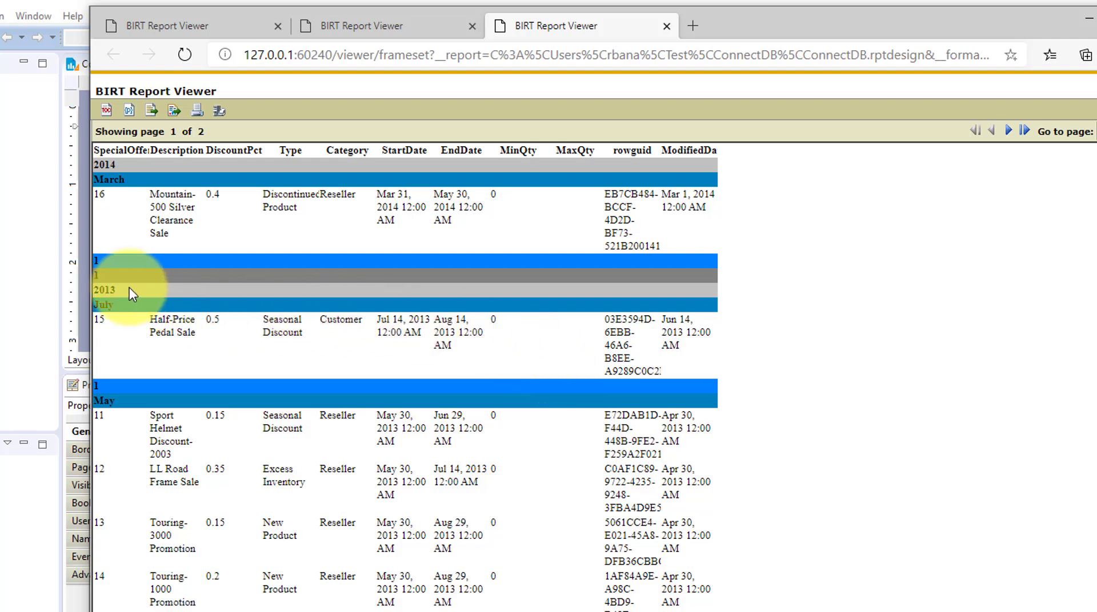
mouse_move(126, 178)
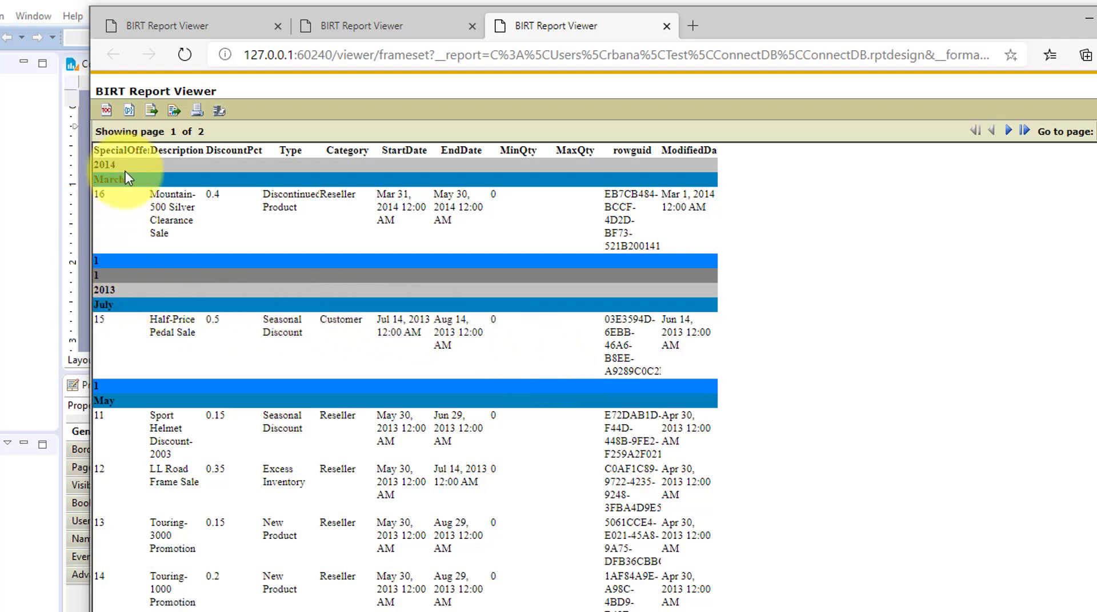
mouse_move(119, 263)
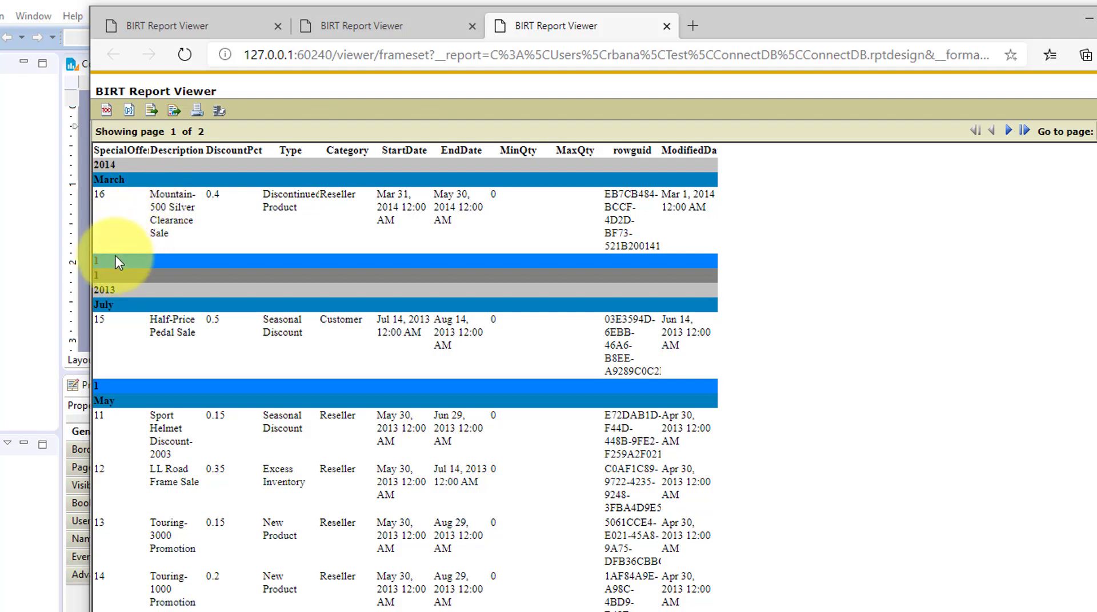
mouse_move(122, 303)
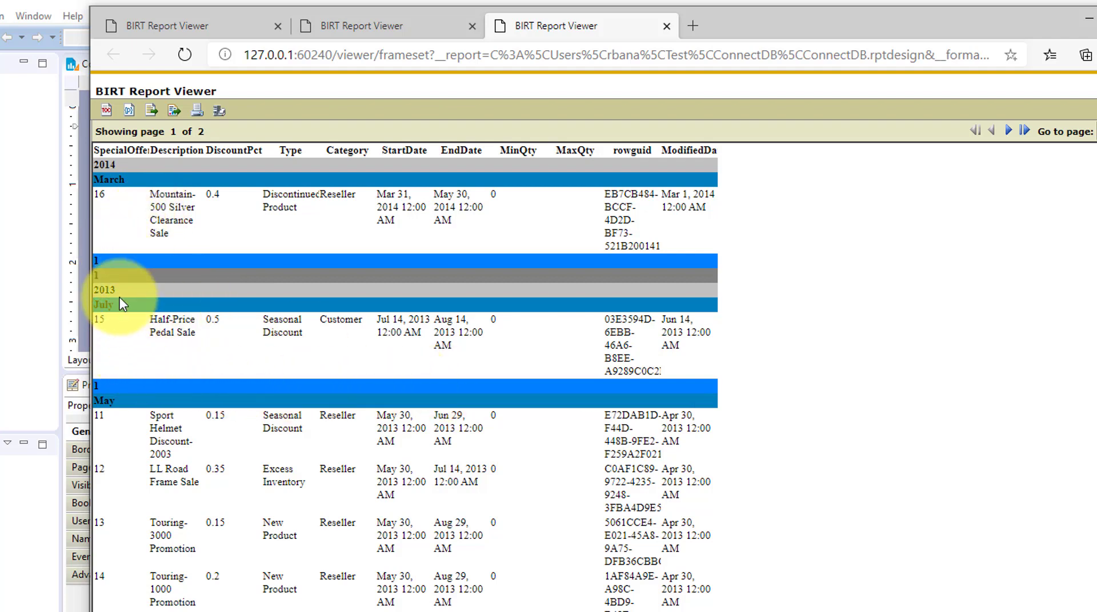
mouse_move(133, 392)
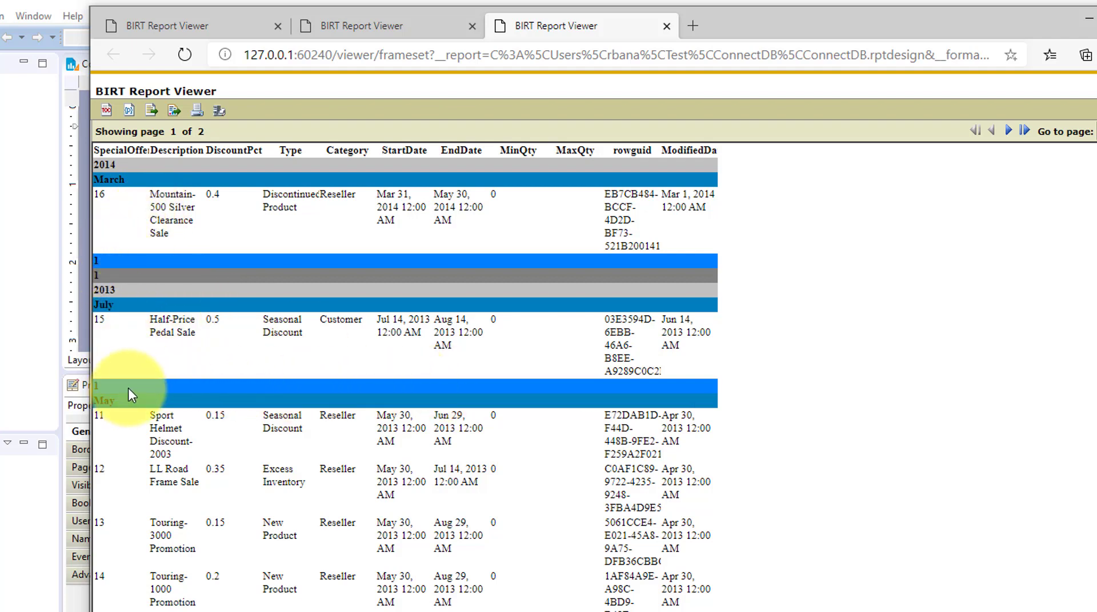
Scroll down through the 2013 monthly groups to check their per-month count rows
scroll(down, 3)
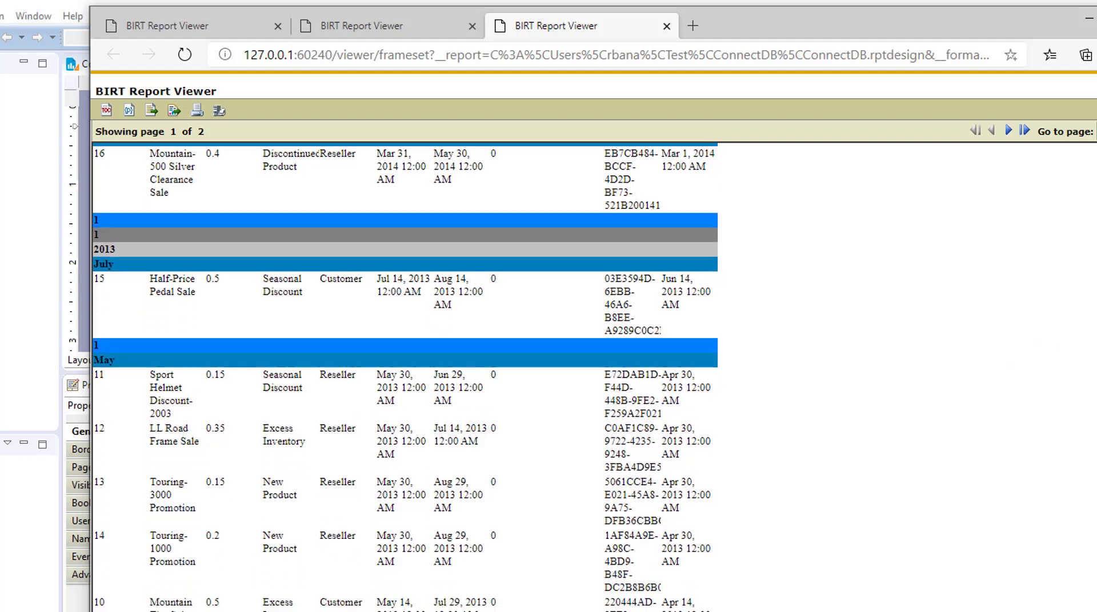
scroll(down, 3)
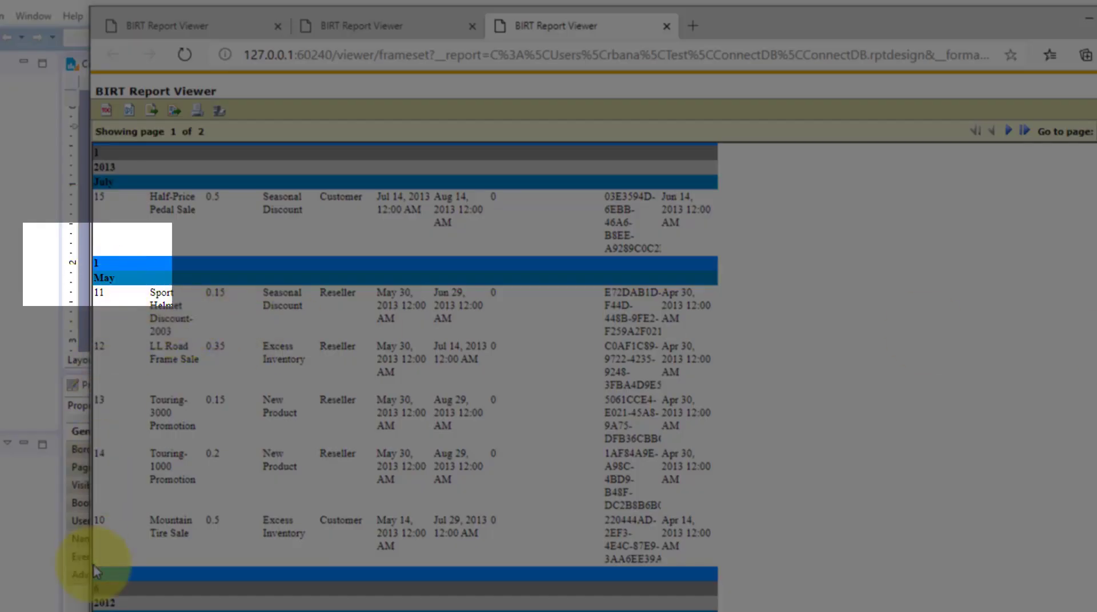
mouse_move(207, 189)
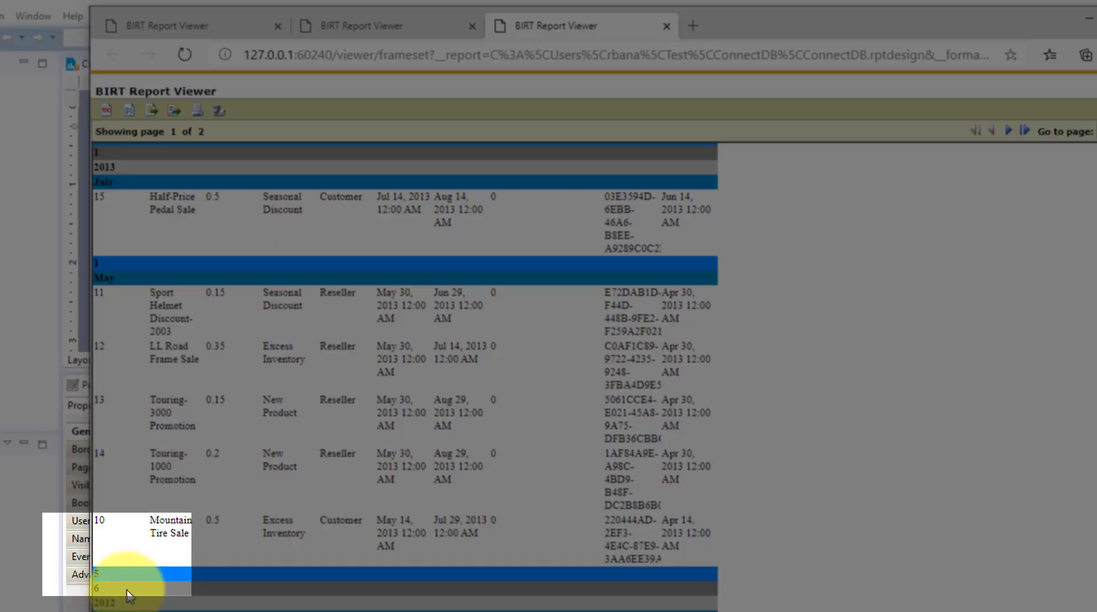
mouse_move(411, 533)
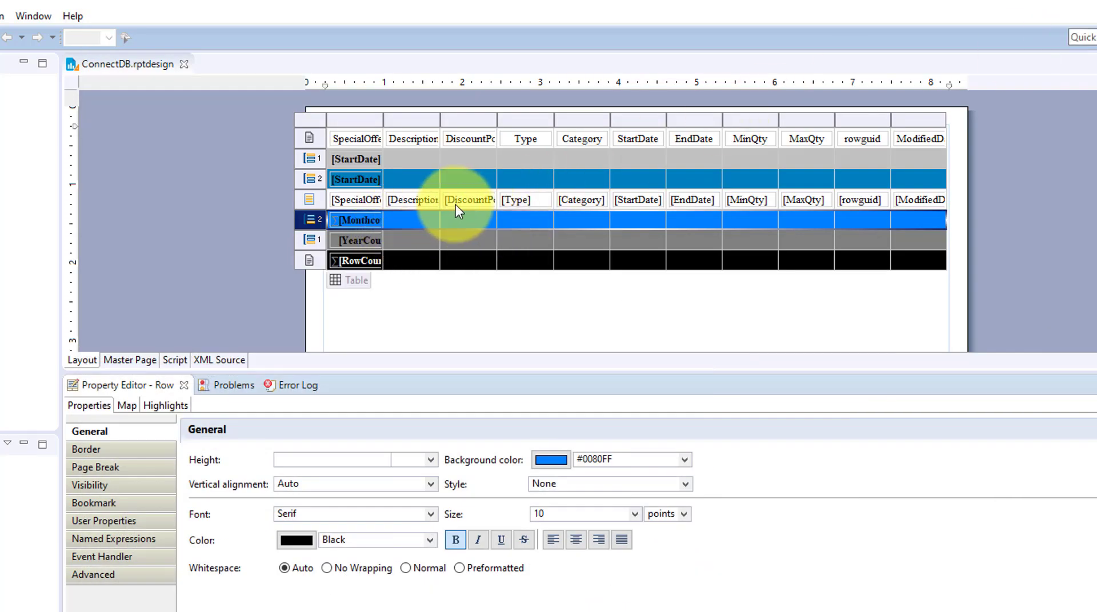
Start a new aggregation in the empty year footer cell of the DiscountPct column
click(468, 219)
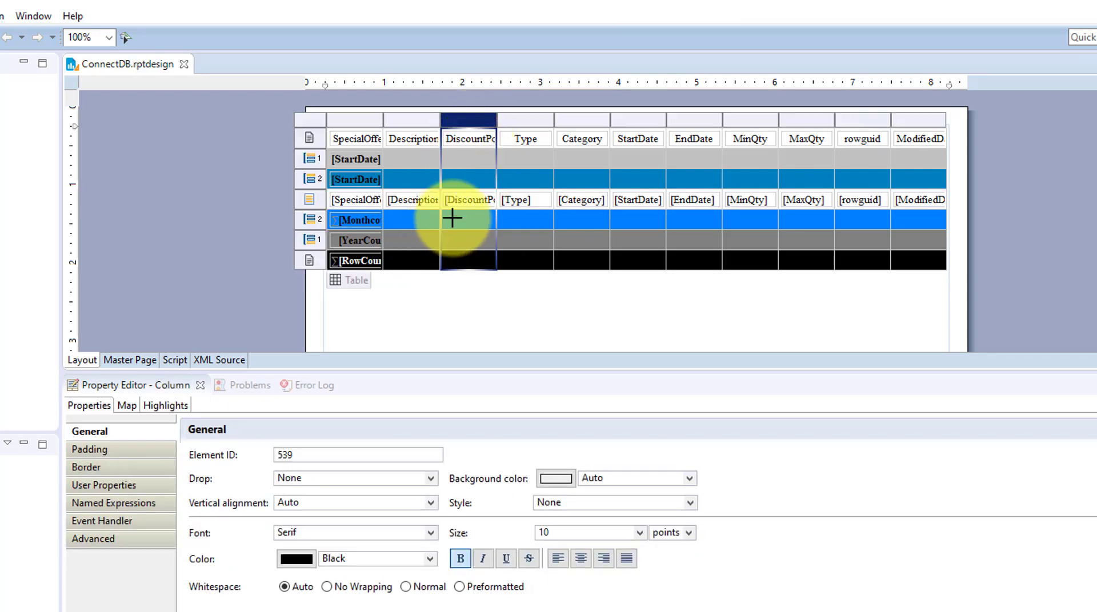
click(457, 259)
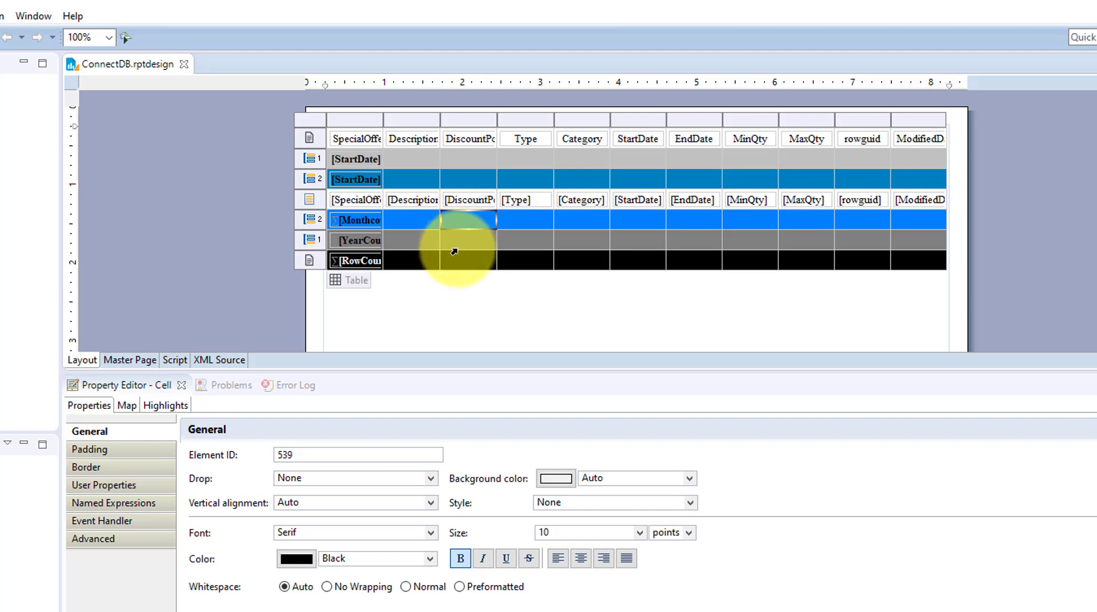
right_click(453, 259)
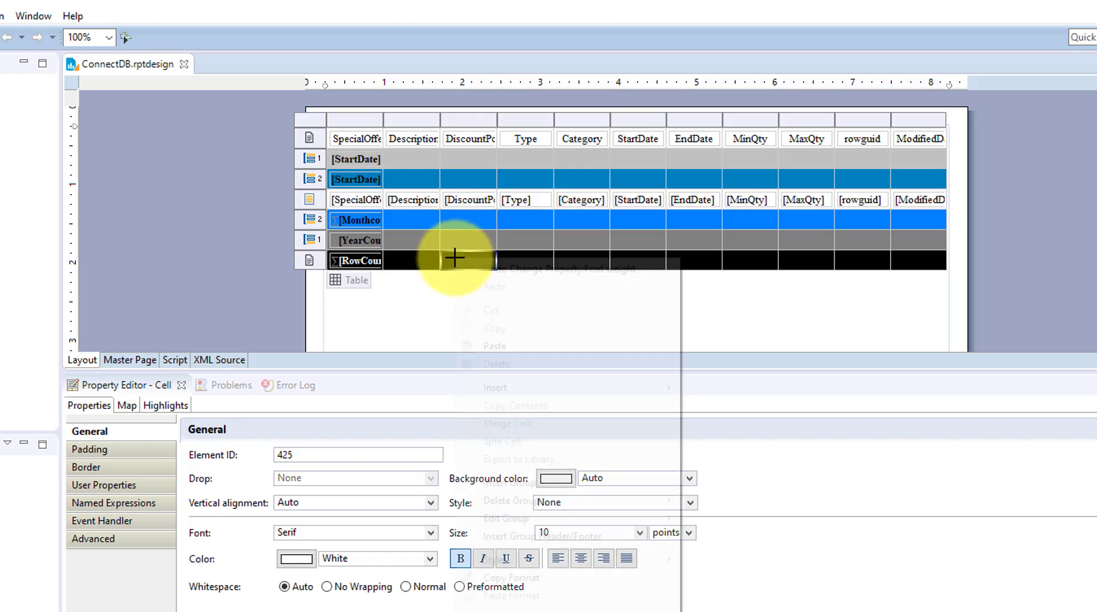
click(459, 244)
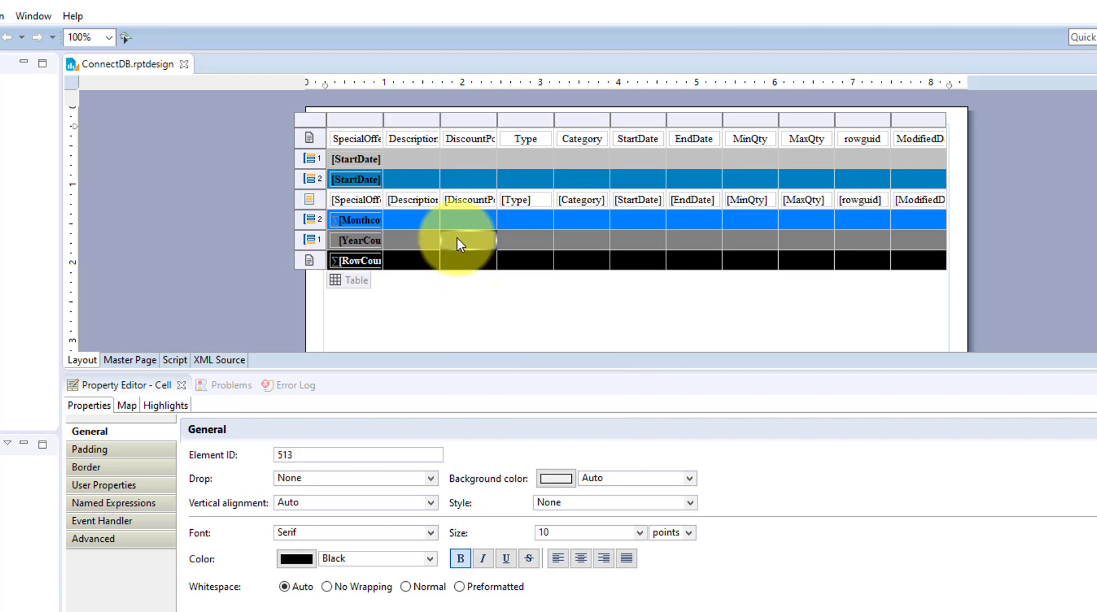
right_click(458, 241)
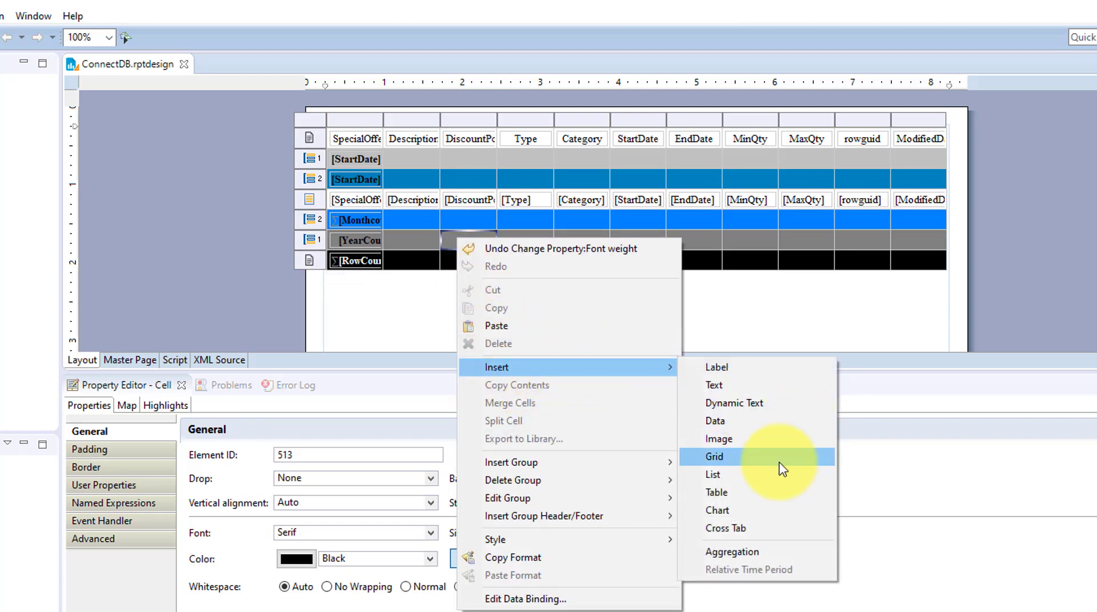
click(731, 552)
text(D)
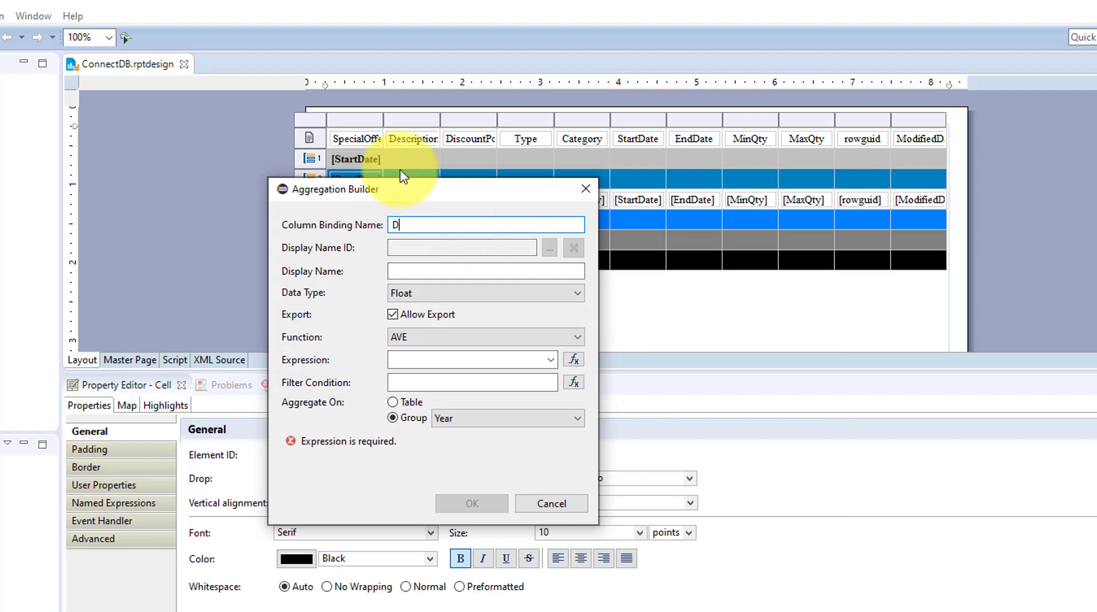
Name it DiscountAvgYear with display name DiscountAvgYear and expression row["DiscountPct"]
text(iscountA)
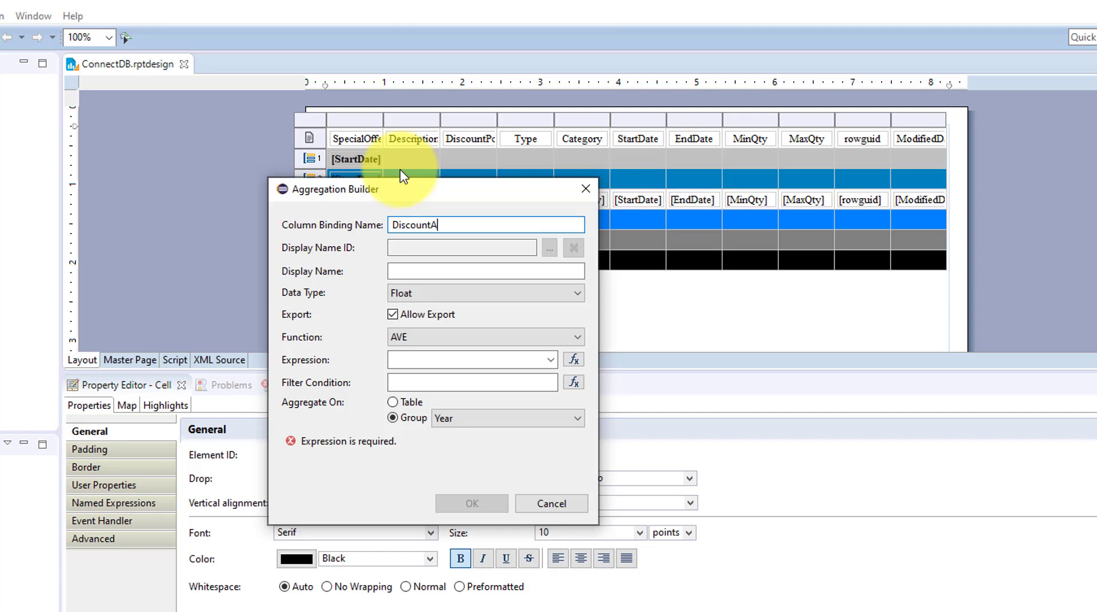
text(vgY)
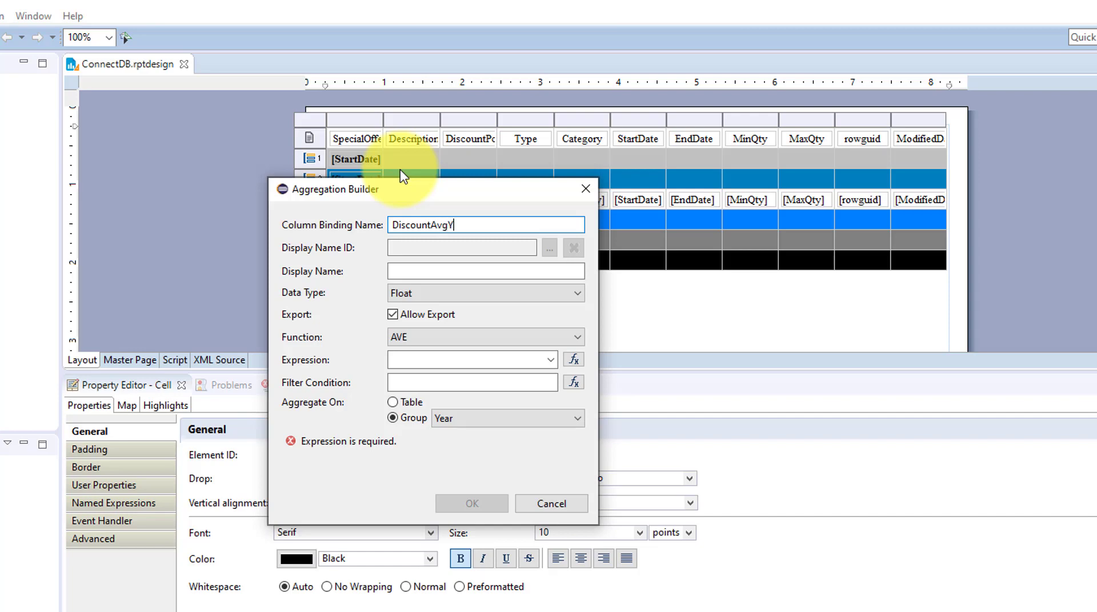
text(Year)
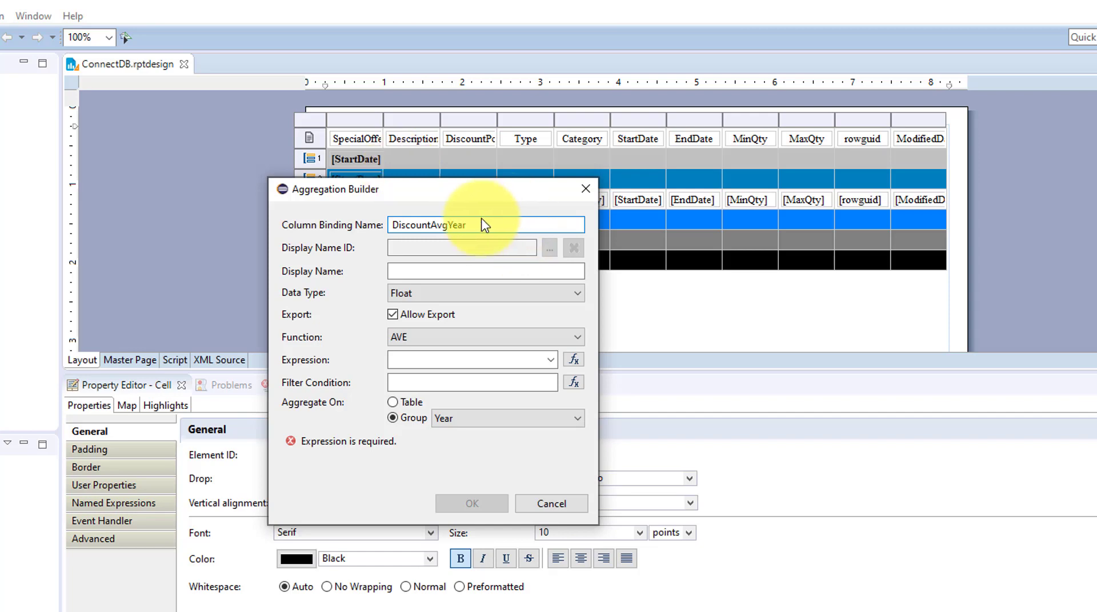
click(485, 271)
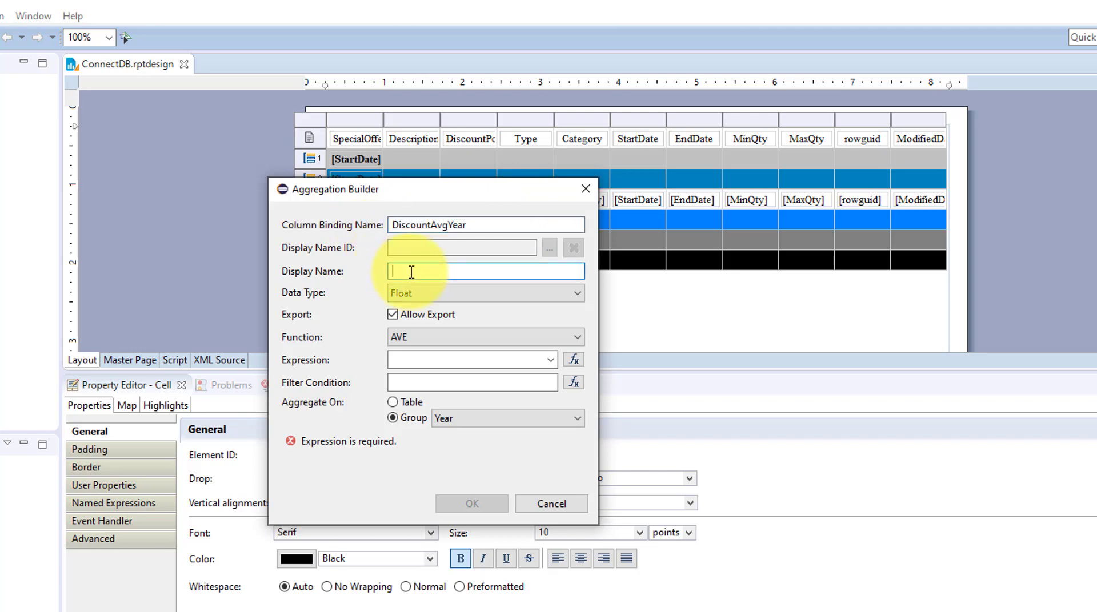
text(DiscountAvgYear)
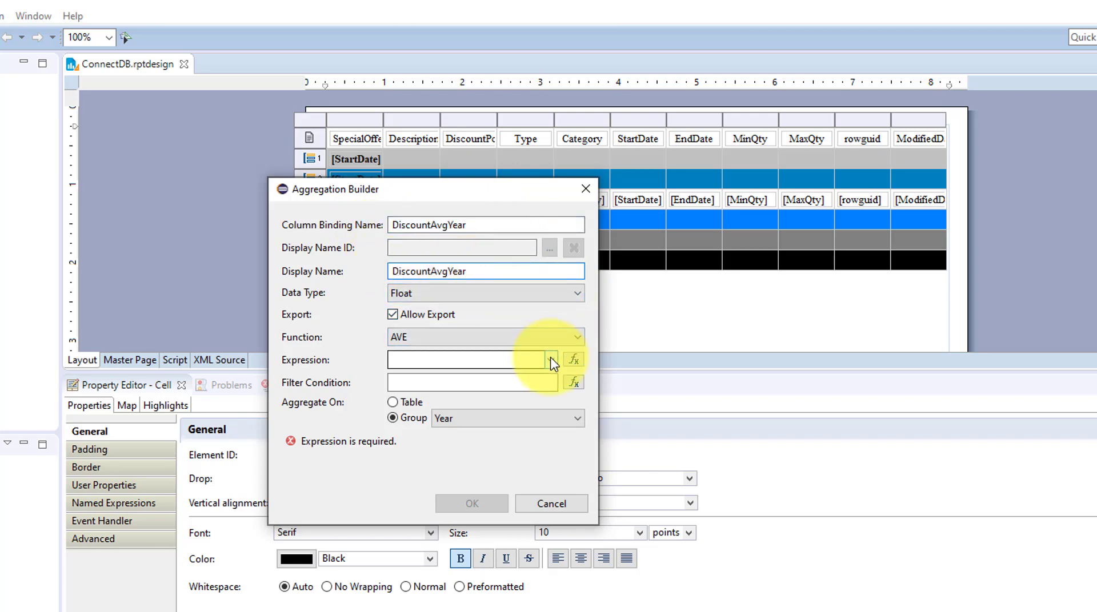
click(550, 360)
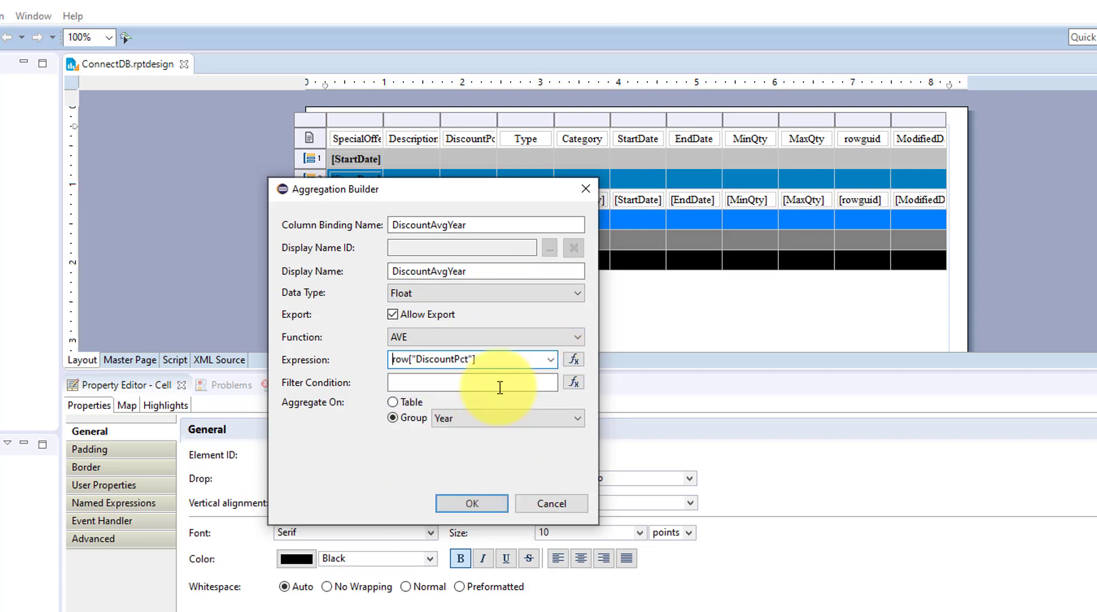
Try Decimal, then keep Float as the data type and add the aggregation to the footer
click(575, 294)
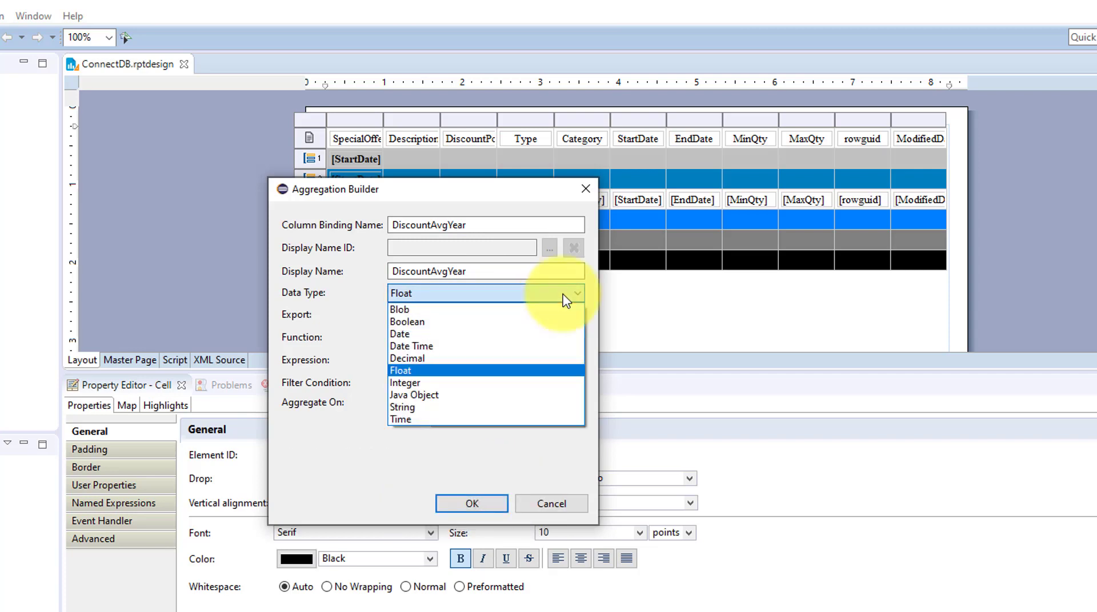
mouse_move(531, 378)
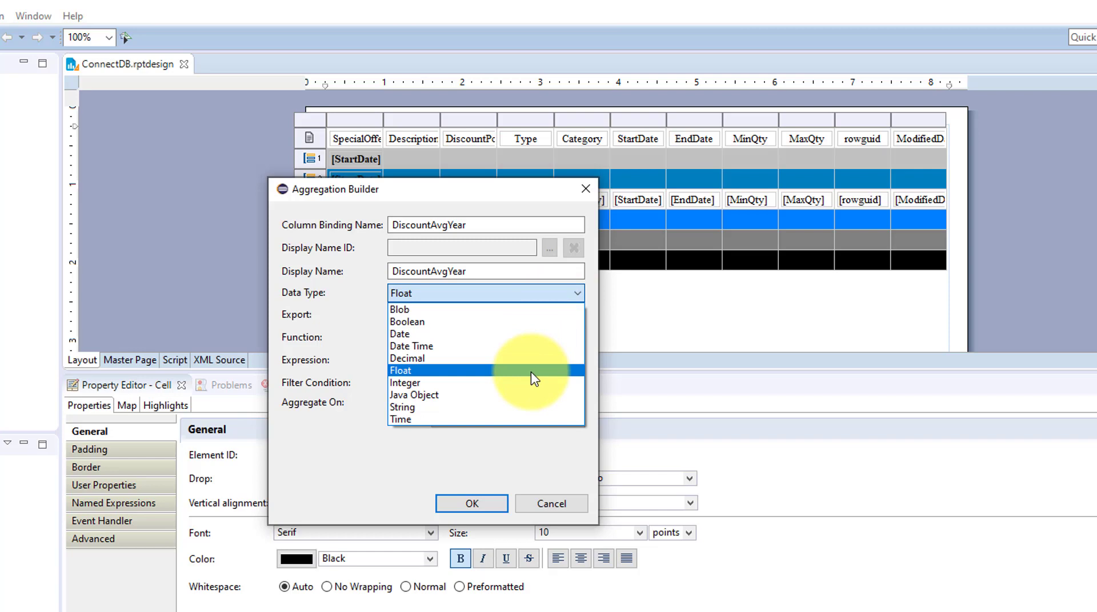
click(407, 359)
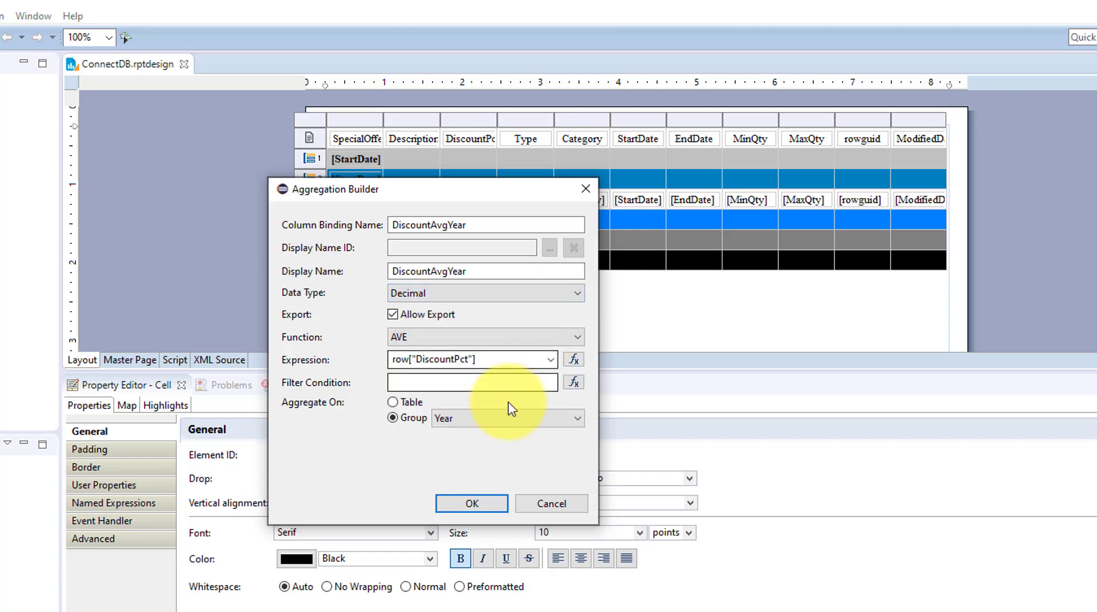
mouse_move(471, 504)
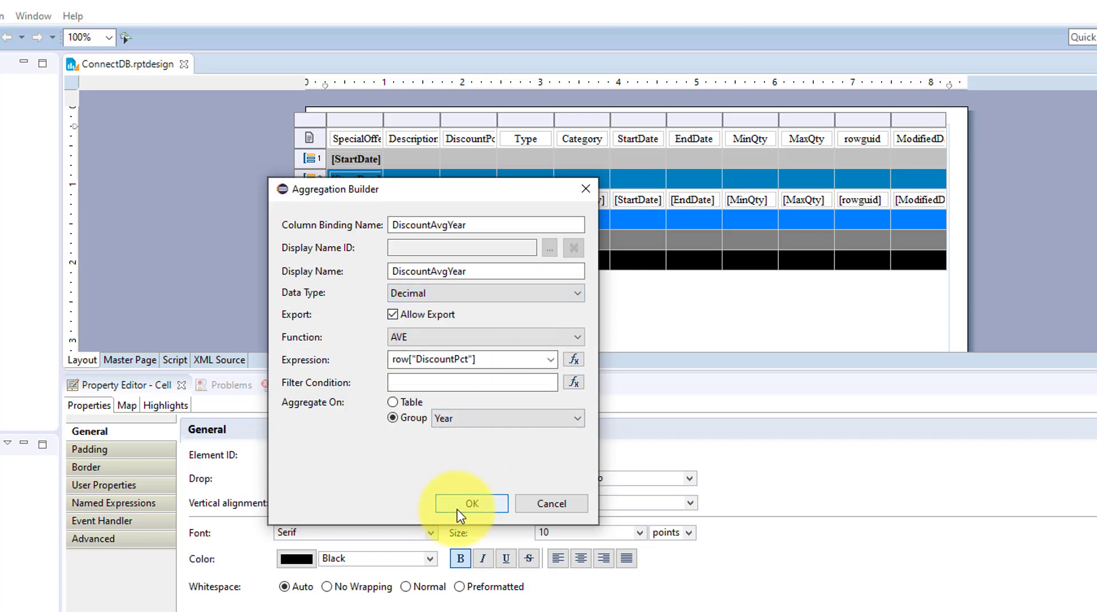
click(472, 504)
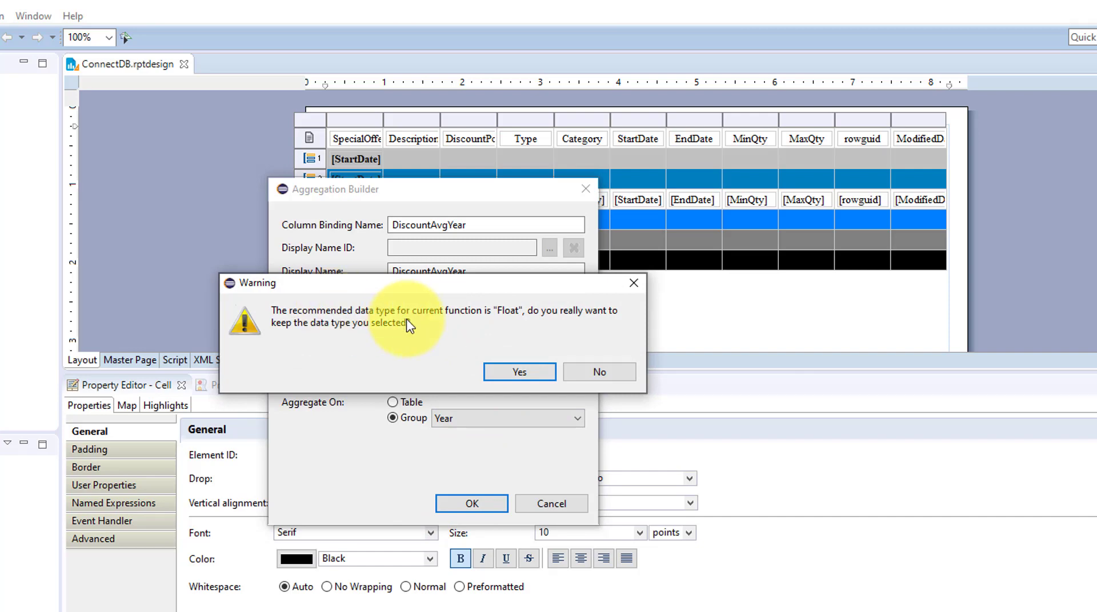
mouse_move(599, 310)
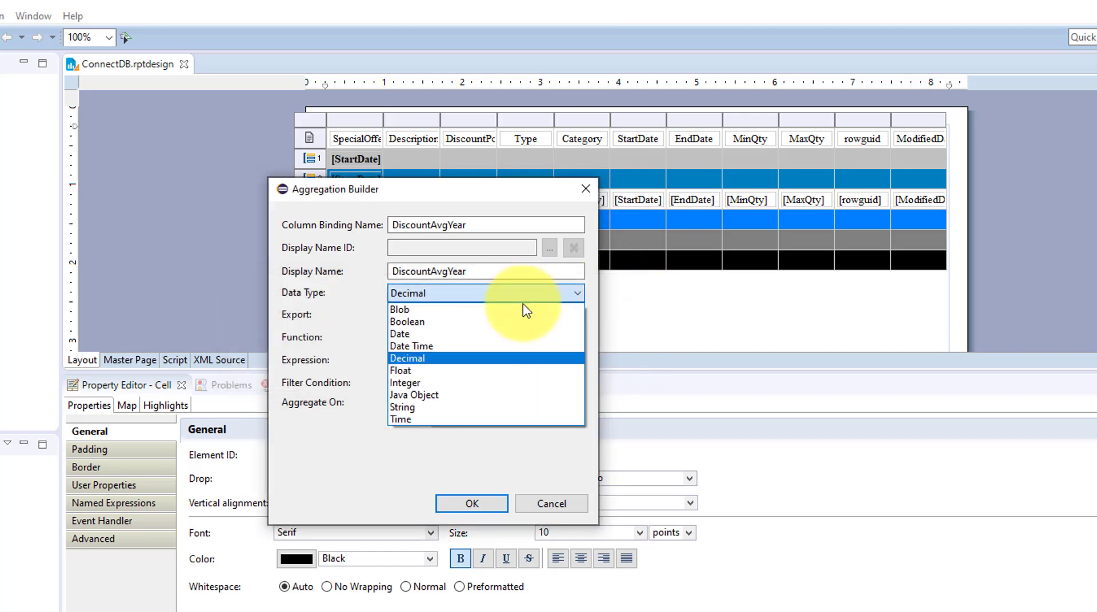
click(401, 371)
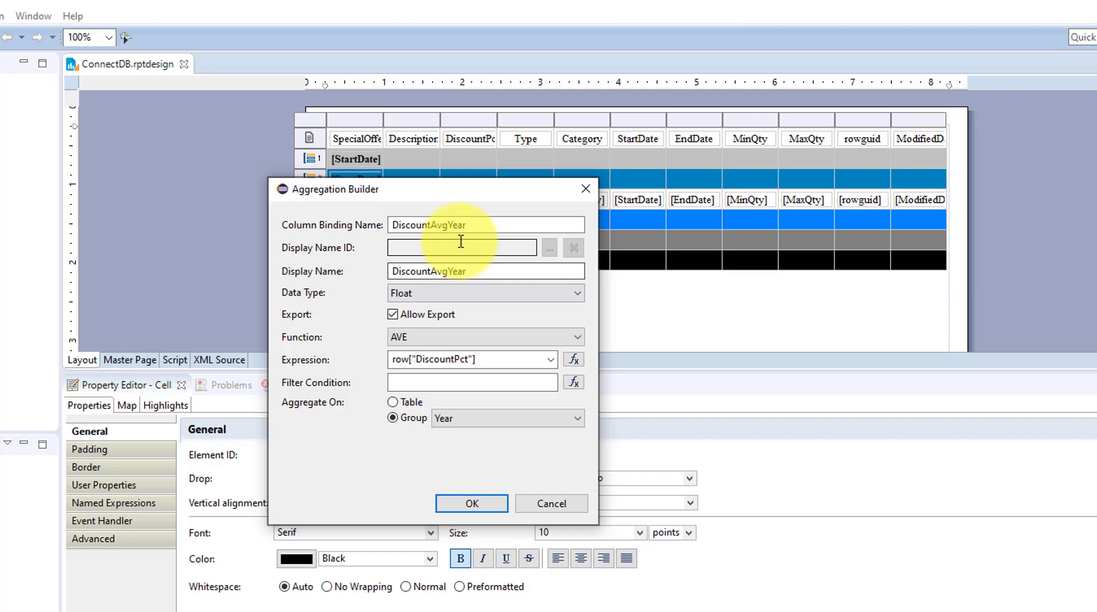
mouse_move(465, 360)
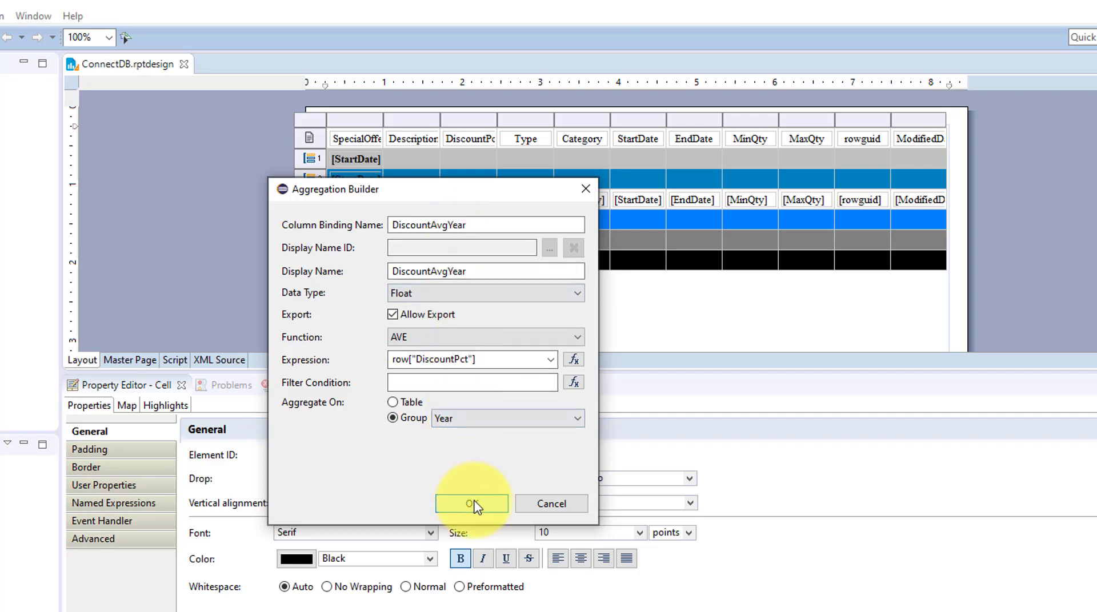
click(472, 503)
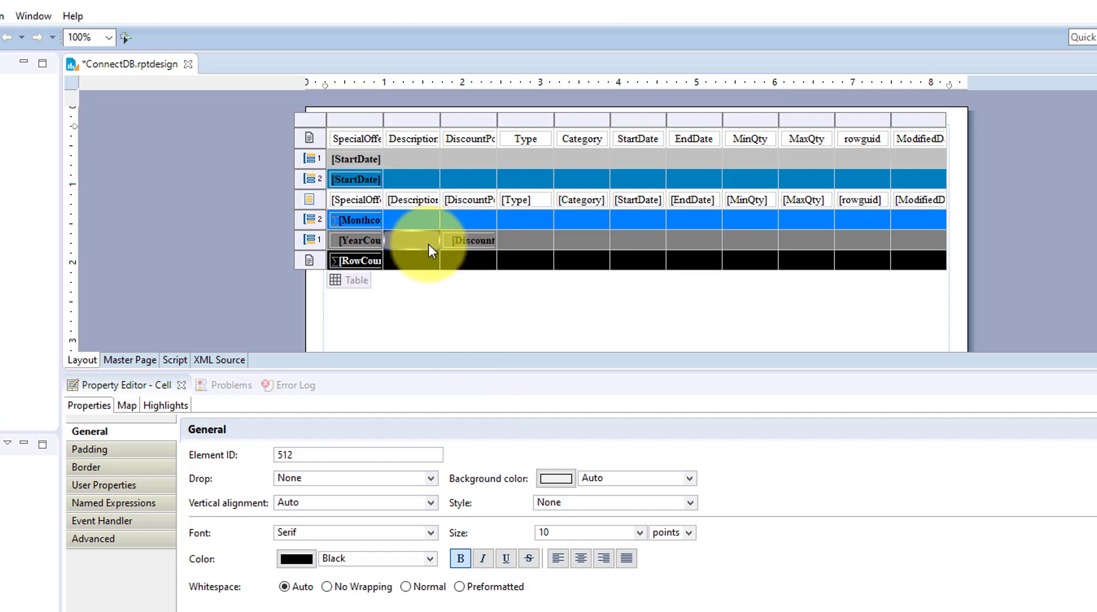
Insert a Discount AVG label in the adjacent year footer cell and preview the report
right_click(429, 250)
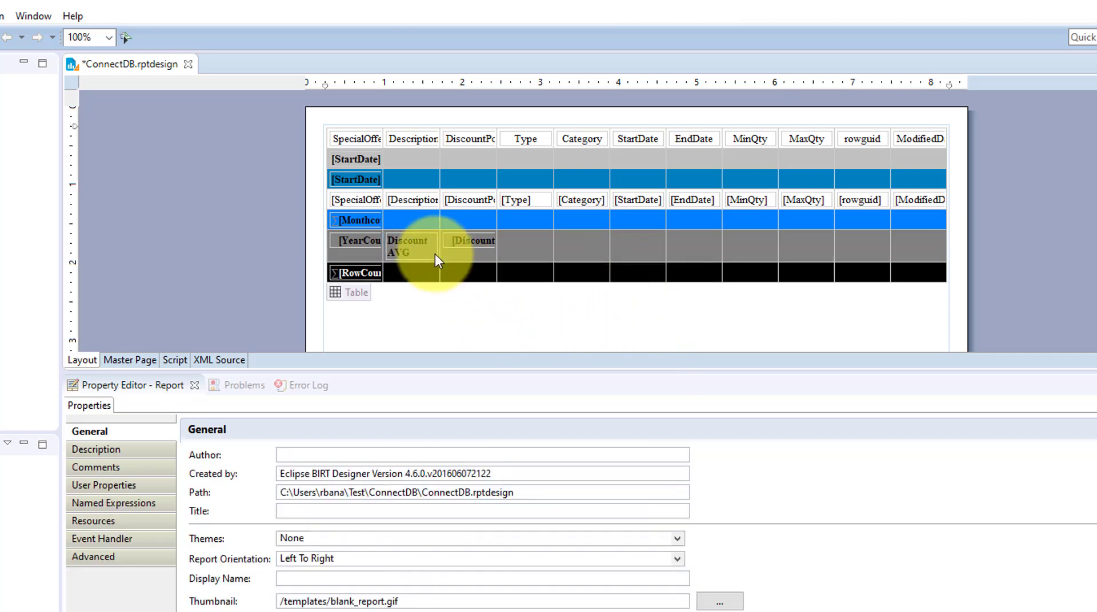
click(411, 247)
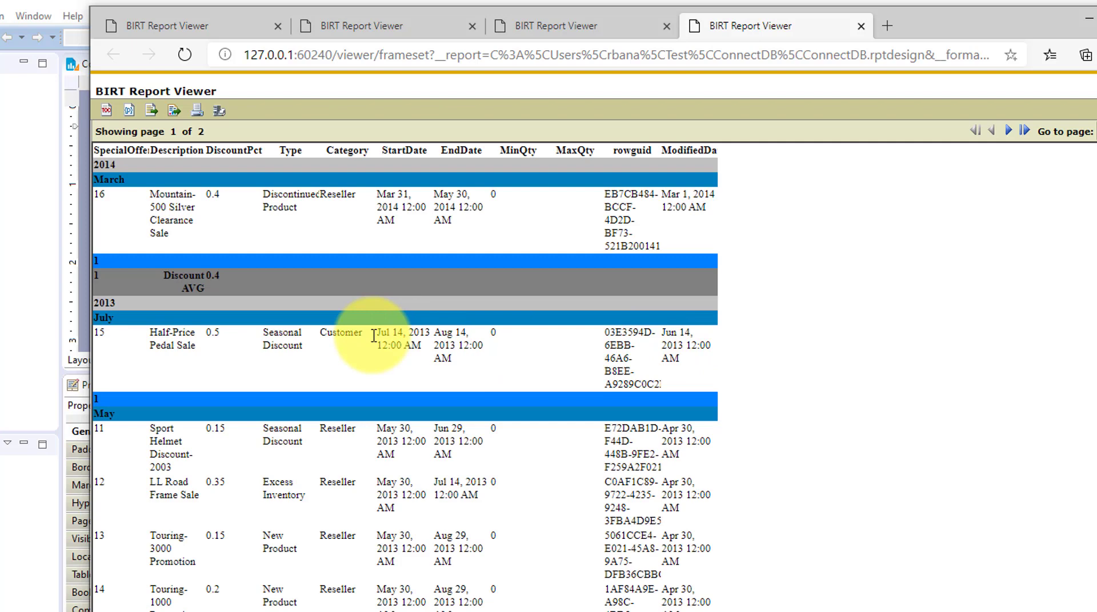
mouse_move(224, 276)
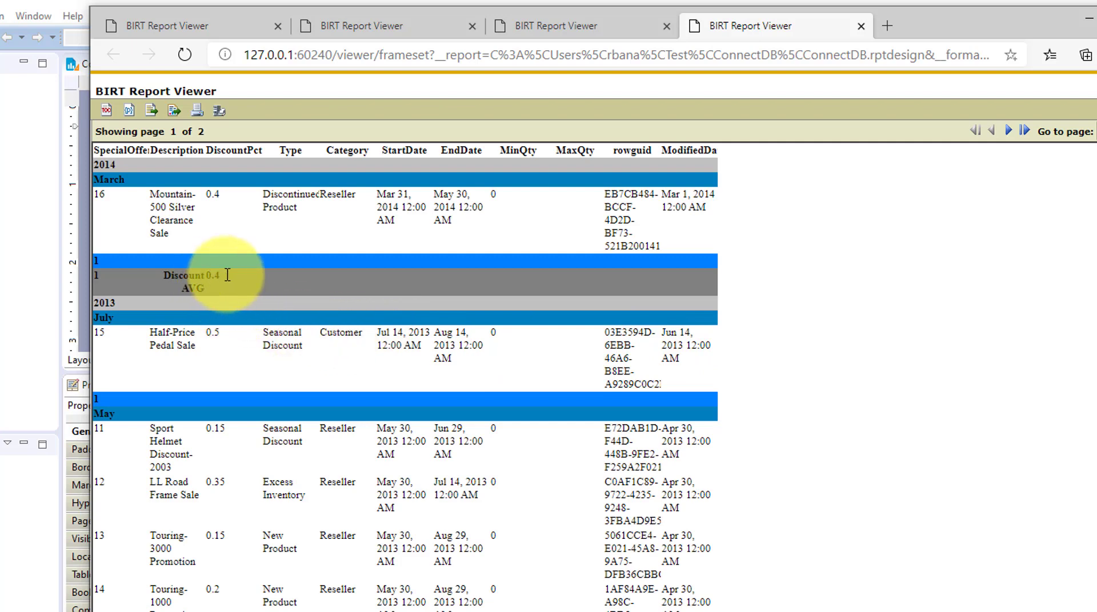
Scroll past the 2013 Discount AVG 0.308333333 footer and back to the top of the preview
scroll(down, 3)
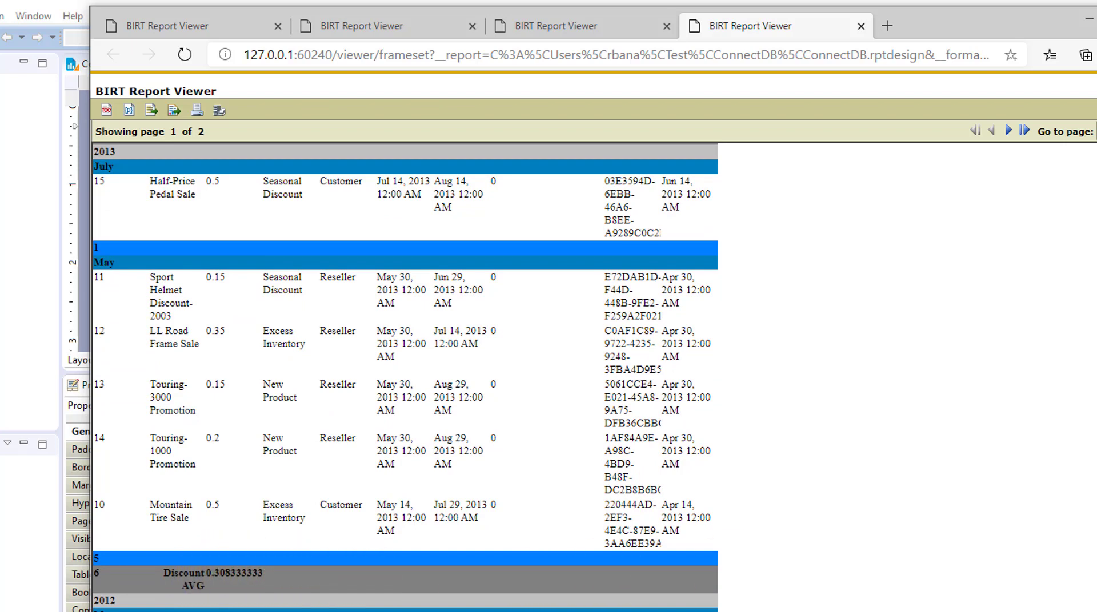
scroll(down, 3)
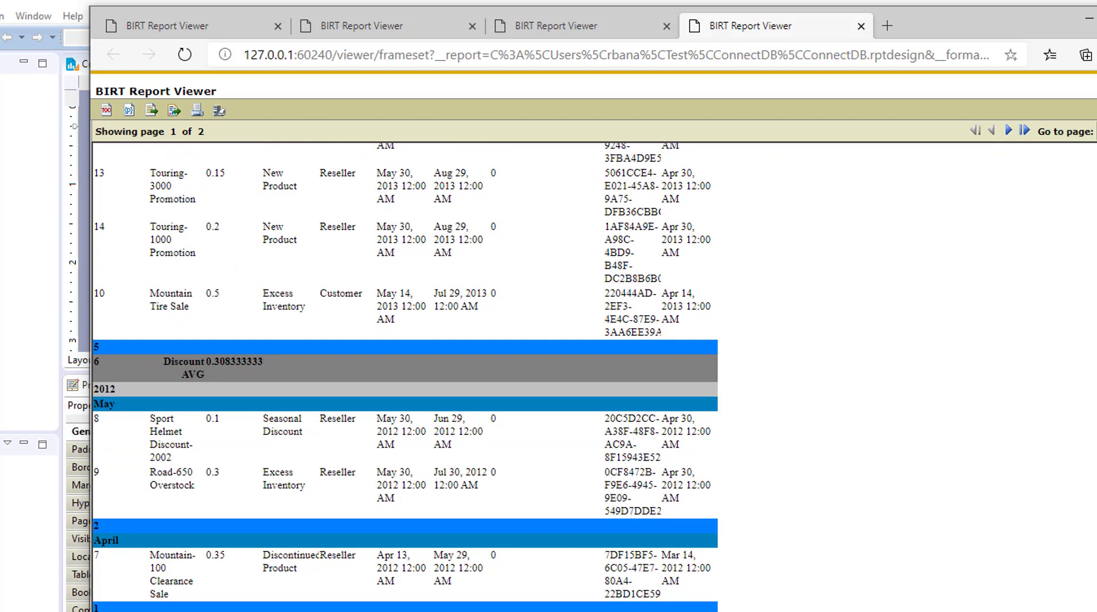
scroll(up, 3)
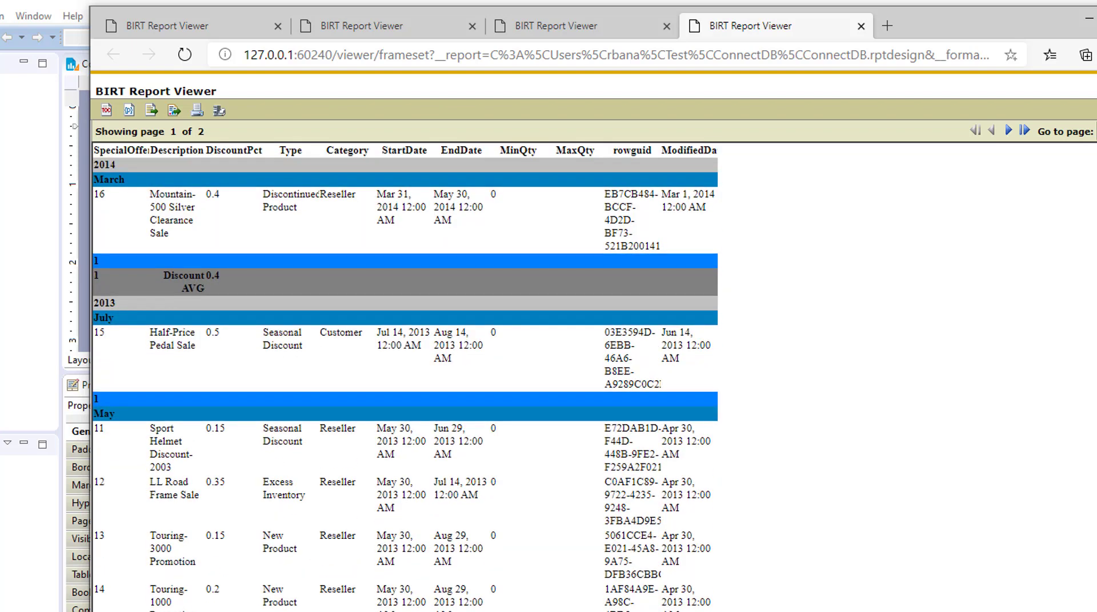
mouse_move(1062, 301)
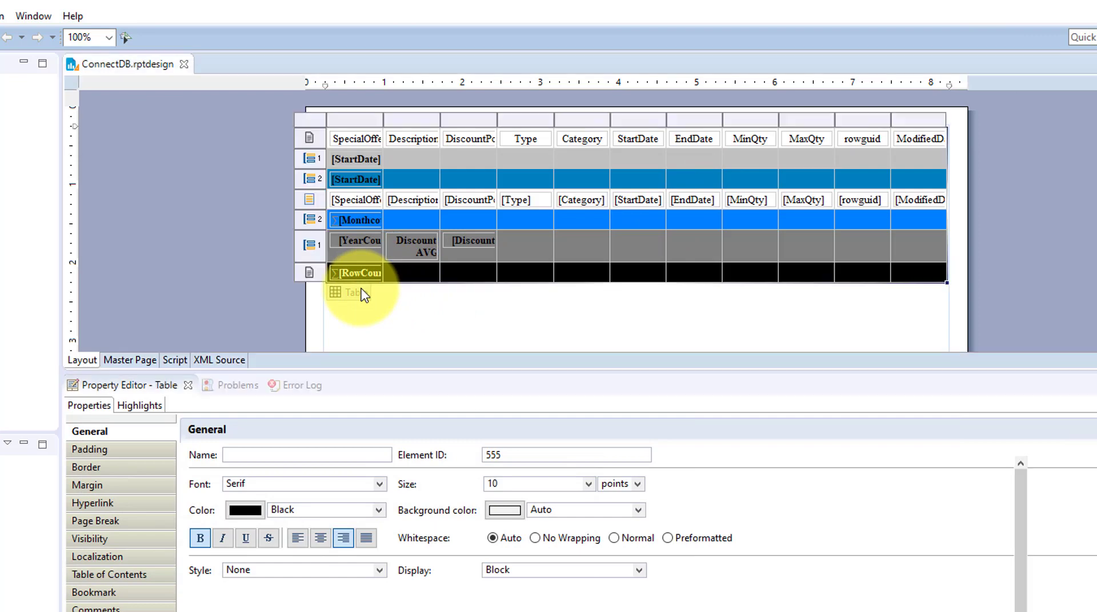
Insert a header row below the column titles and move the RowCount item from the footer into it
click(172, 406)
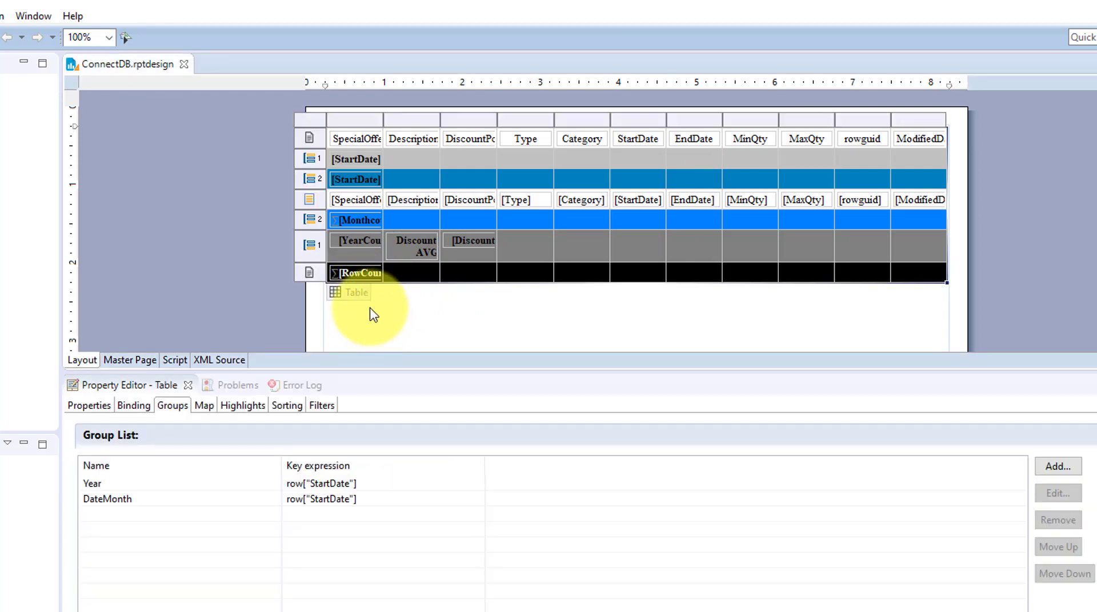
mouse_move(346, 273)
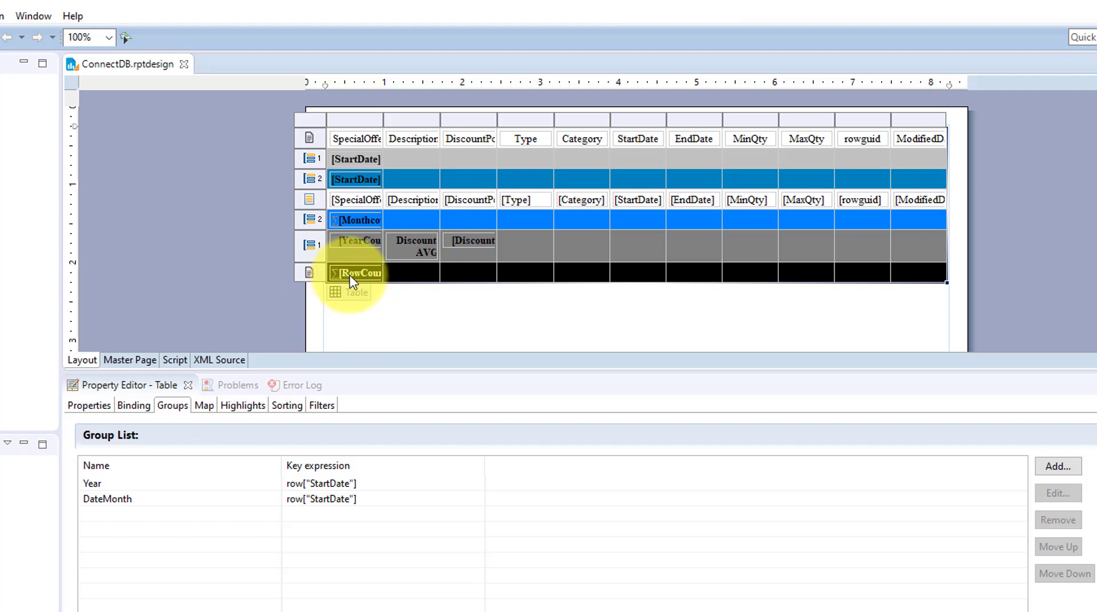
mouse_move(313, 155)
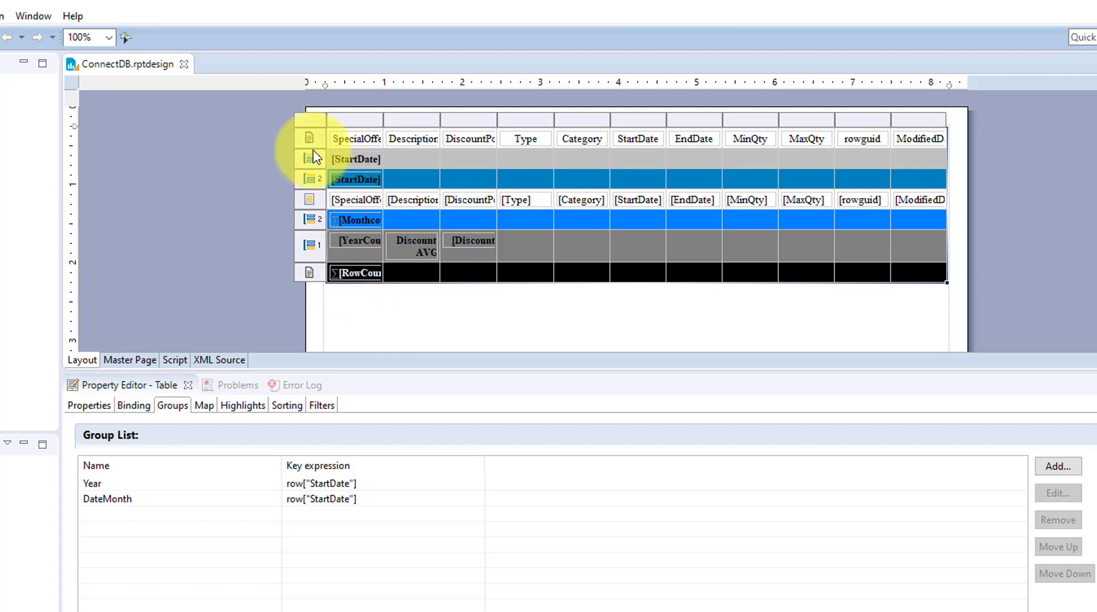
right_click(310, 159)
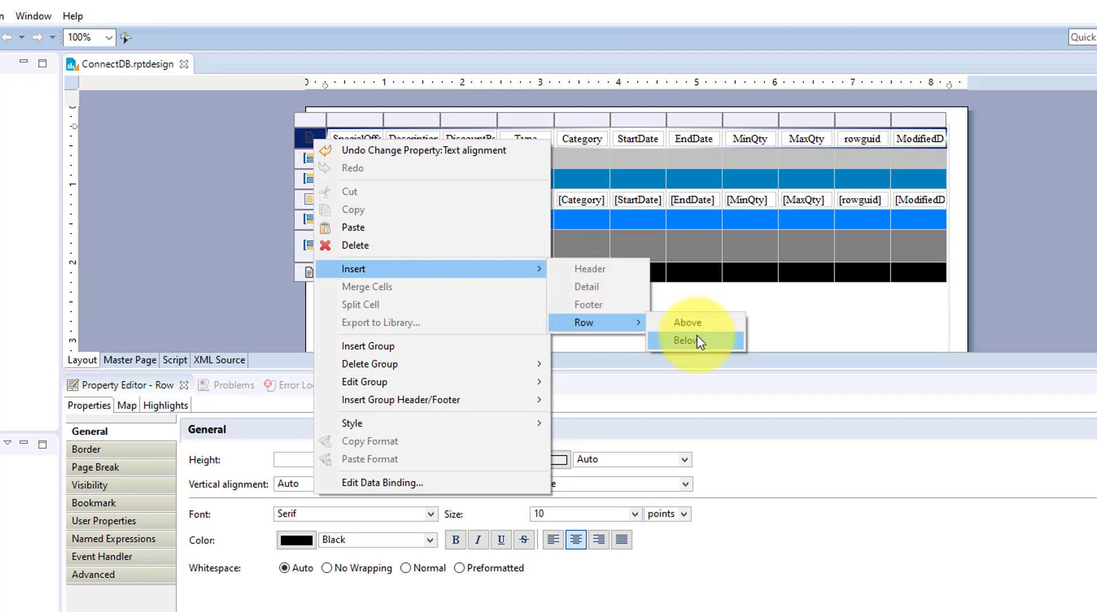
click(695, 340)
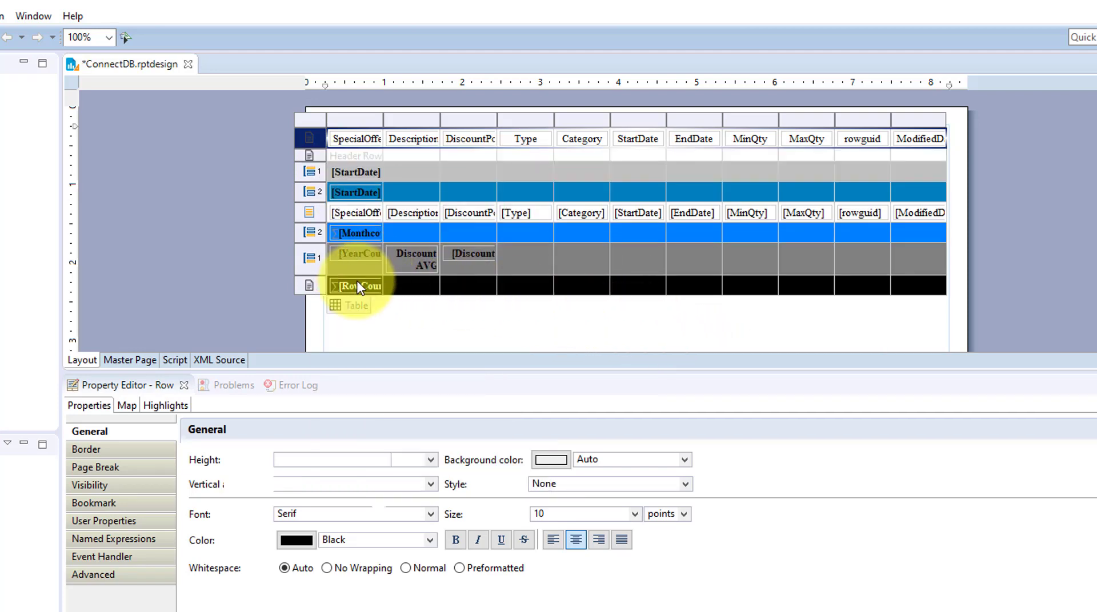
right_click(356, 286)
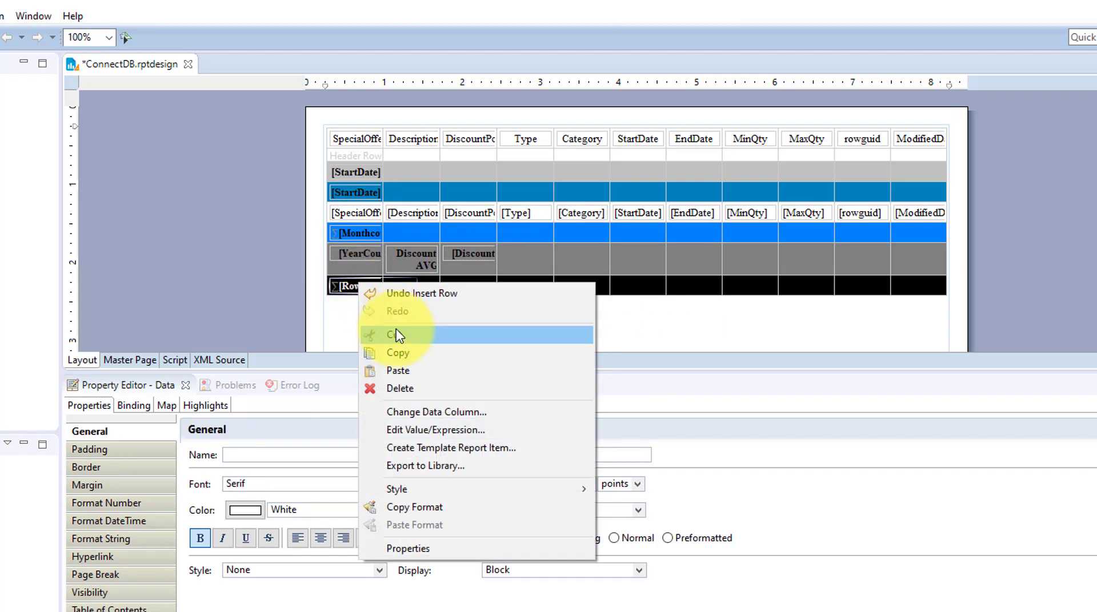
mouse_move(400, 341)
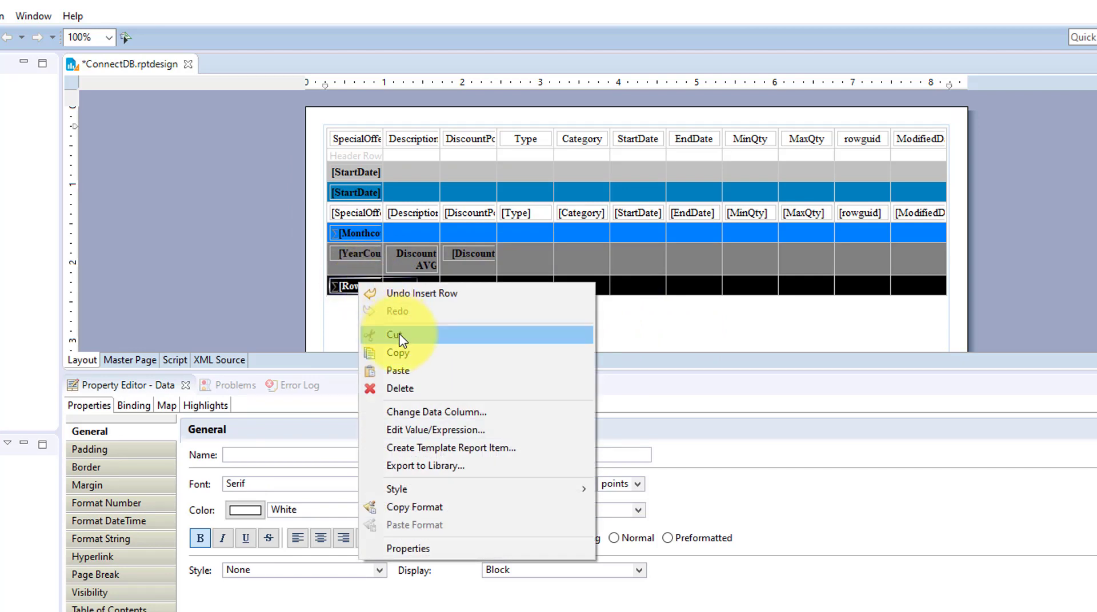
click(398, 335)
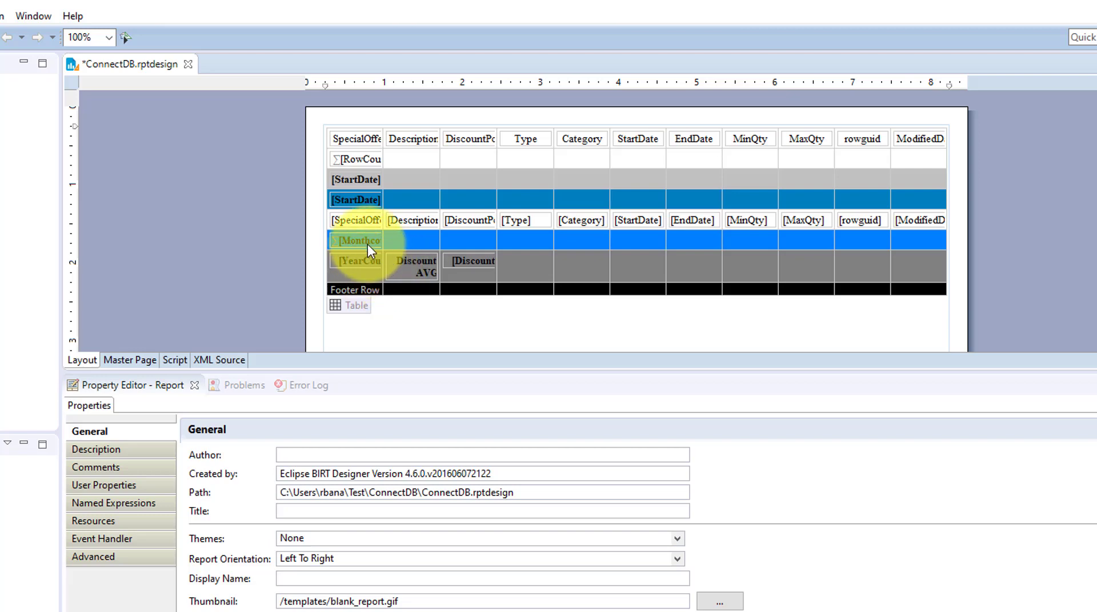
mouse_move(369, 265)
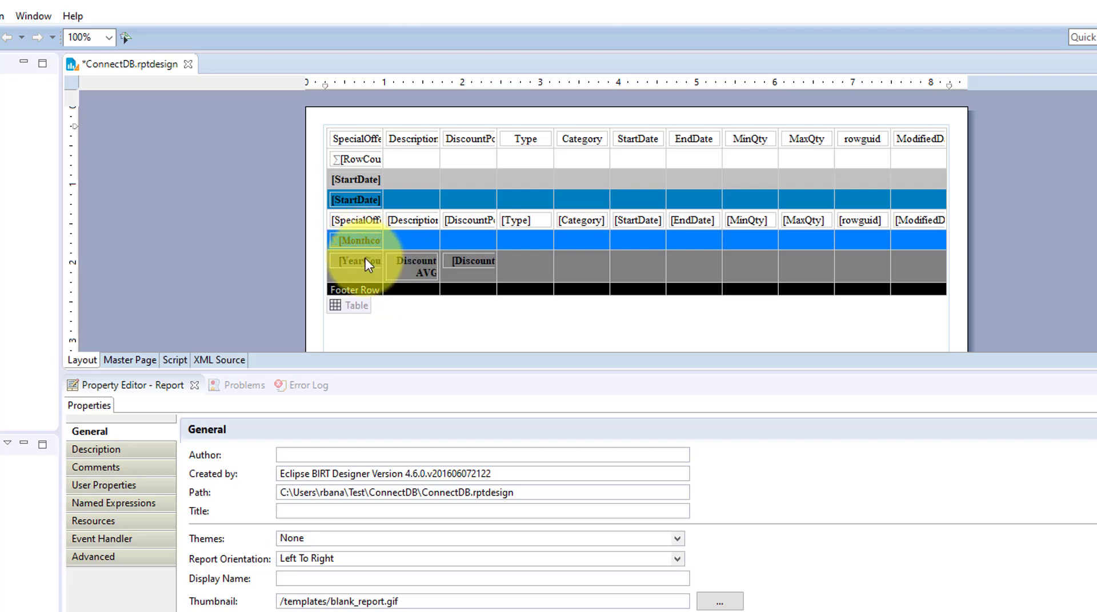
click(360, 260)
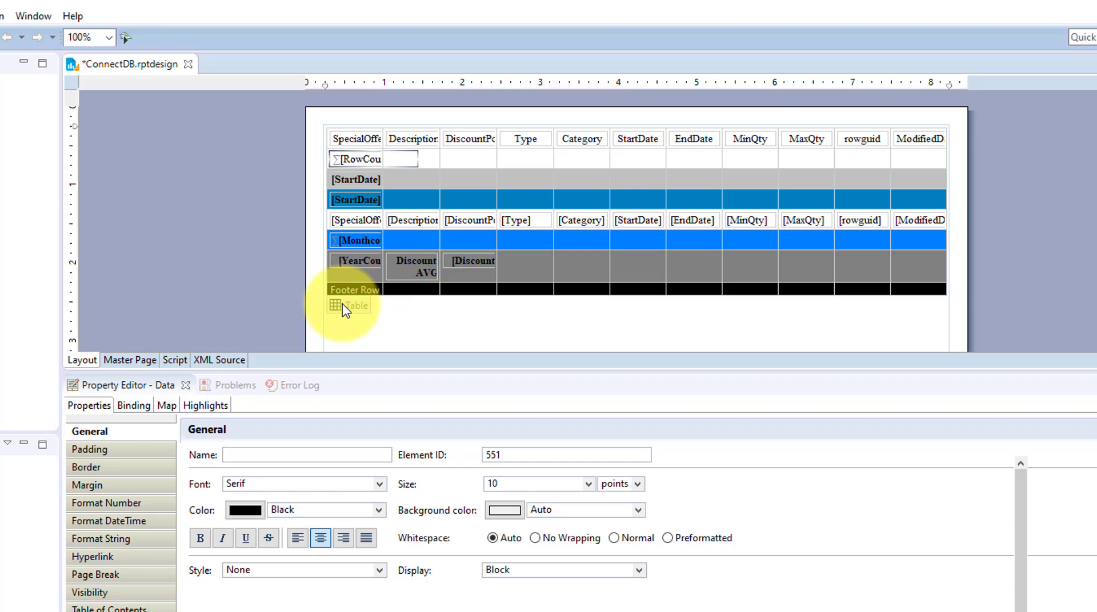
Copy the row count from the new header row toward the month header cell
click(311, 160)
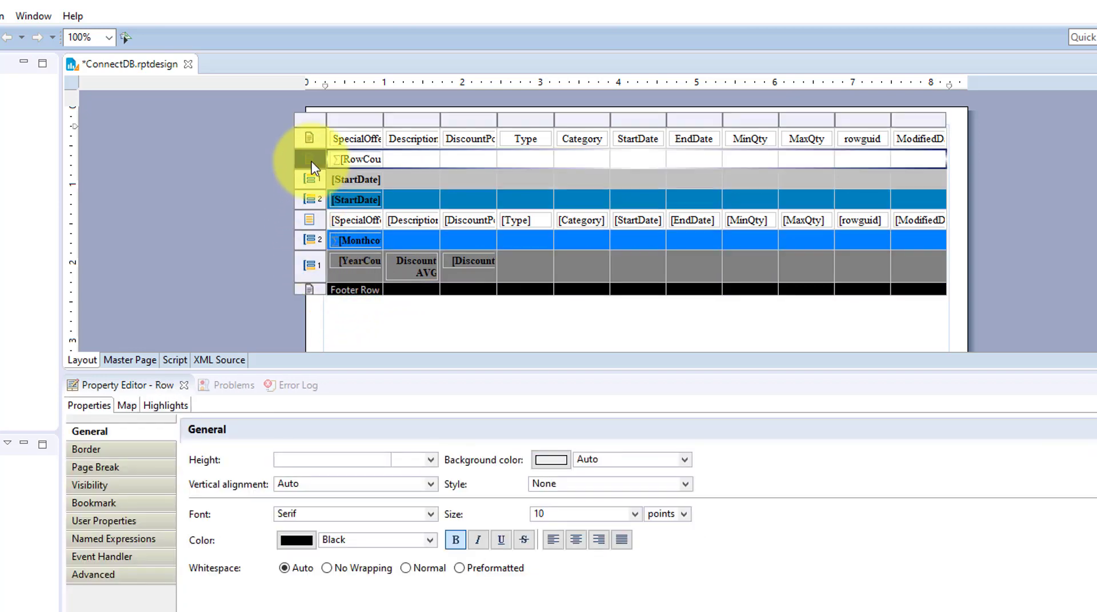
click(358, 158)
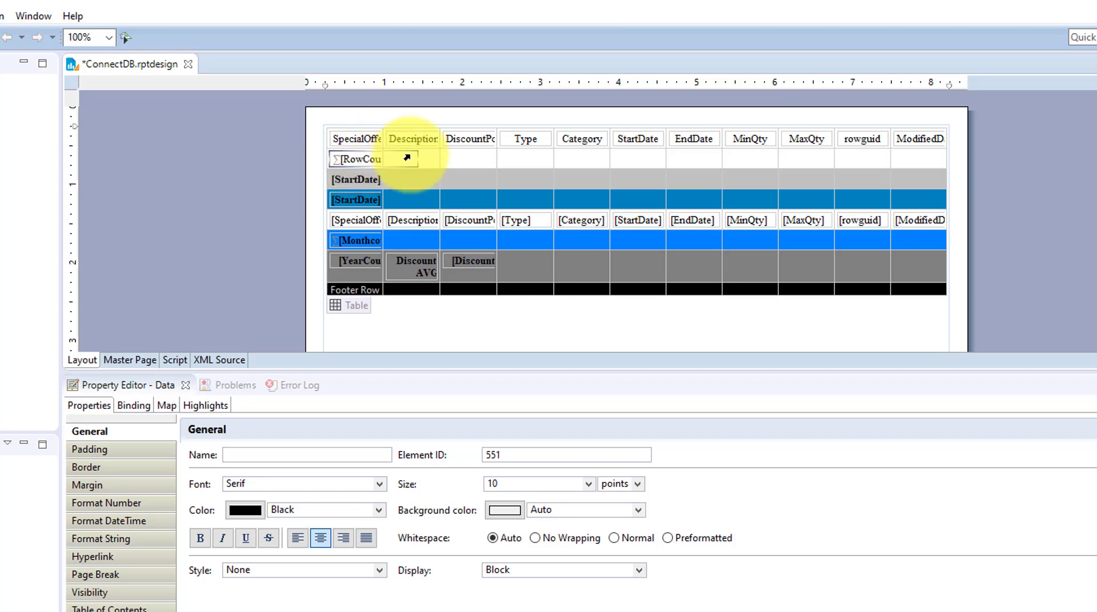
mouse_move(390, 165)
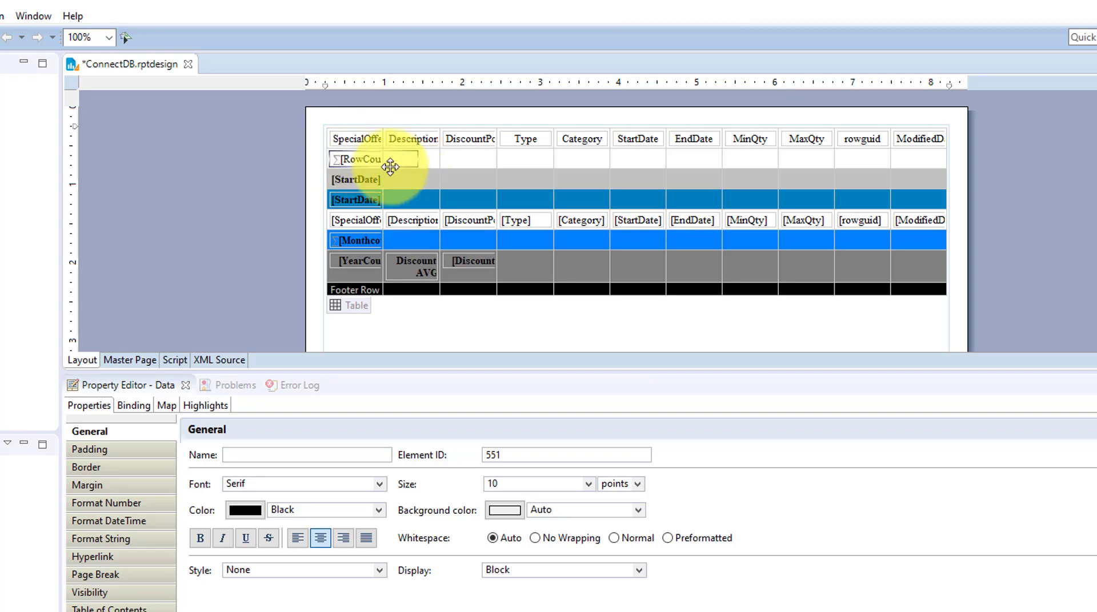
right_click(363, 160)
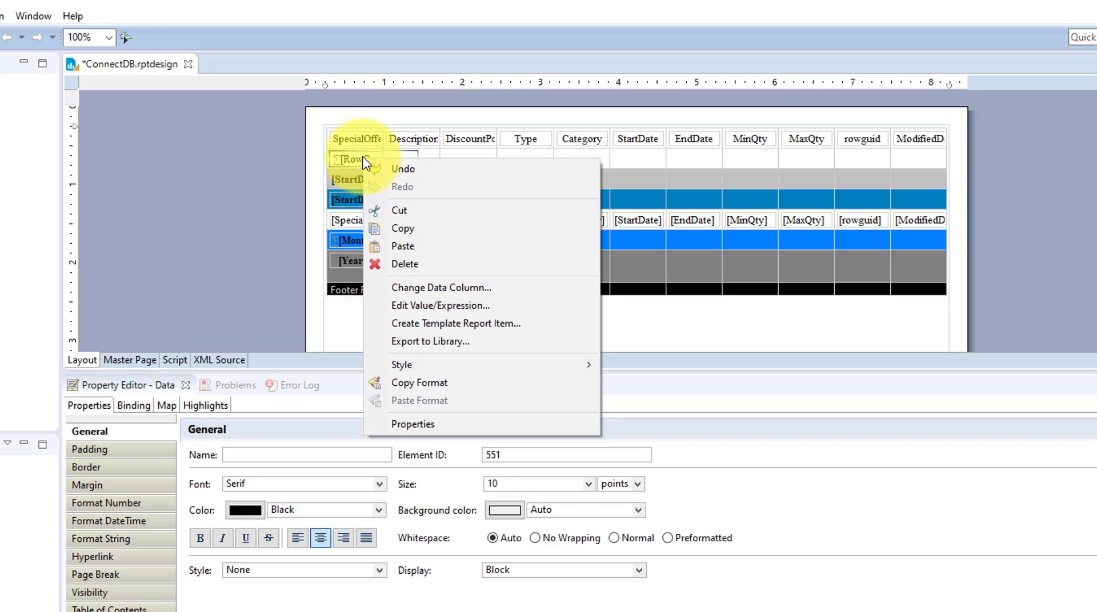
mouse_move(409, 233)
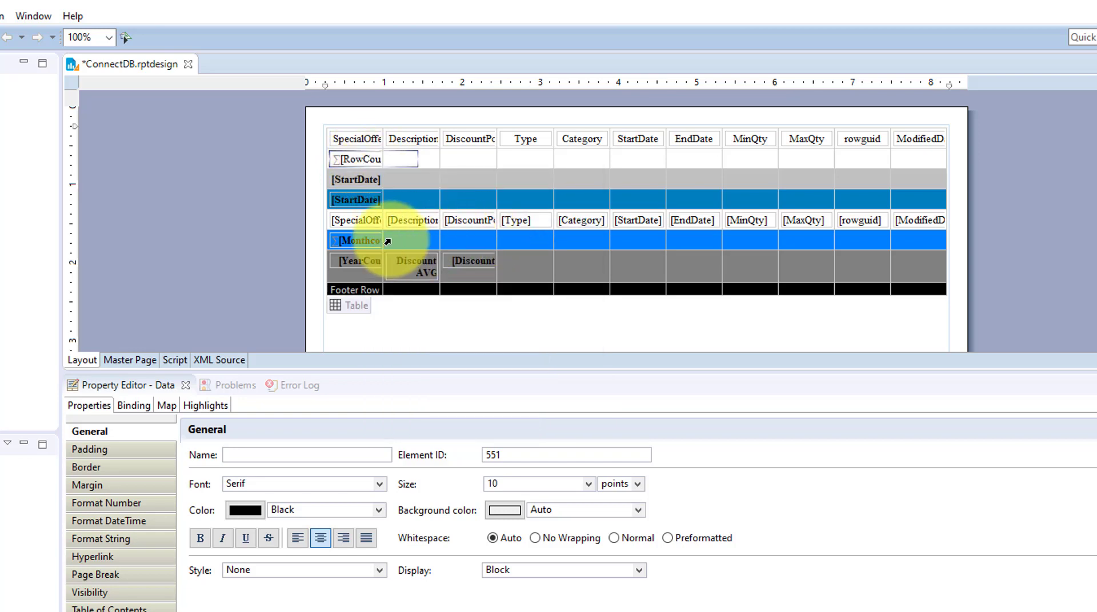
right_click(360, 240)
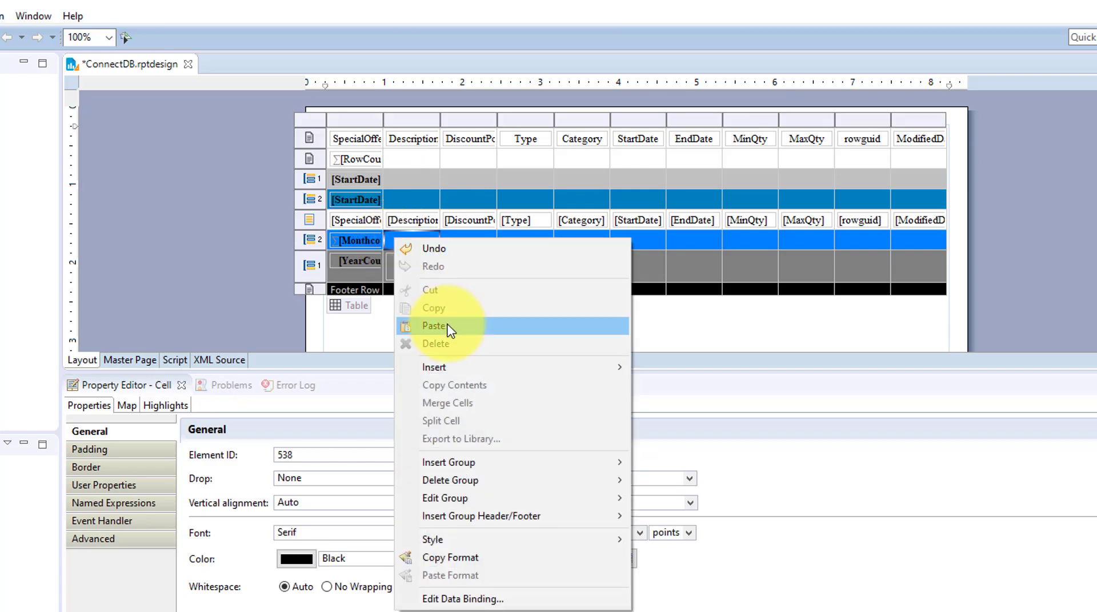
Paste the count into the month header, preview the total 16 rows, and go to page 2
click(434, 325)
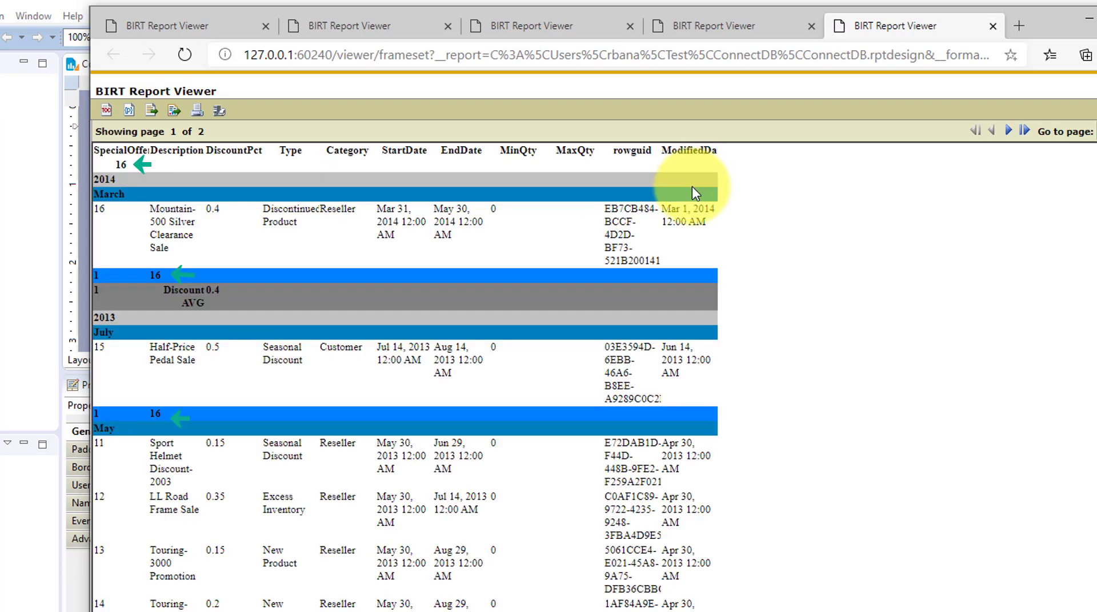
mouse_move(653, 455)
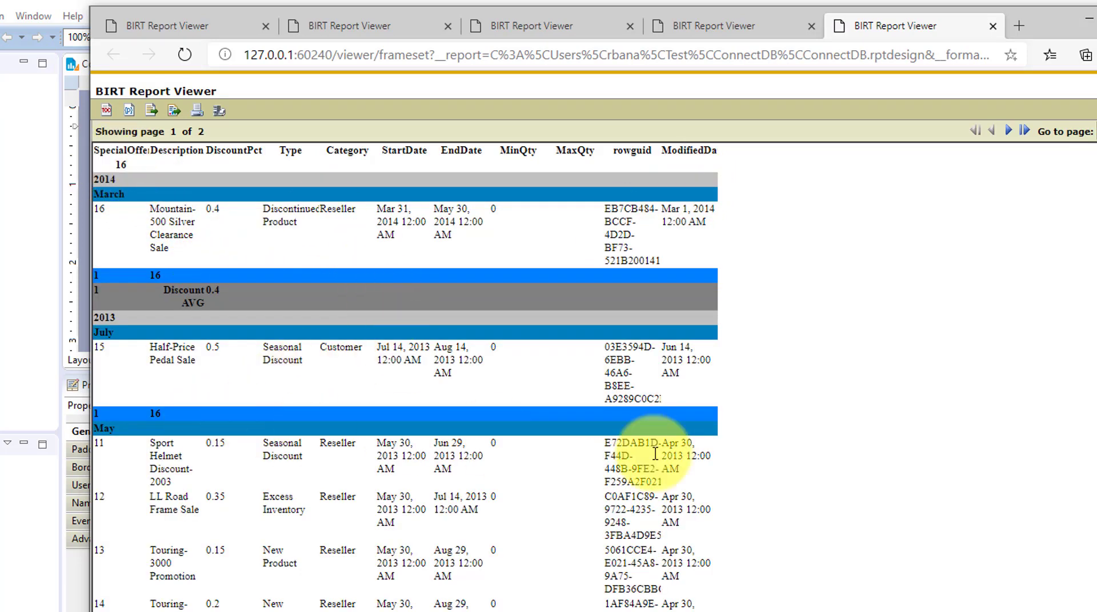
click(1008, 132)
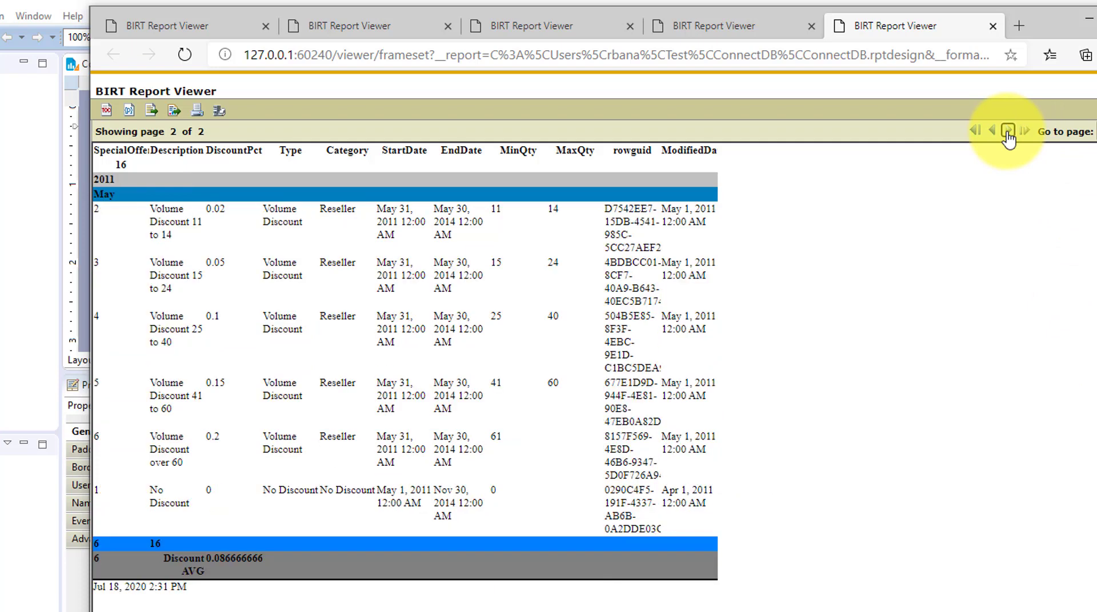
mouse_move(1054, 63)
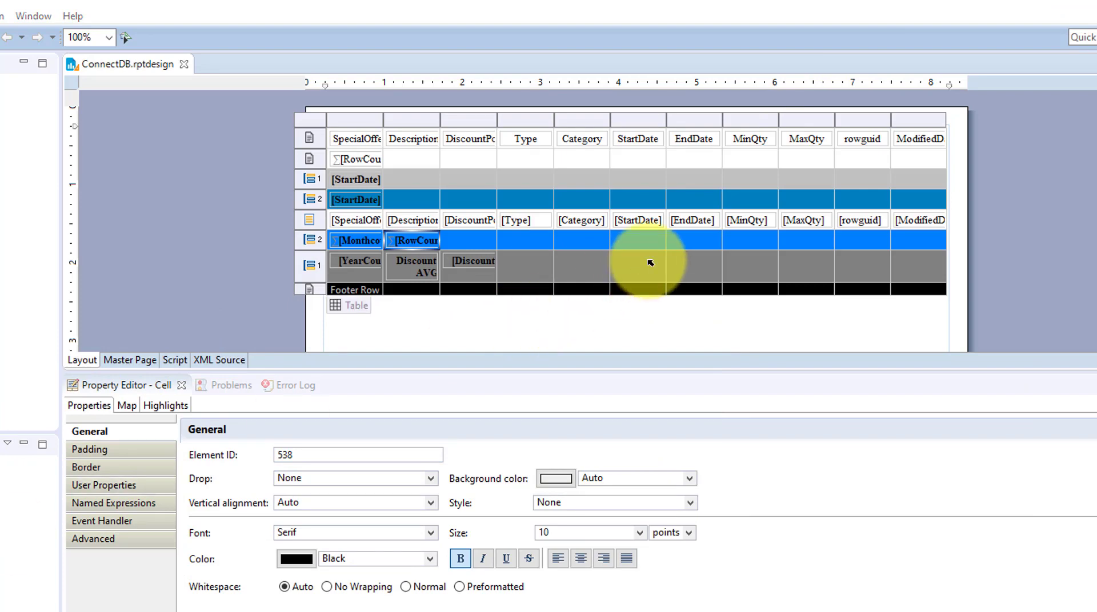
mouse_move(457, 292)
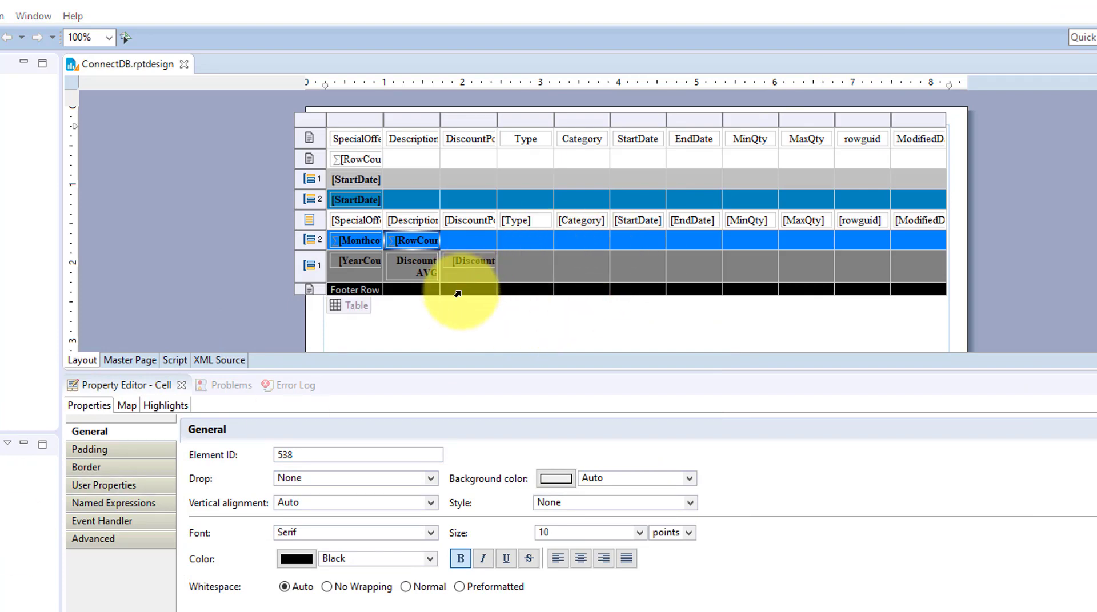